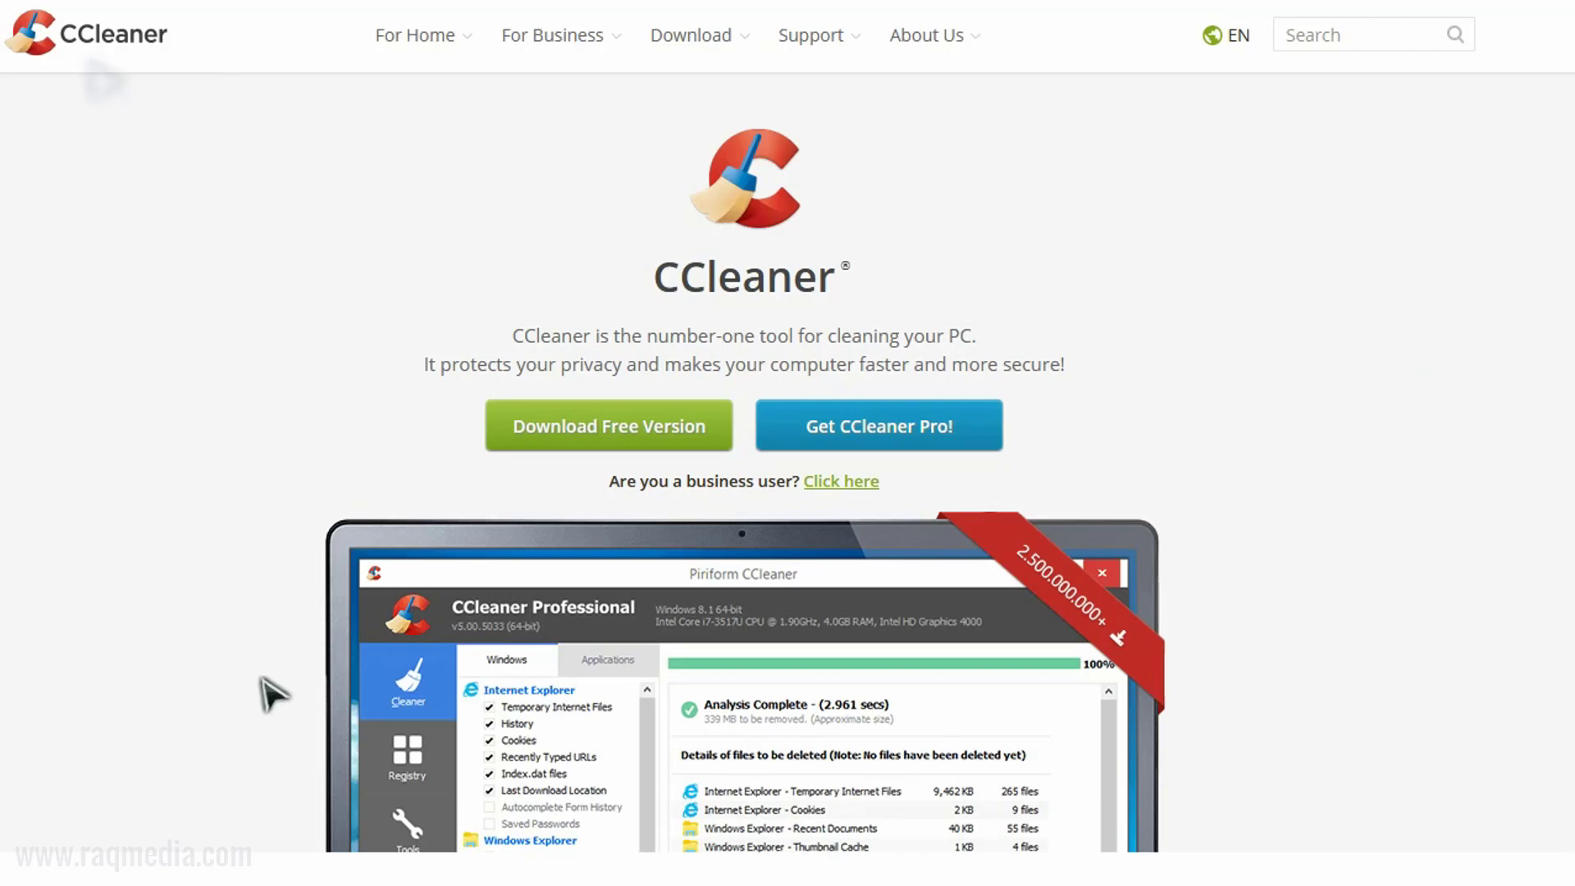
{"action": "mouse_move", "coordinate": [468, 652]}
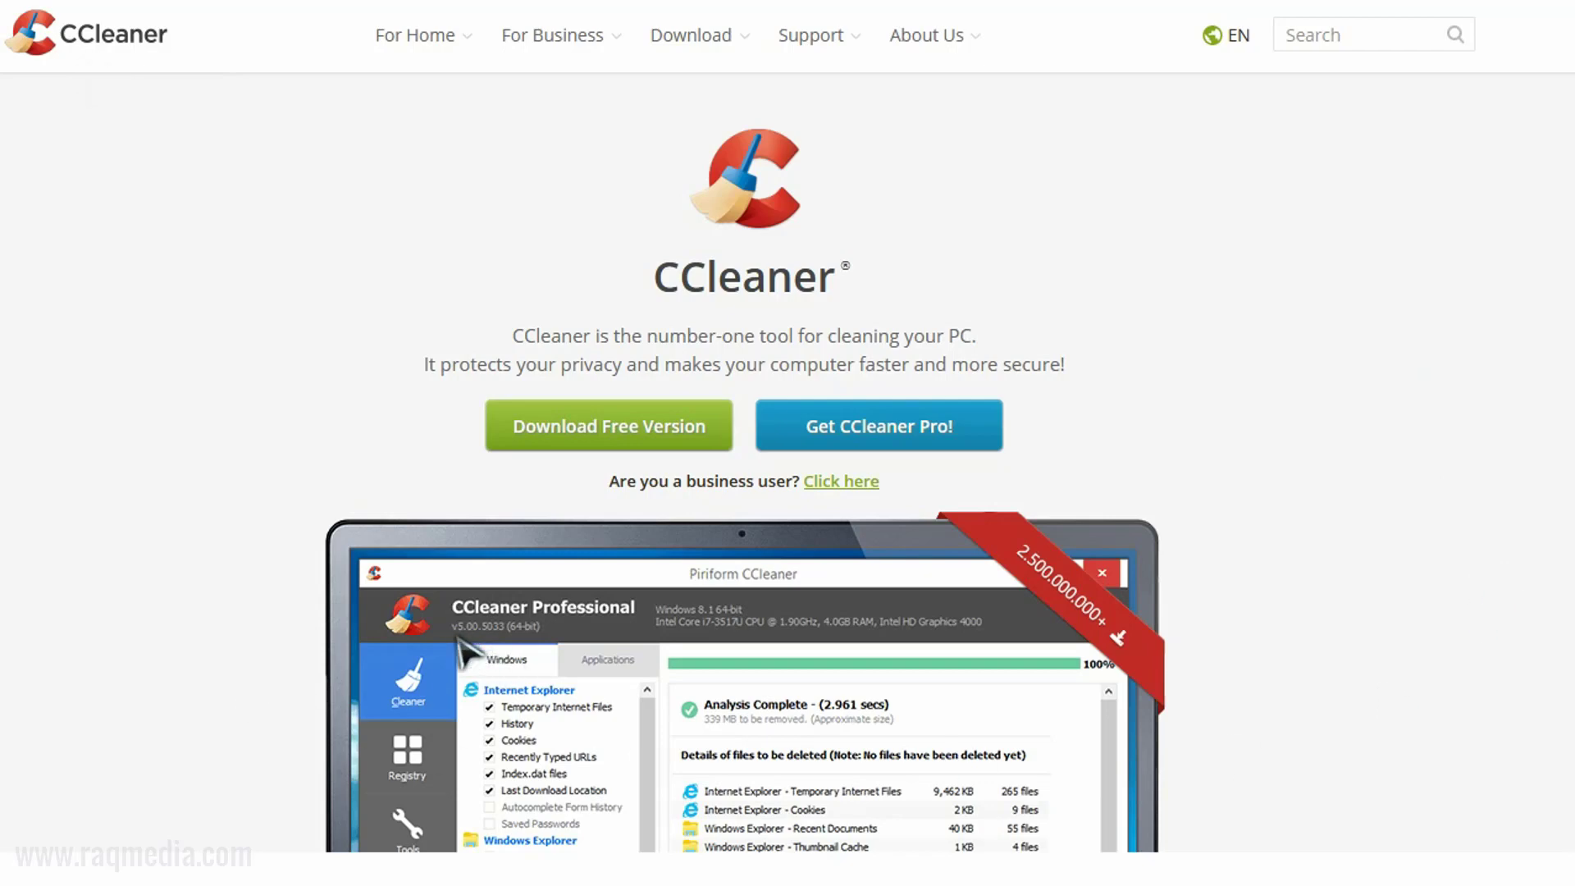
{"action": "mouse_move", "coordinate": [1442, 714]}
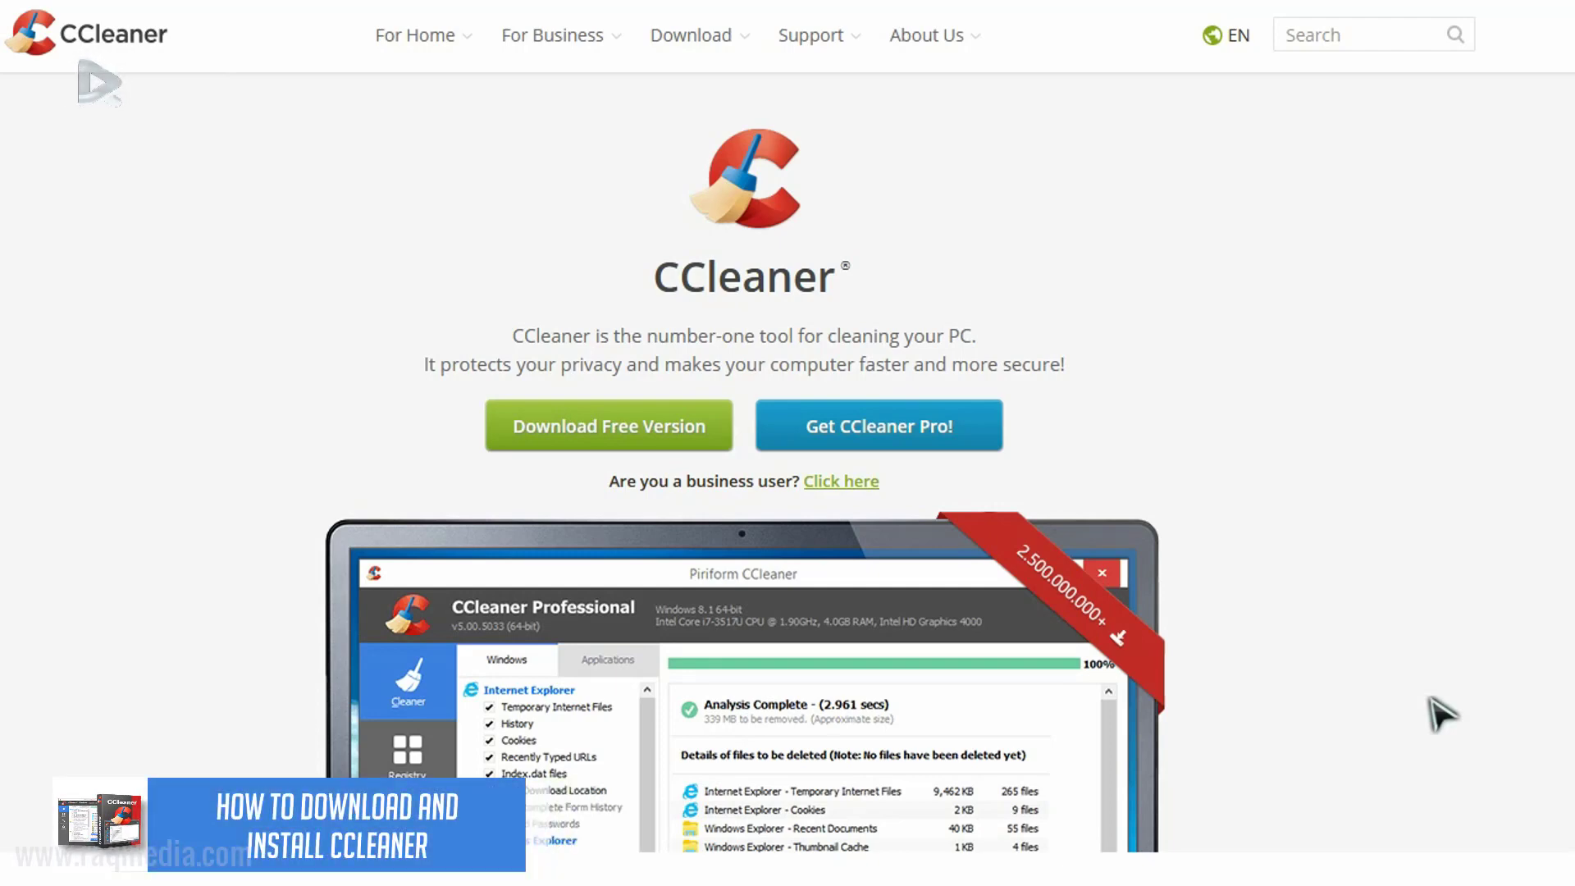
- Scroll past the feature list to the 'Which CCleaner version is right for you?' comparison
{"action": "scroll", "scroll_direction": "down", "scroll_amount": 3}
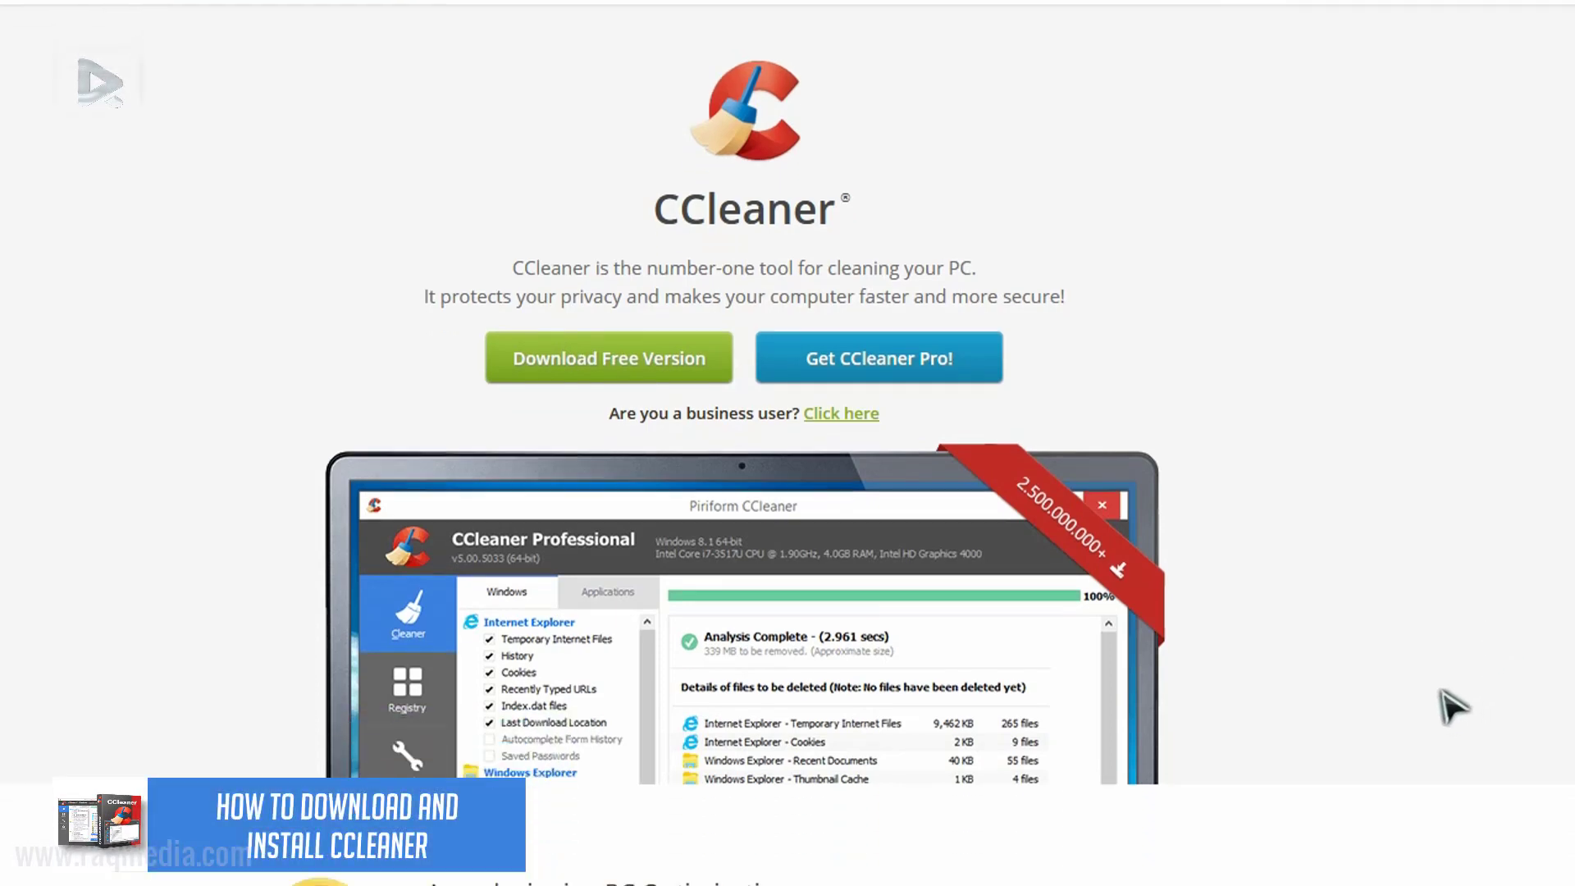
{"action": "scroll", "scroll_direction": "down", "scroll_amount": 3}
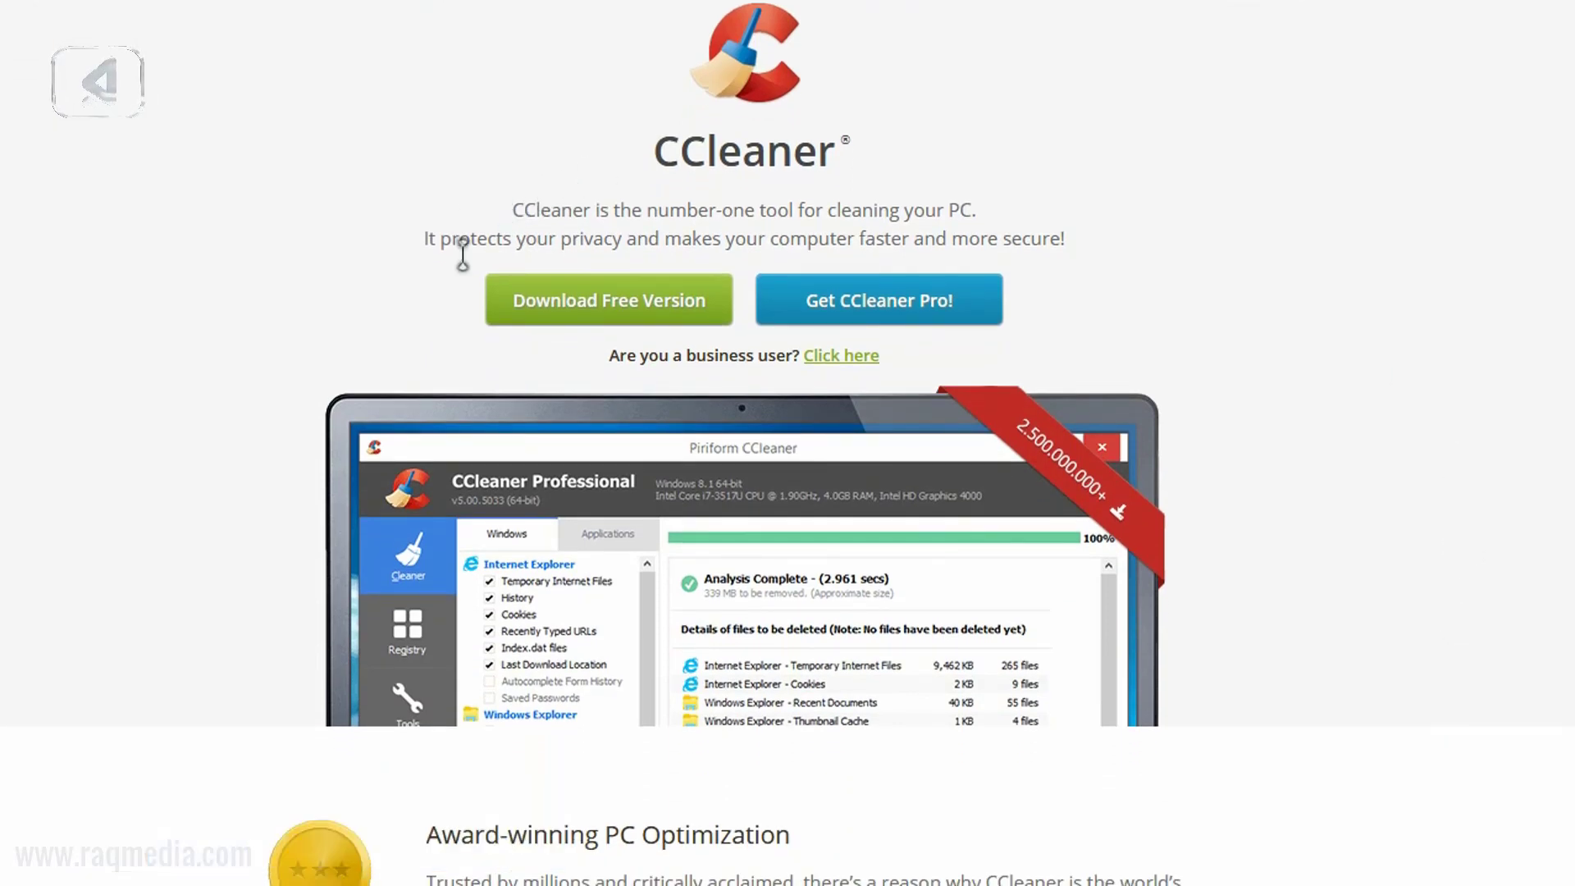
{"action": "mouse_move", "coordinate": [904, 327]}
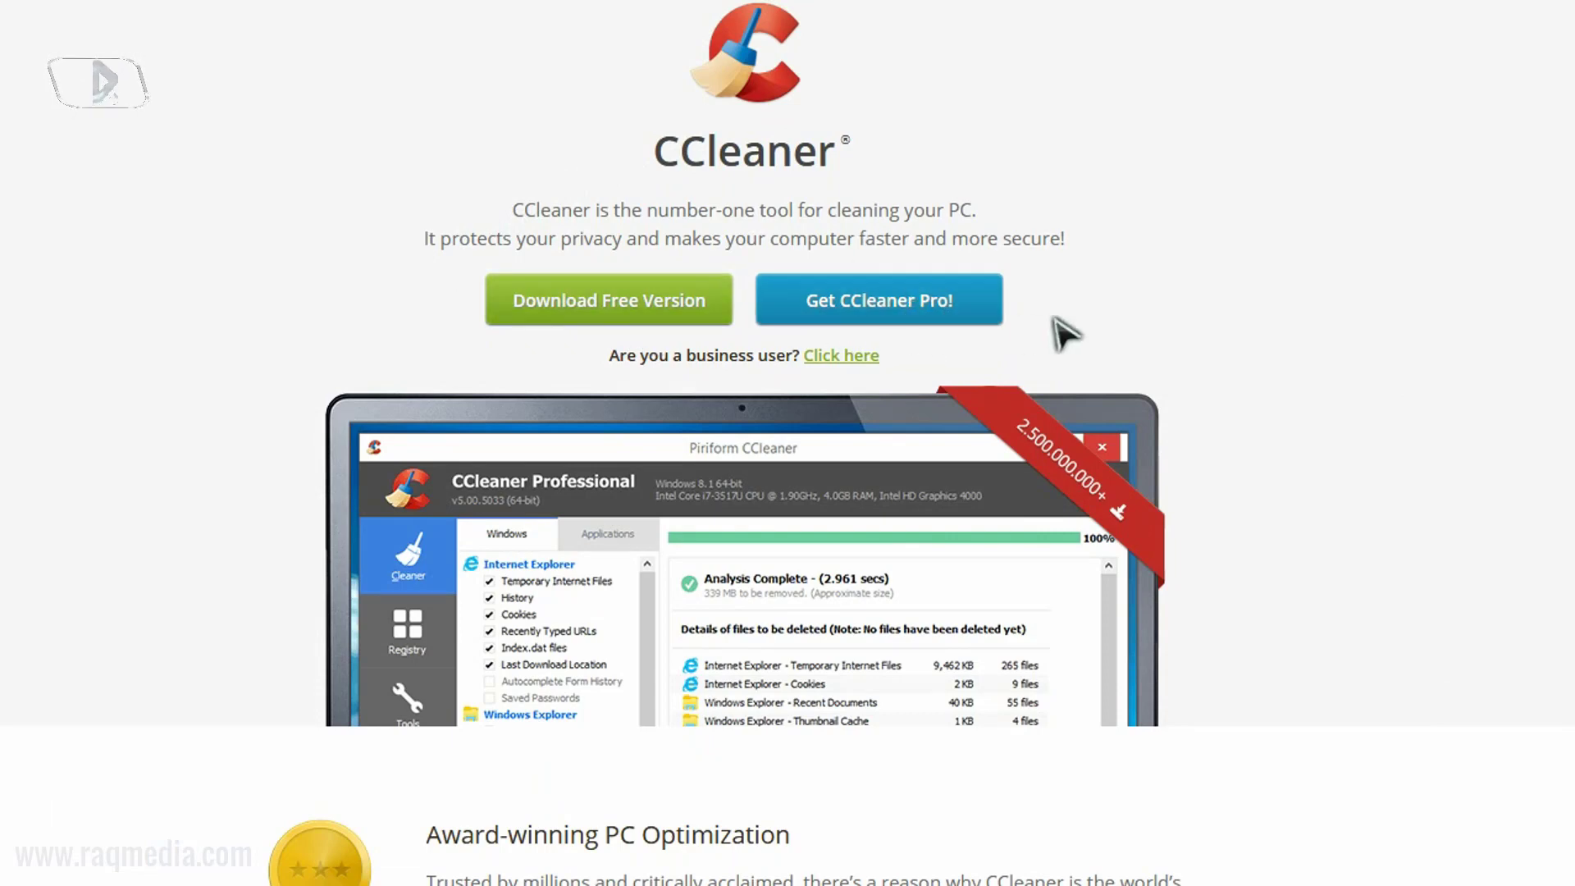
{"action": "mouse_move", "coordinate": [1376, 583]}
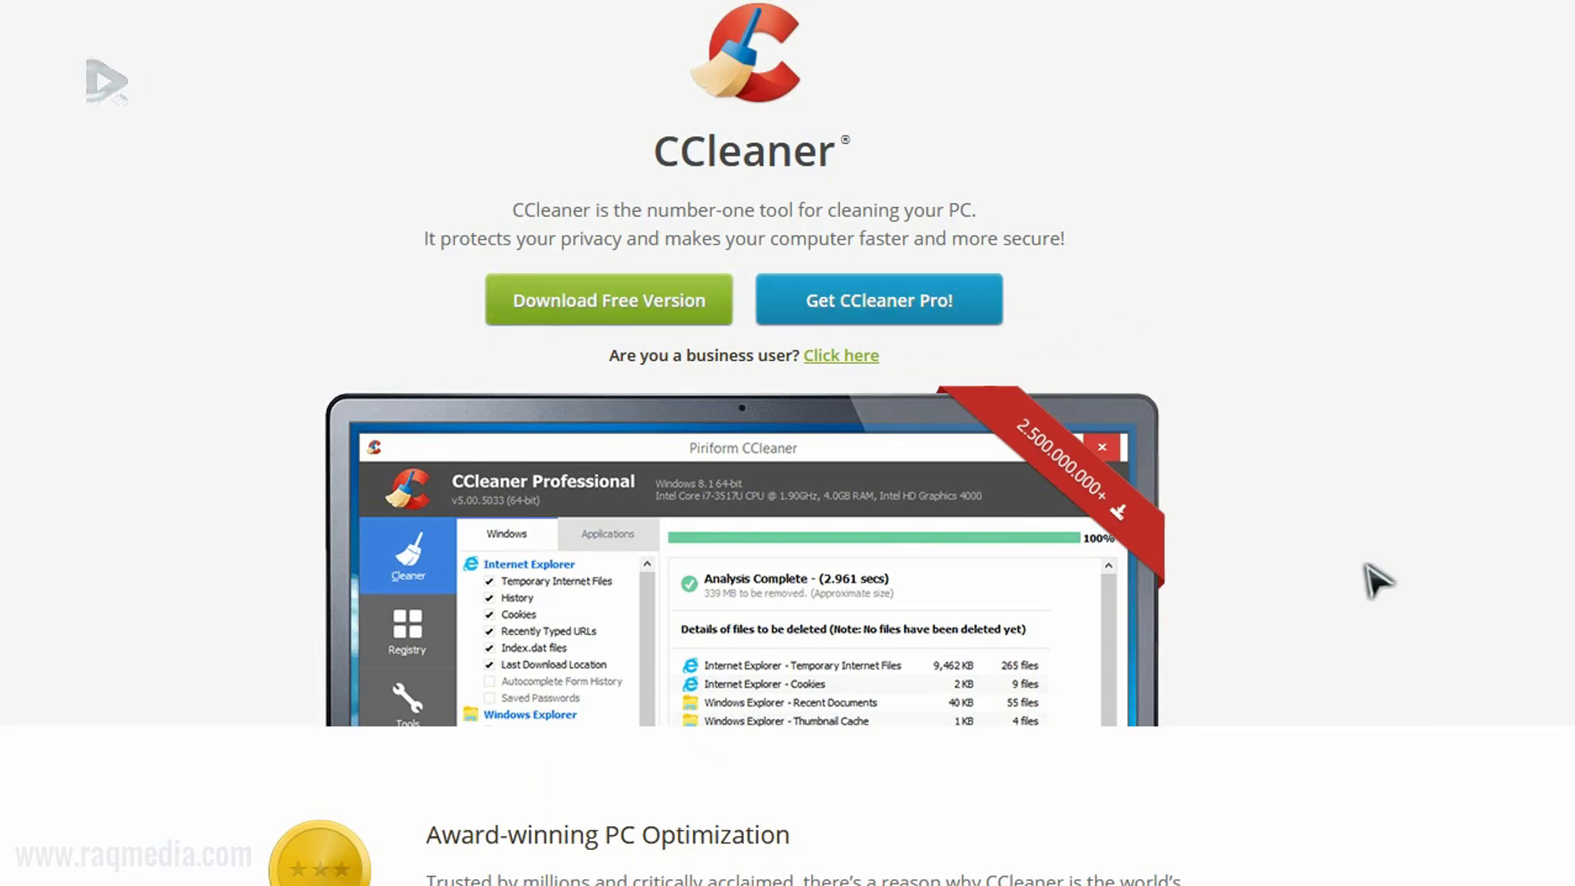
{"action": "scroll", "scroll_direction": "down", "scroll_amount": 3}
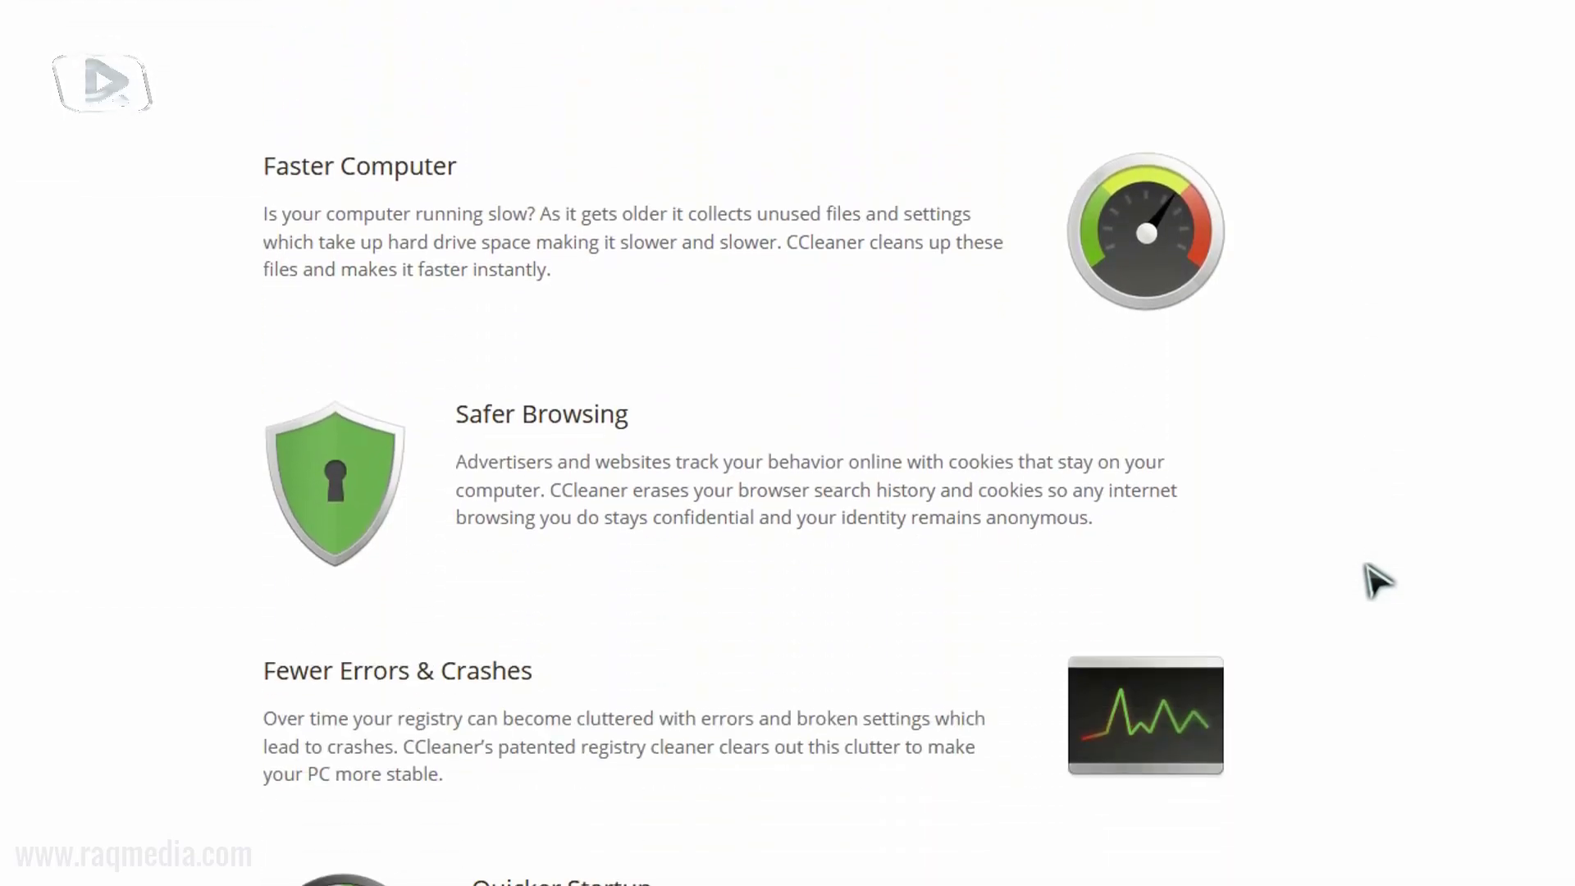
{"action": "mouse_move", "coordinate": [212, 200]}
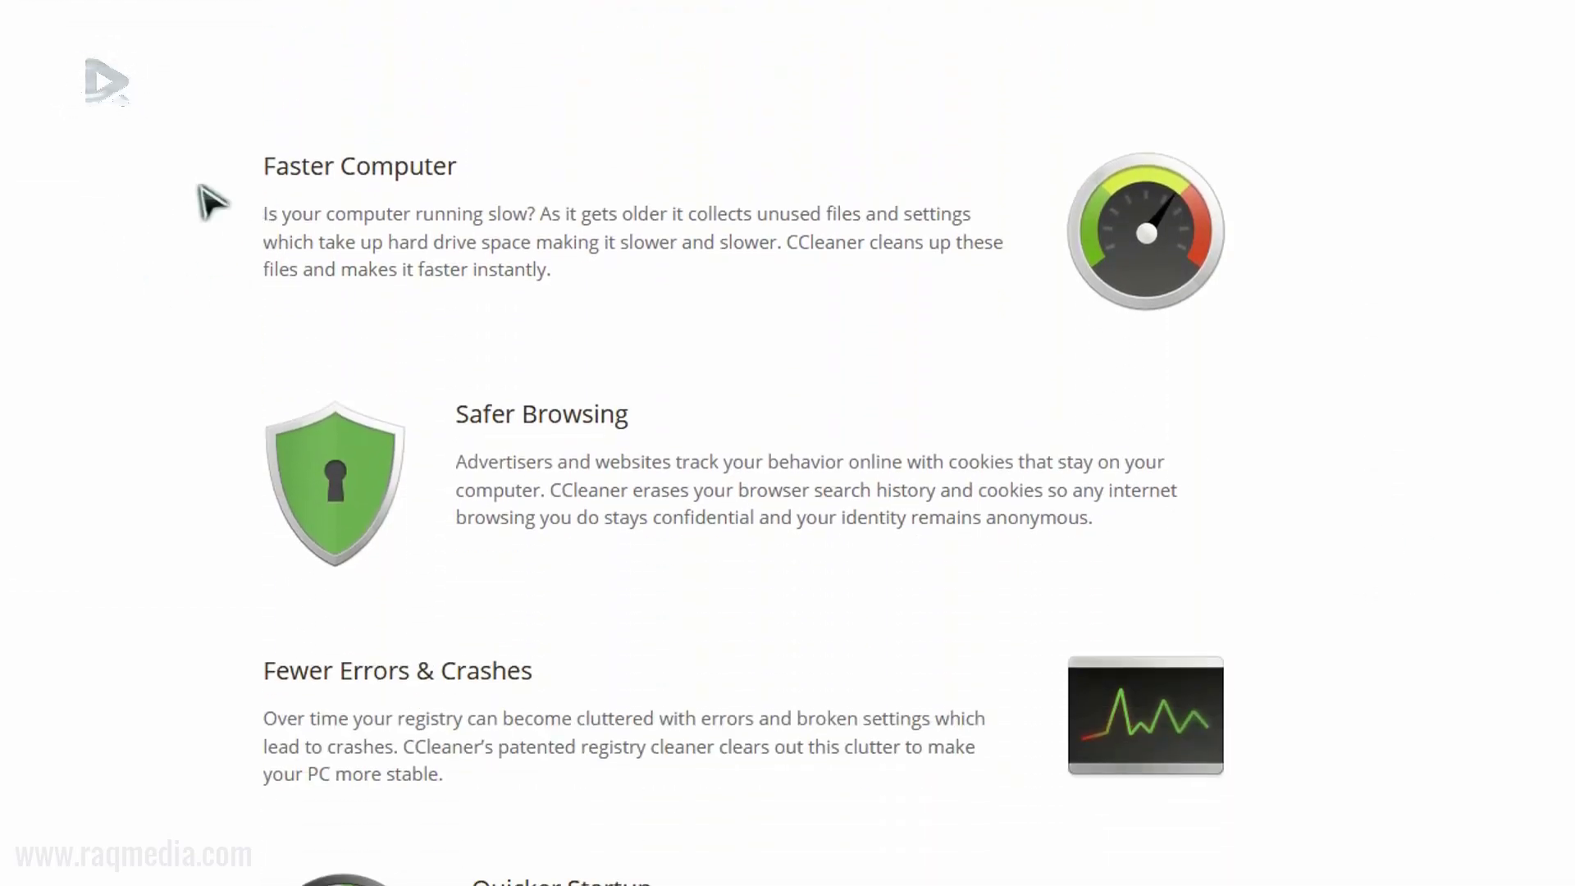
{"action": "scroll", "scroll_direction": "down", "scroll_amount": 3}
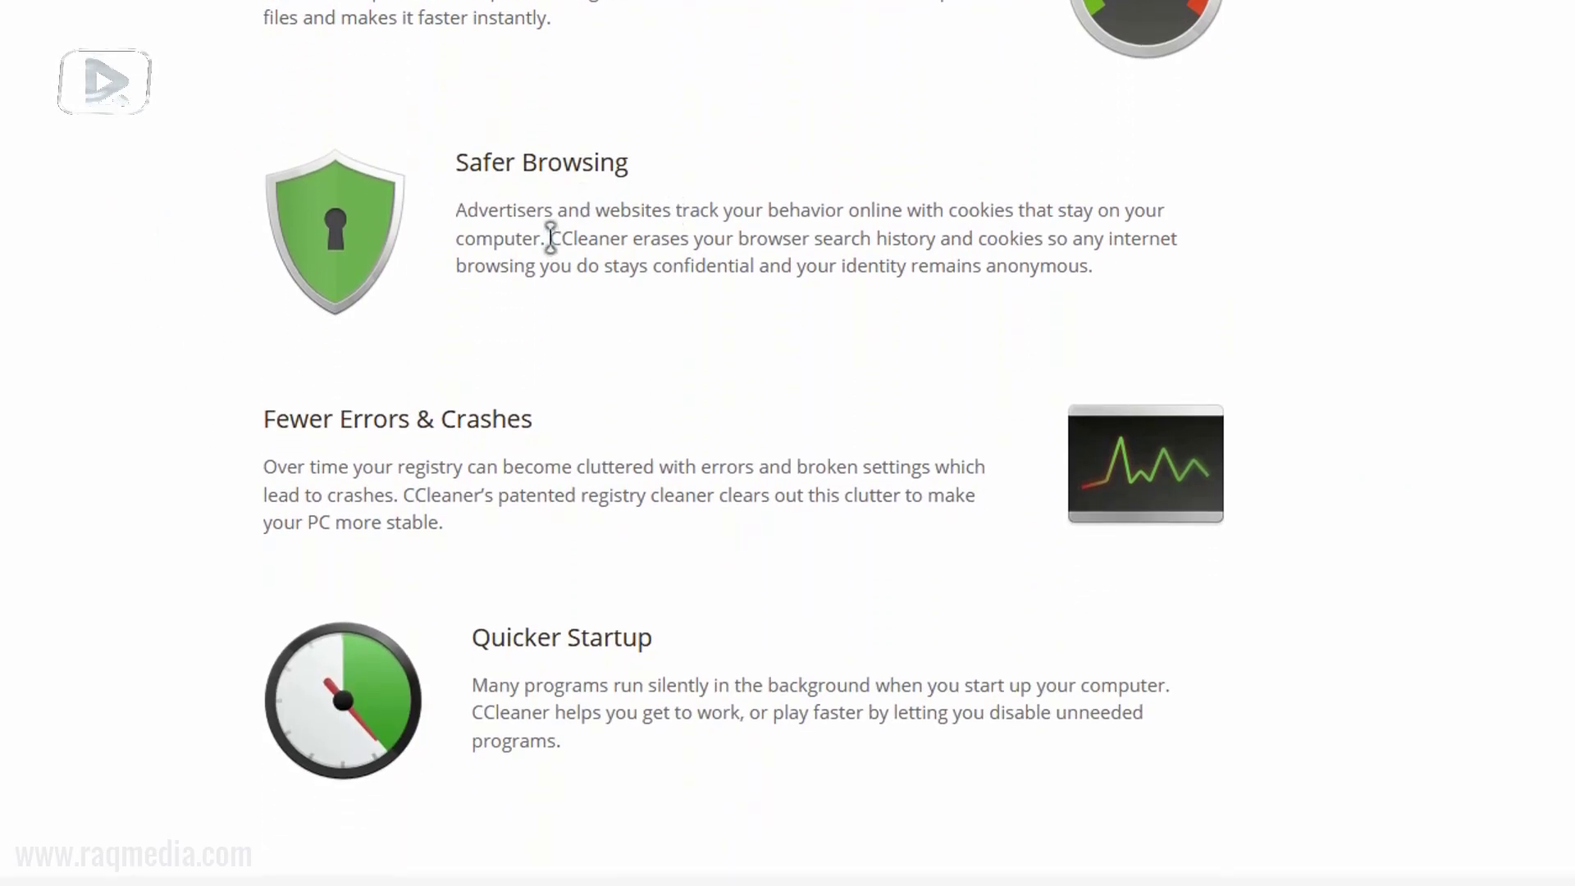
{"action": "mouse_move", "coordinate": [671, 341]}
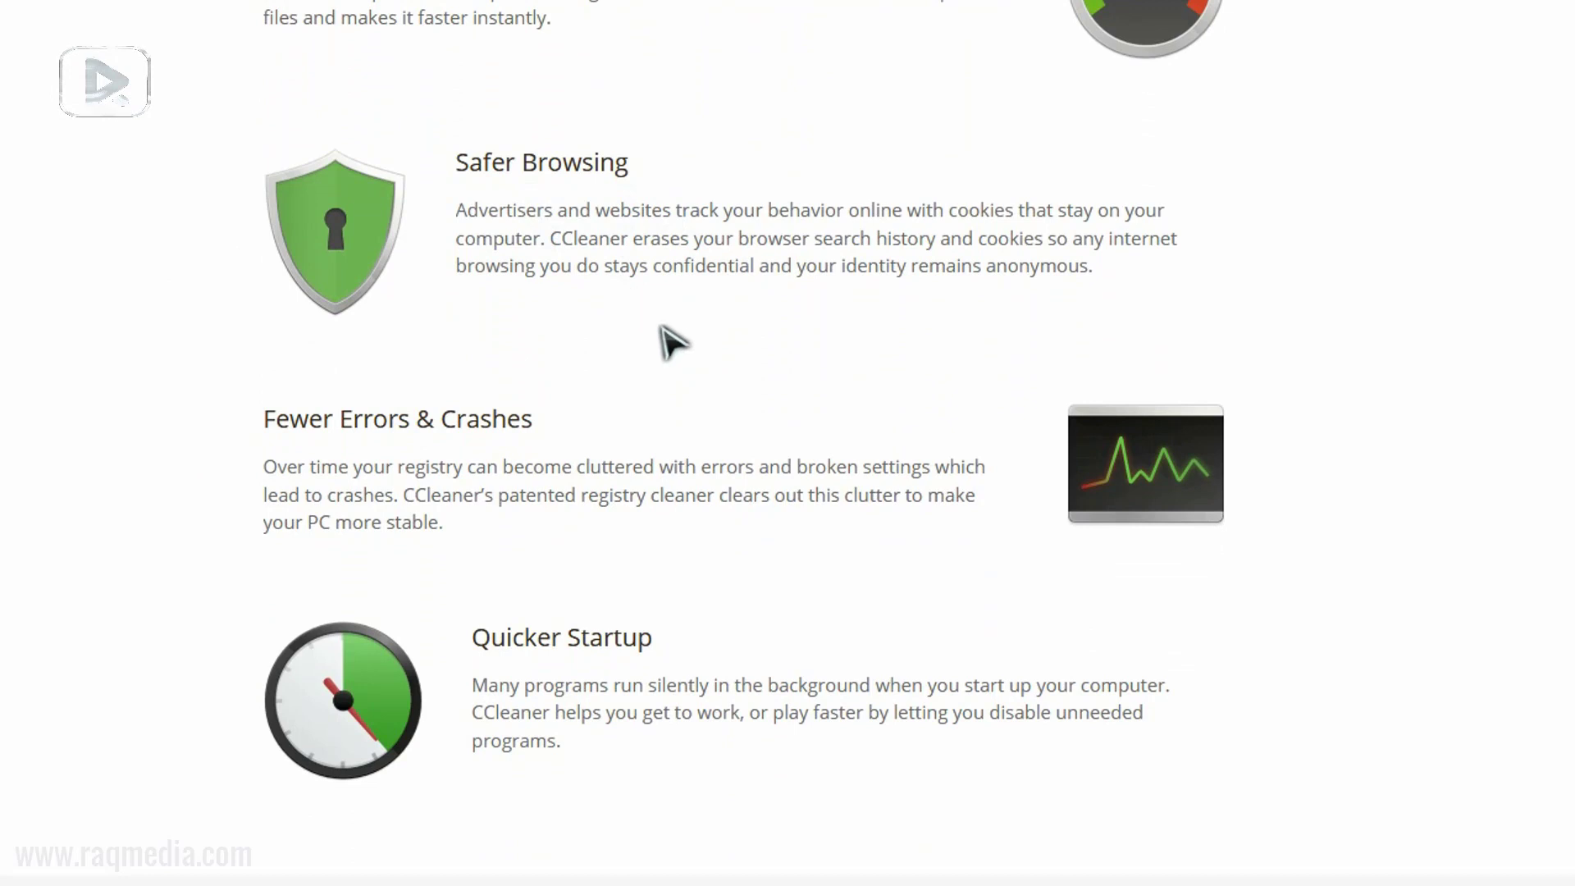
{"action": "mouse_move", "coordinate": [1397, 476]}
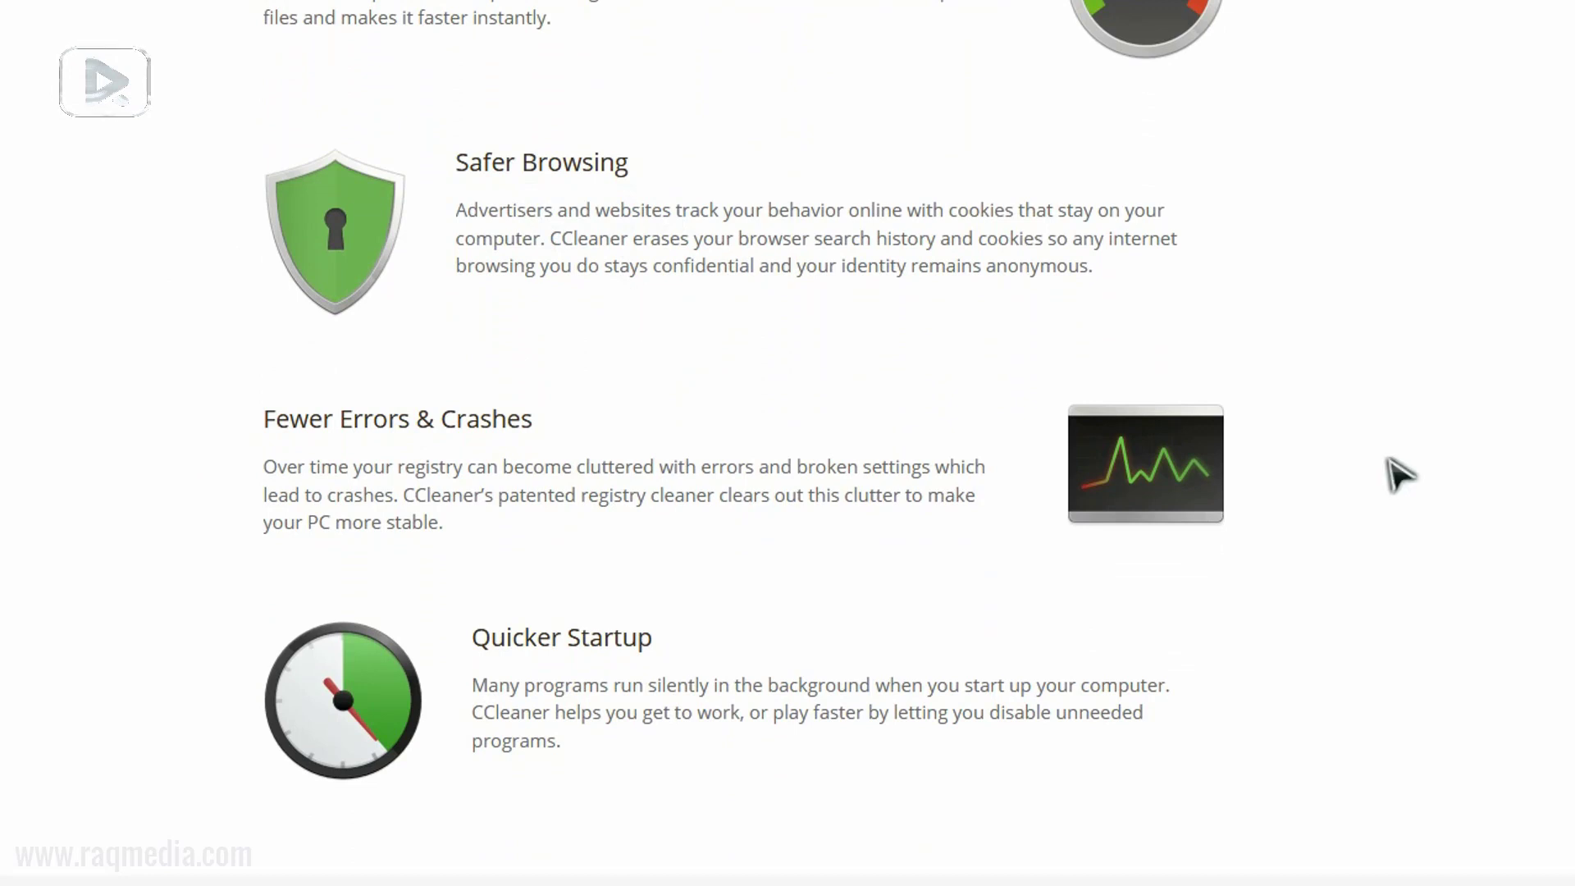
{"action": "mouse_move", "coordinate": [1411, 522]}
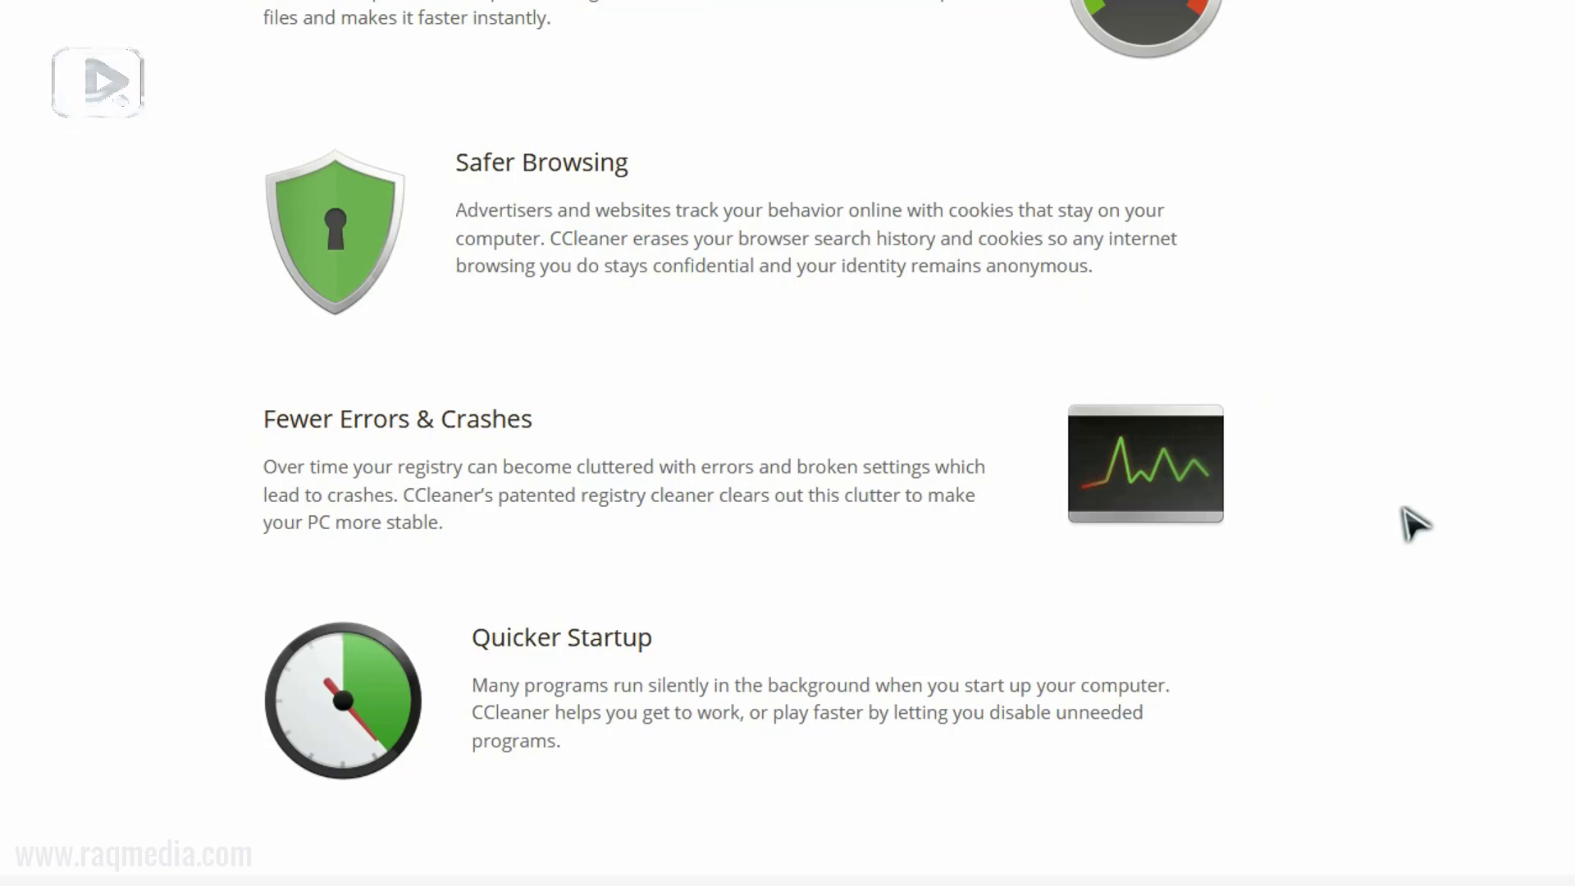
{"action": "scroll", "scroll_direction": "down", "scroll_amount": 3}
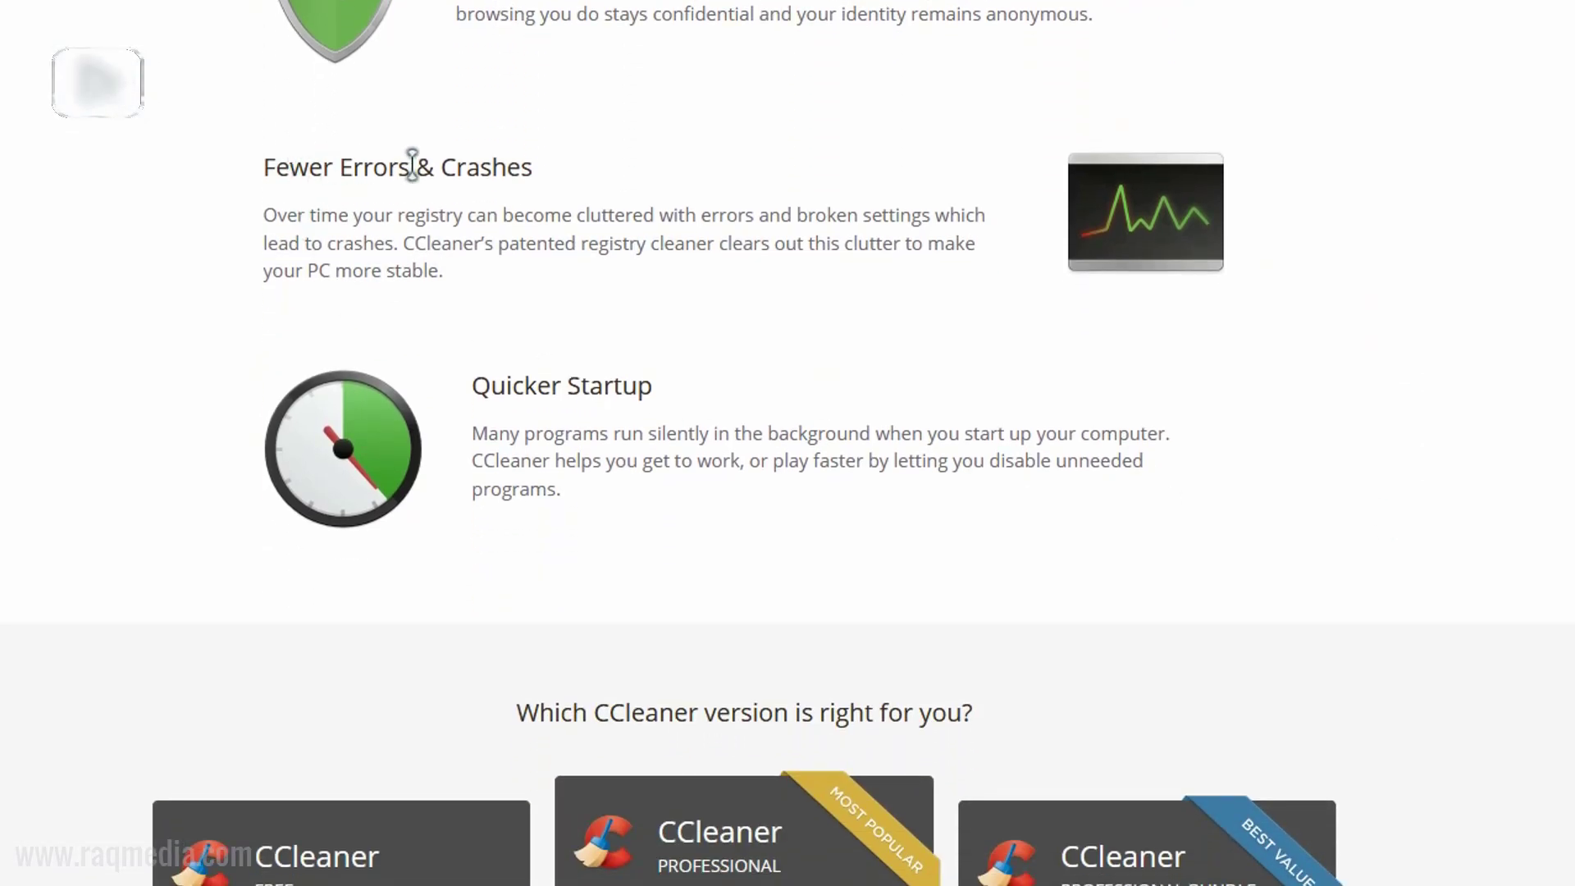
{"action": "scroll", "scroll_direction": "down", "scroll_amount": 3}
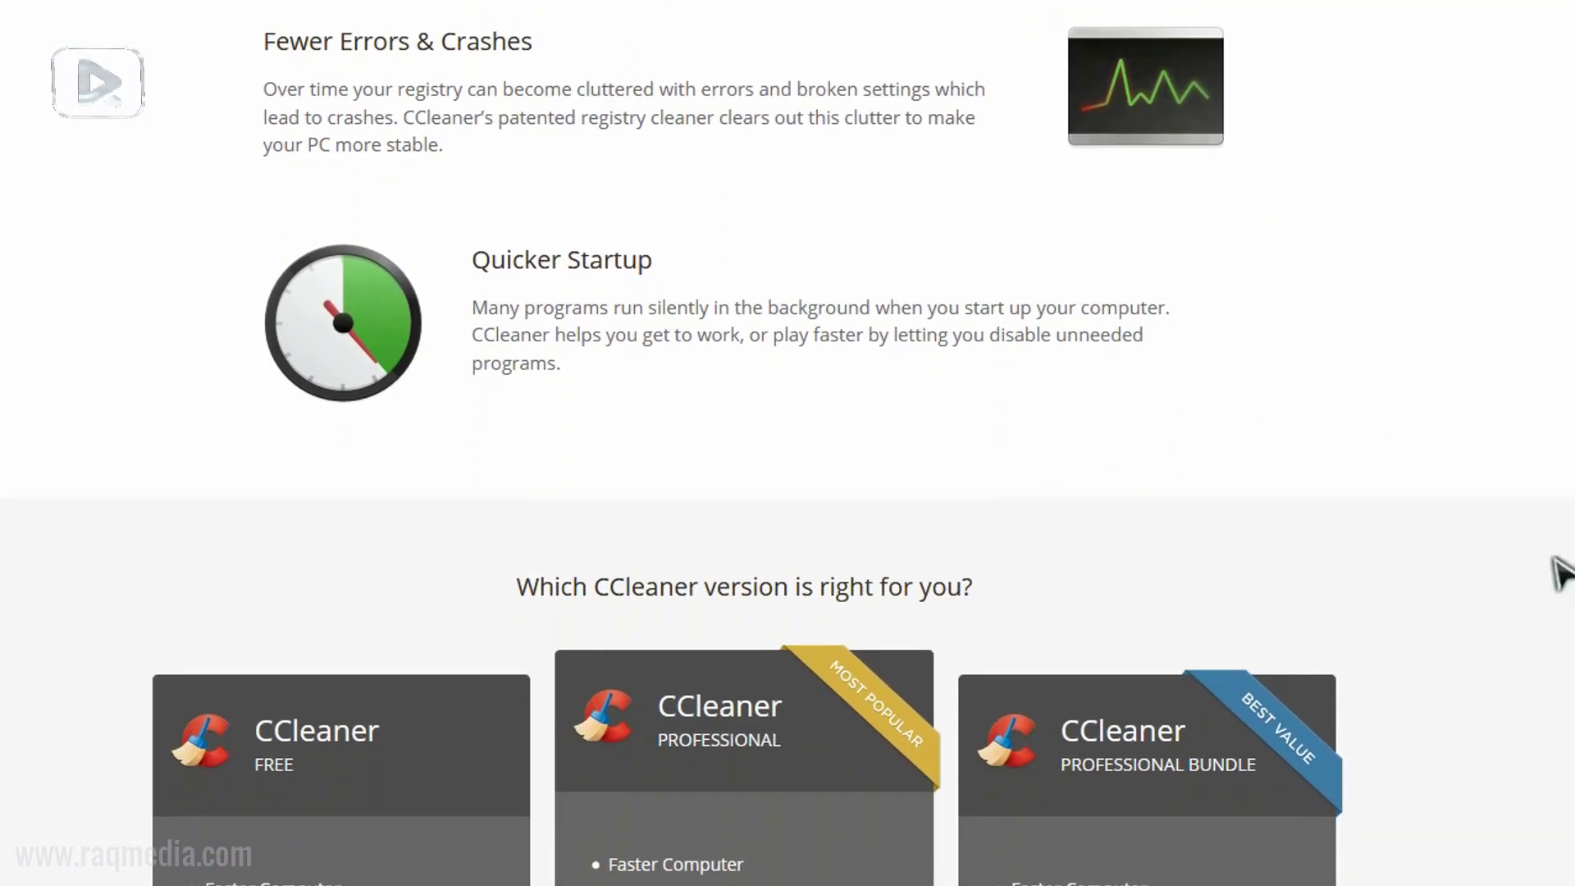
{"action": "scroll", "scroll_direction": "down", "scroll_amount": 3}
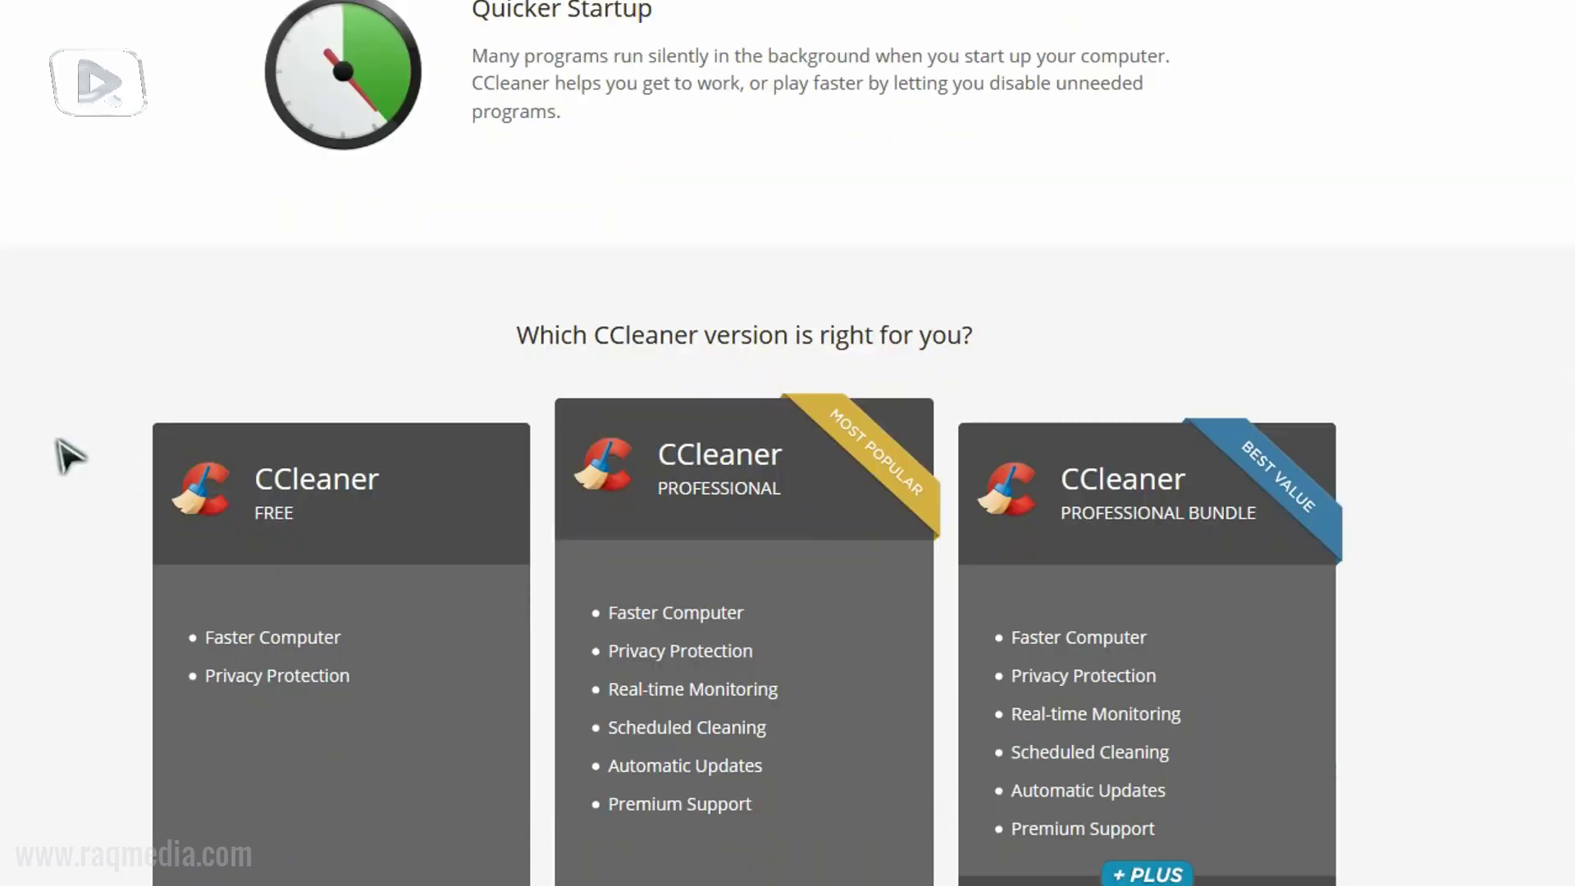
{"action": "scroll", "scroll_direction": "down", "scroll_amount": 3}
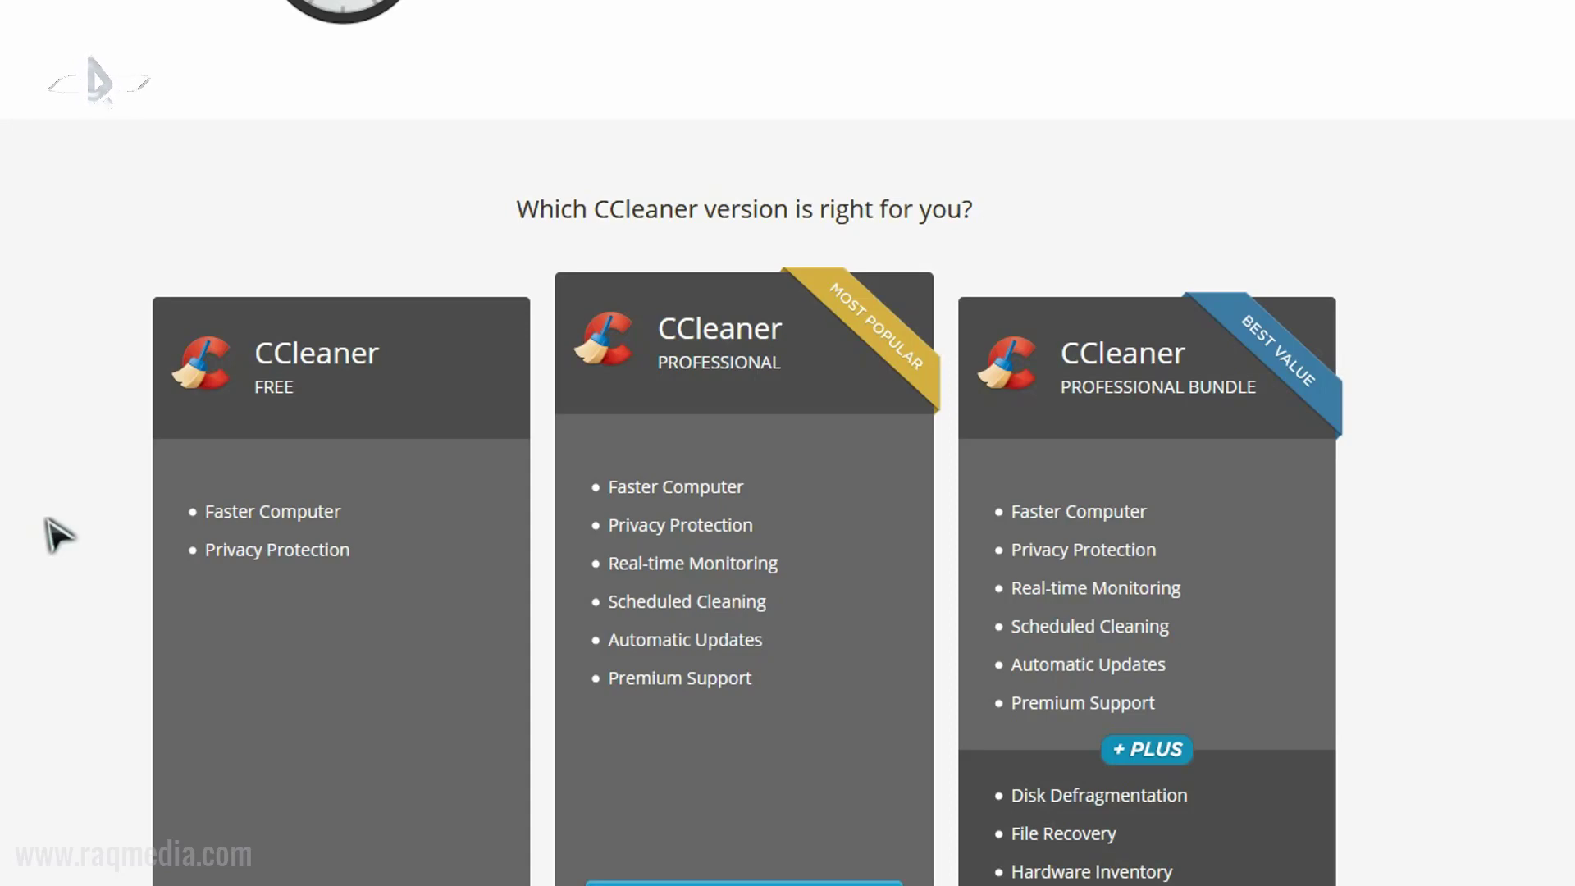
{"action": "left_click", "coordinate": [100, 82]}
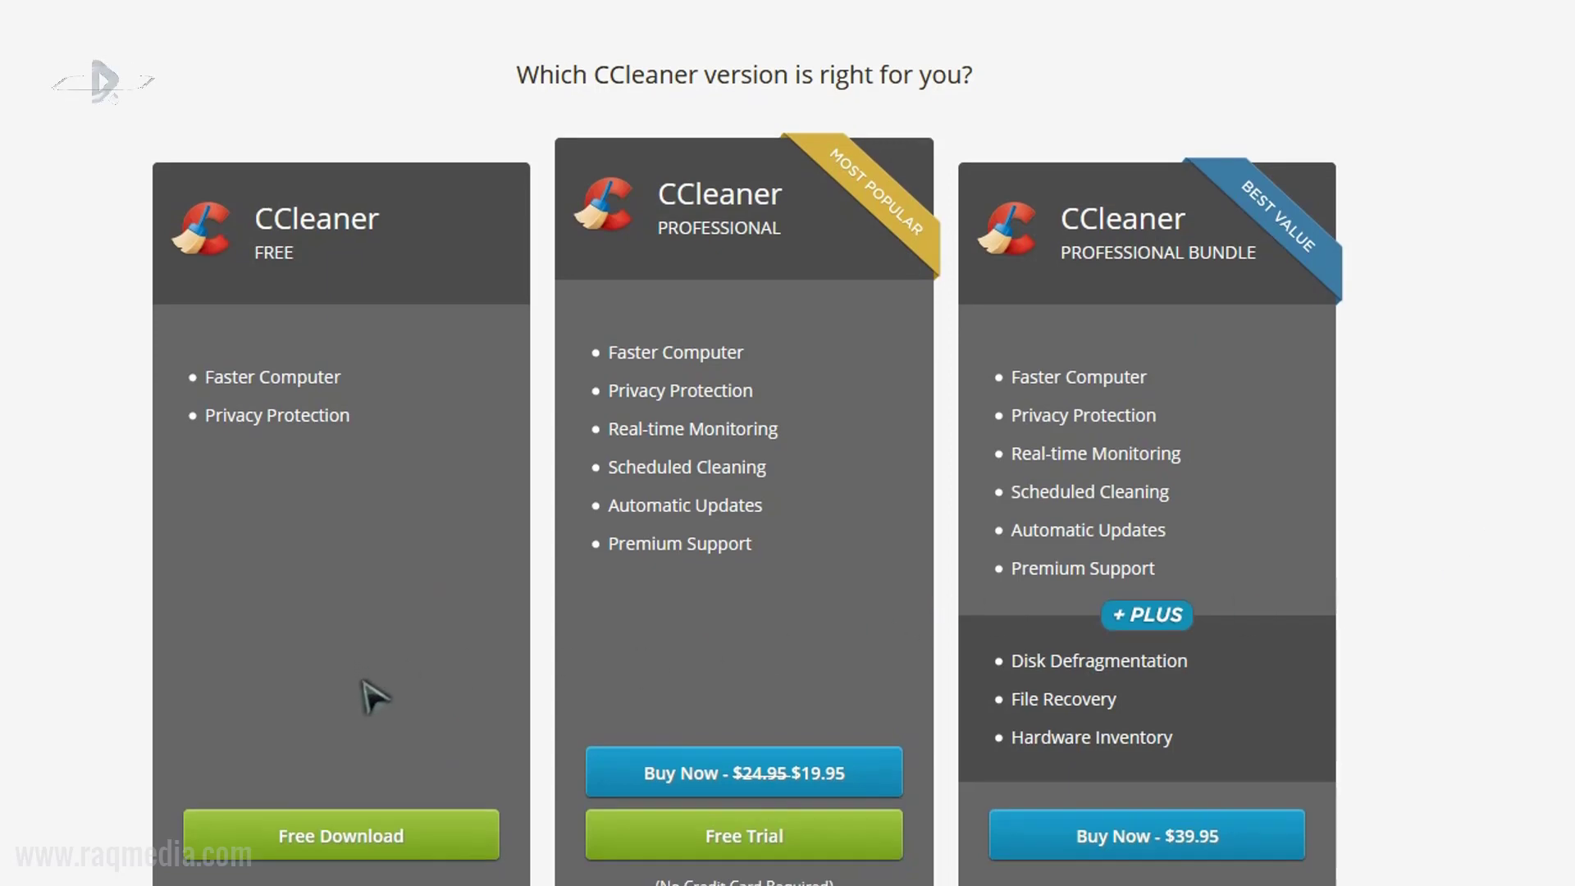
{"action": "scroll", "scroll_direction": "down", "scroll_amount": 3}
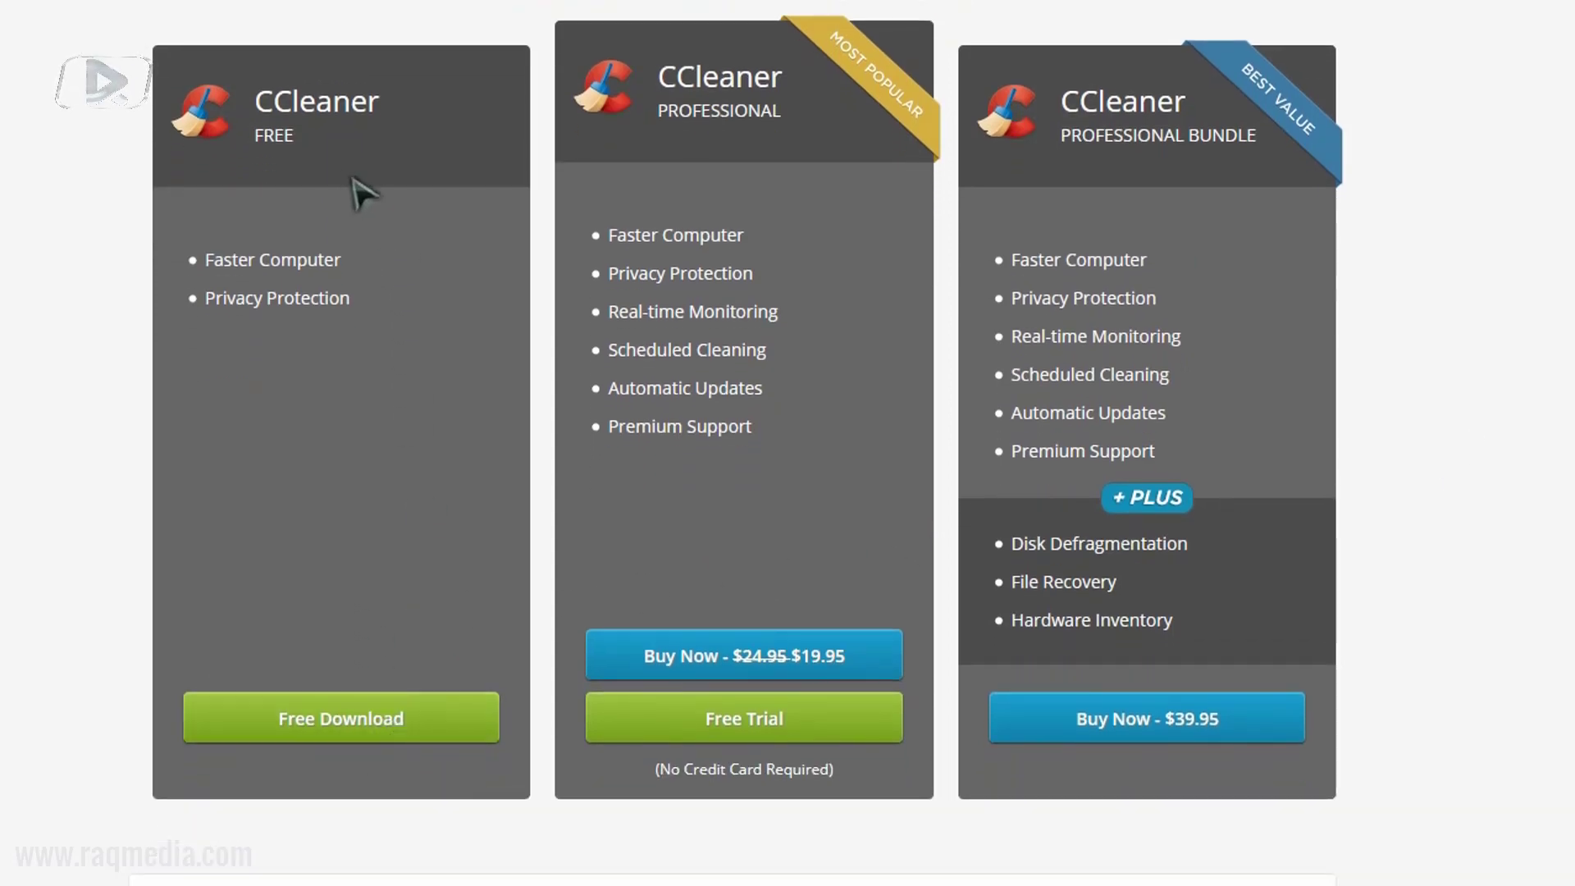
{"action": "mouse_move", "coordinate": [762, 149]}
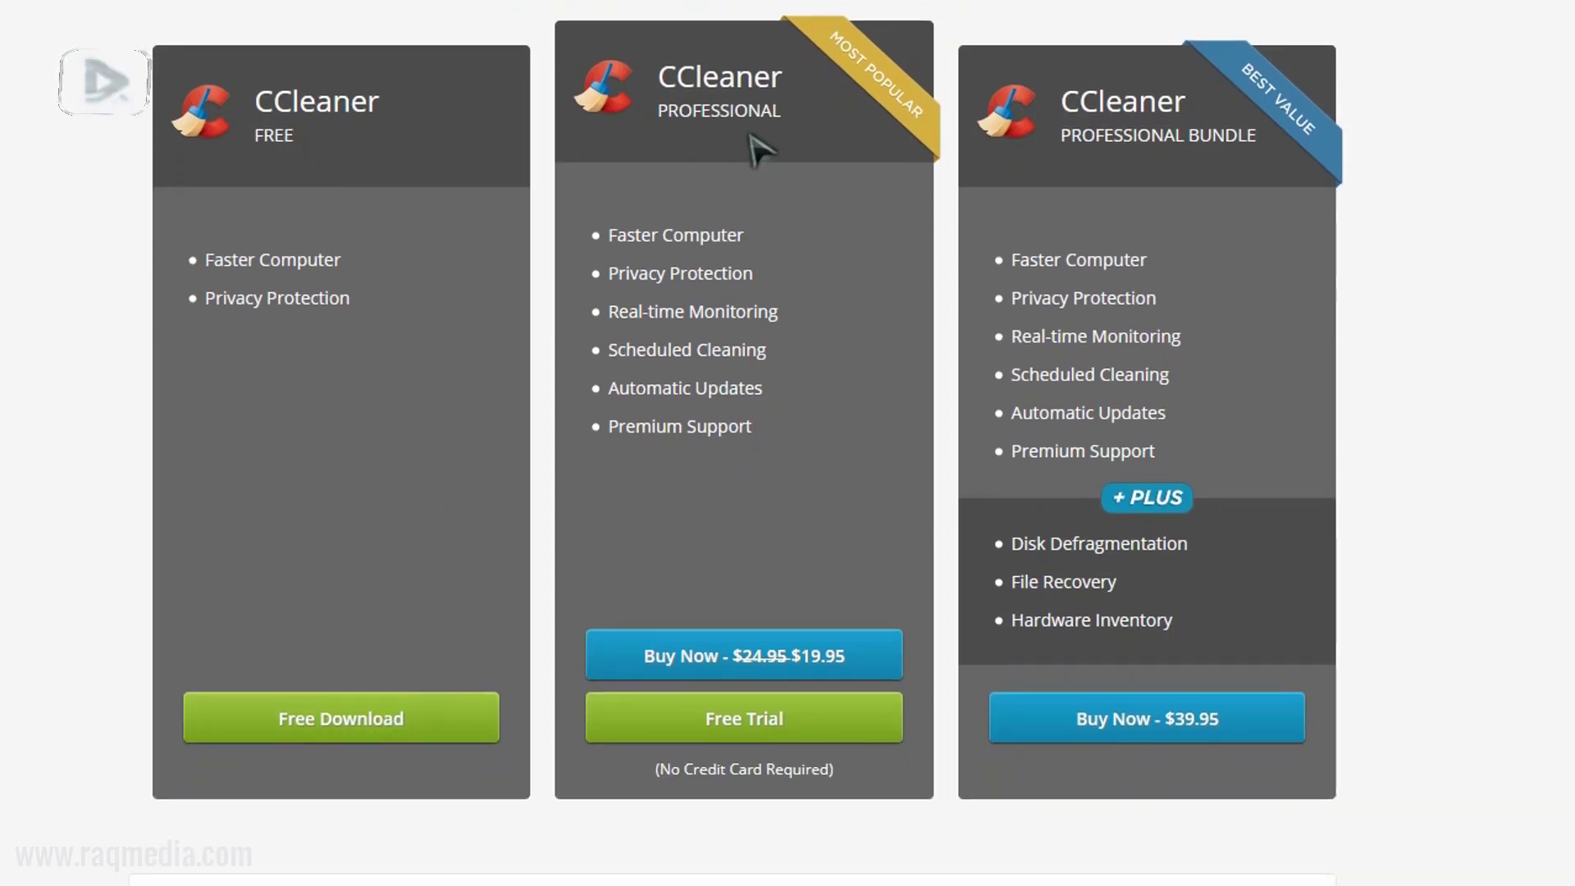
{"action": "mouse_move", "coordinate": [1226, 177]}
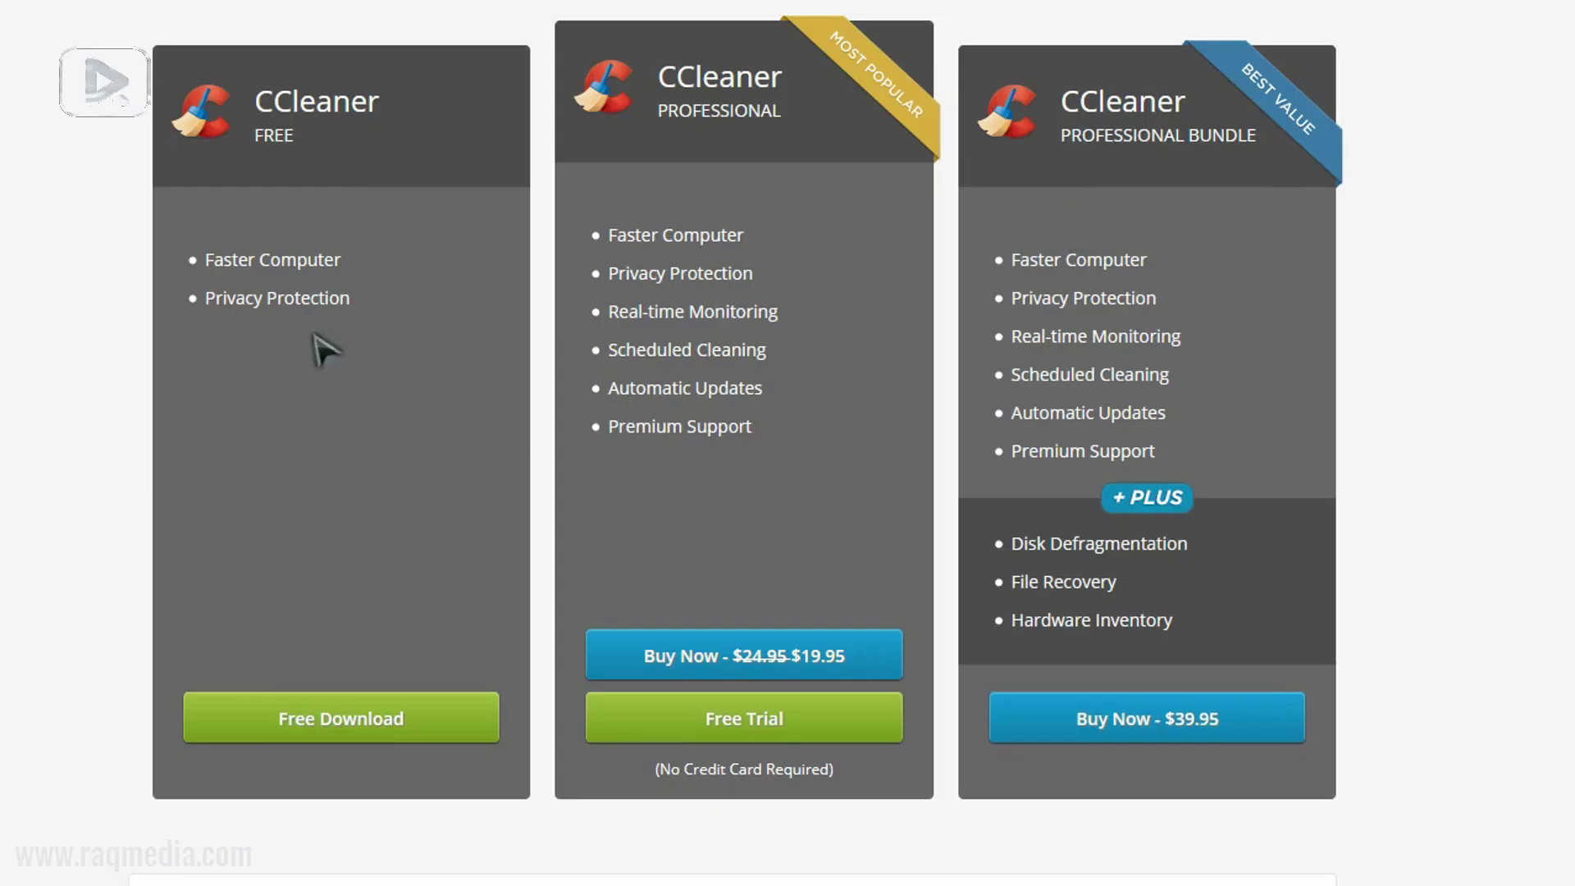
{"action": "scroll", "scroll_direction": "down", "scroll_amount": 3}
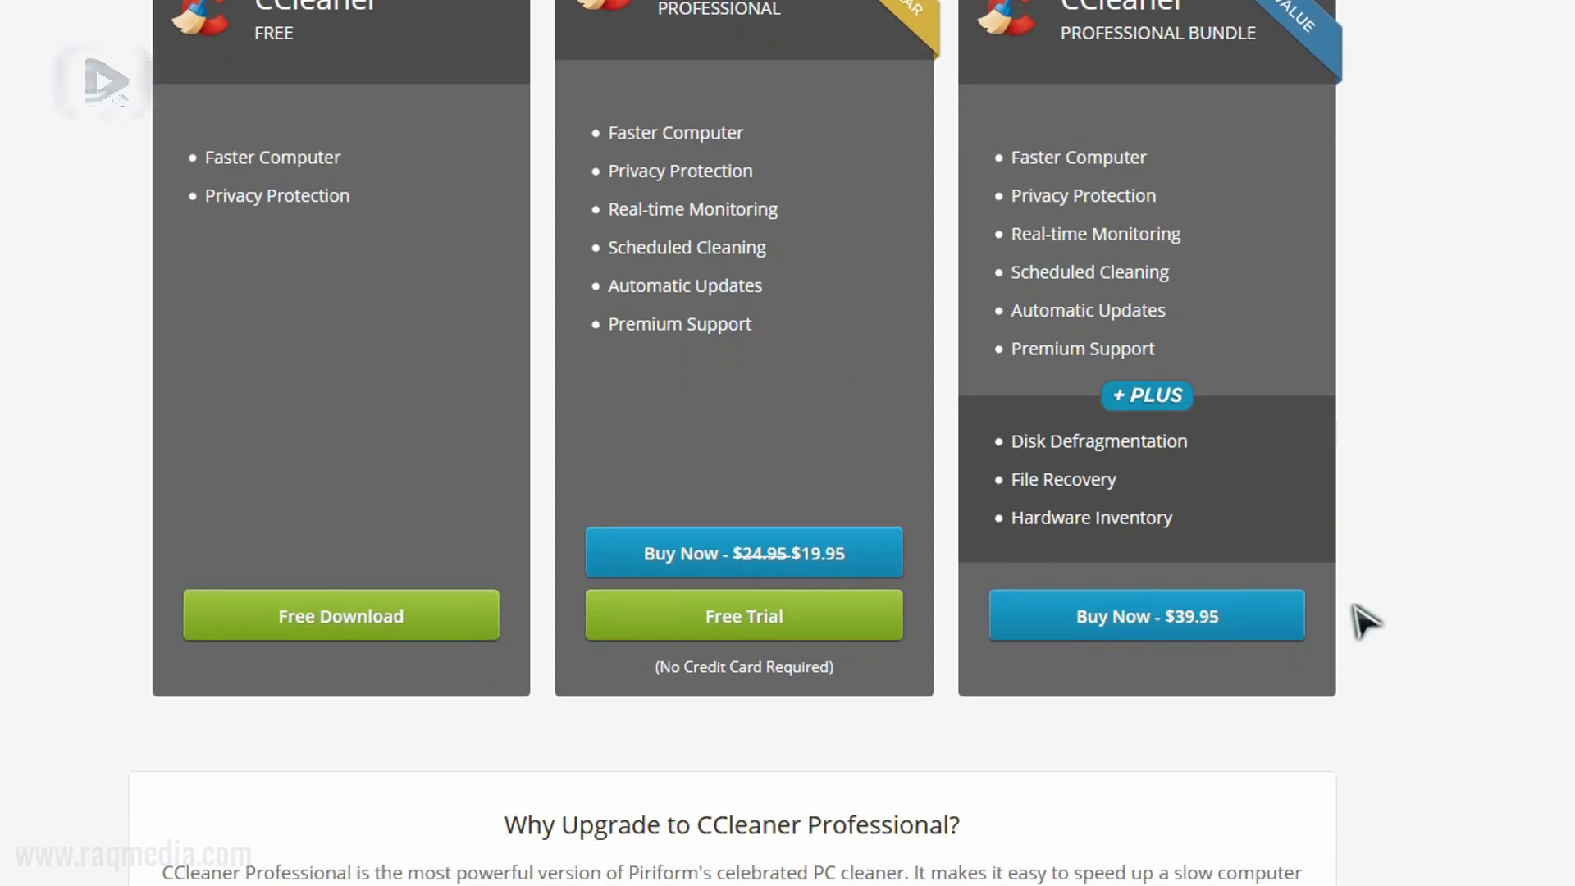
{"action": "scroll", "scroll_direction": "down", "scroll_amount": 3}
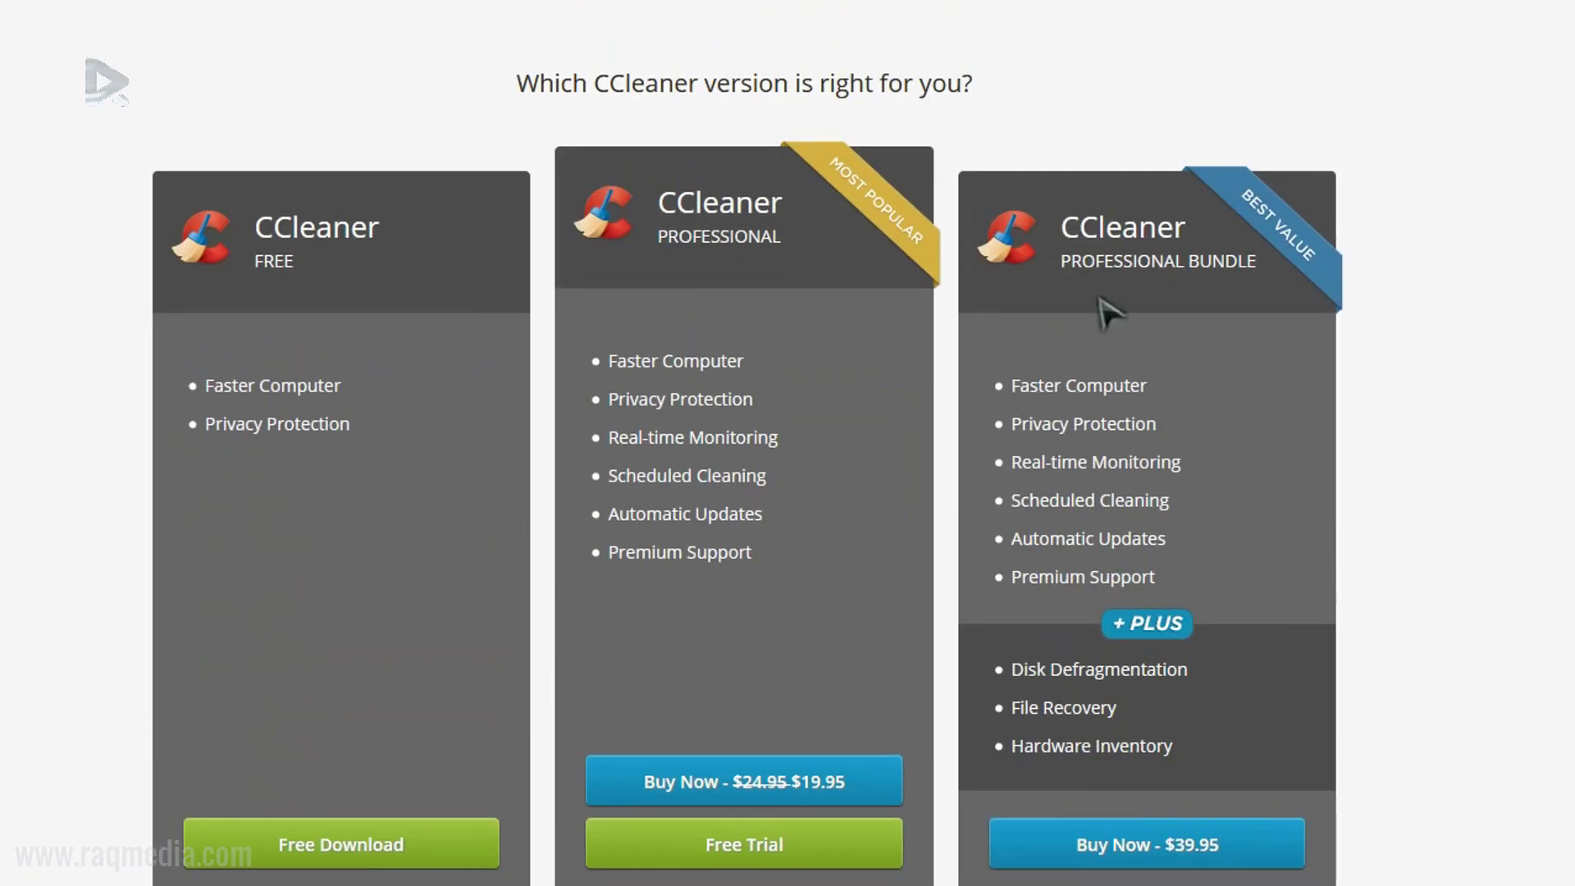
{"action": "mouse_move", "coordinate": [426, 321]}
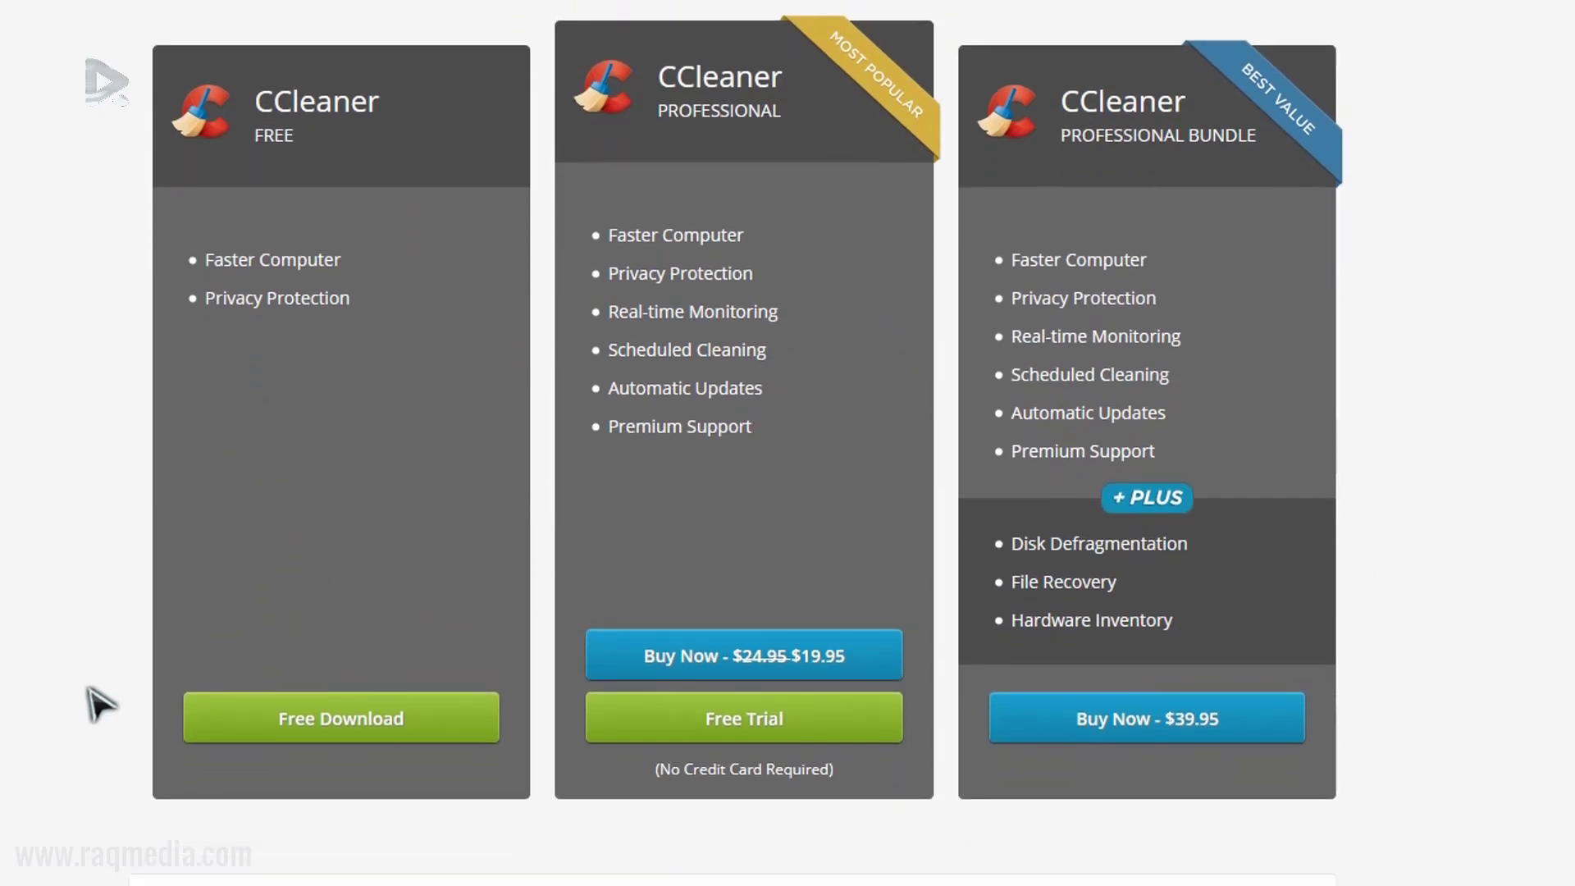
{"action": "mouse_move", "coordinate": [379, 760]}
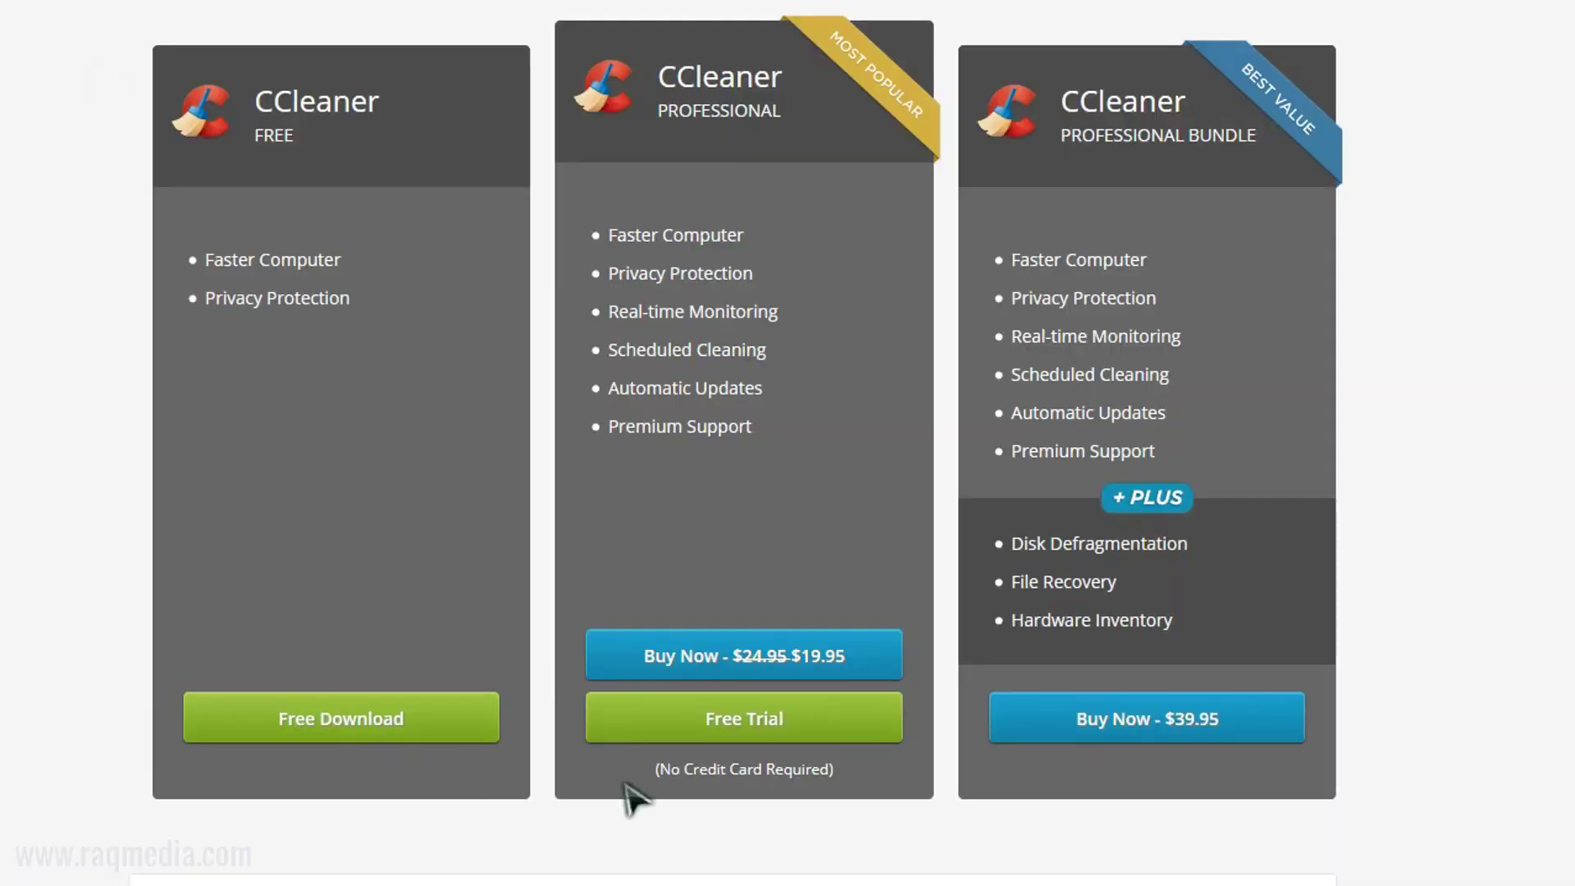
{"action": "mouse_move", "coordinate": [873, 526]}
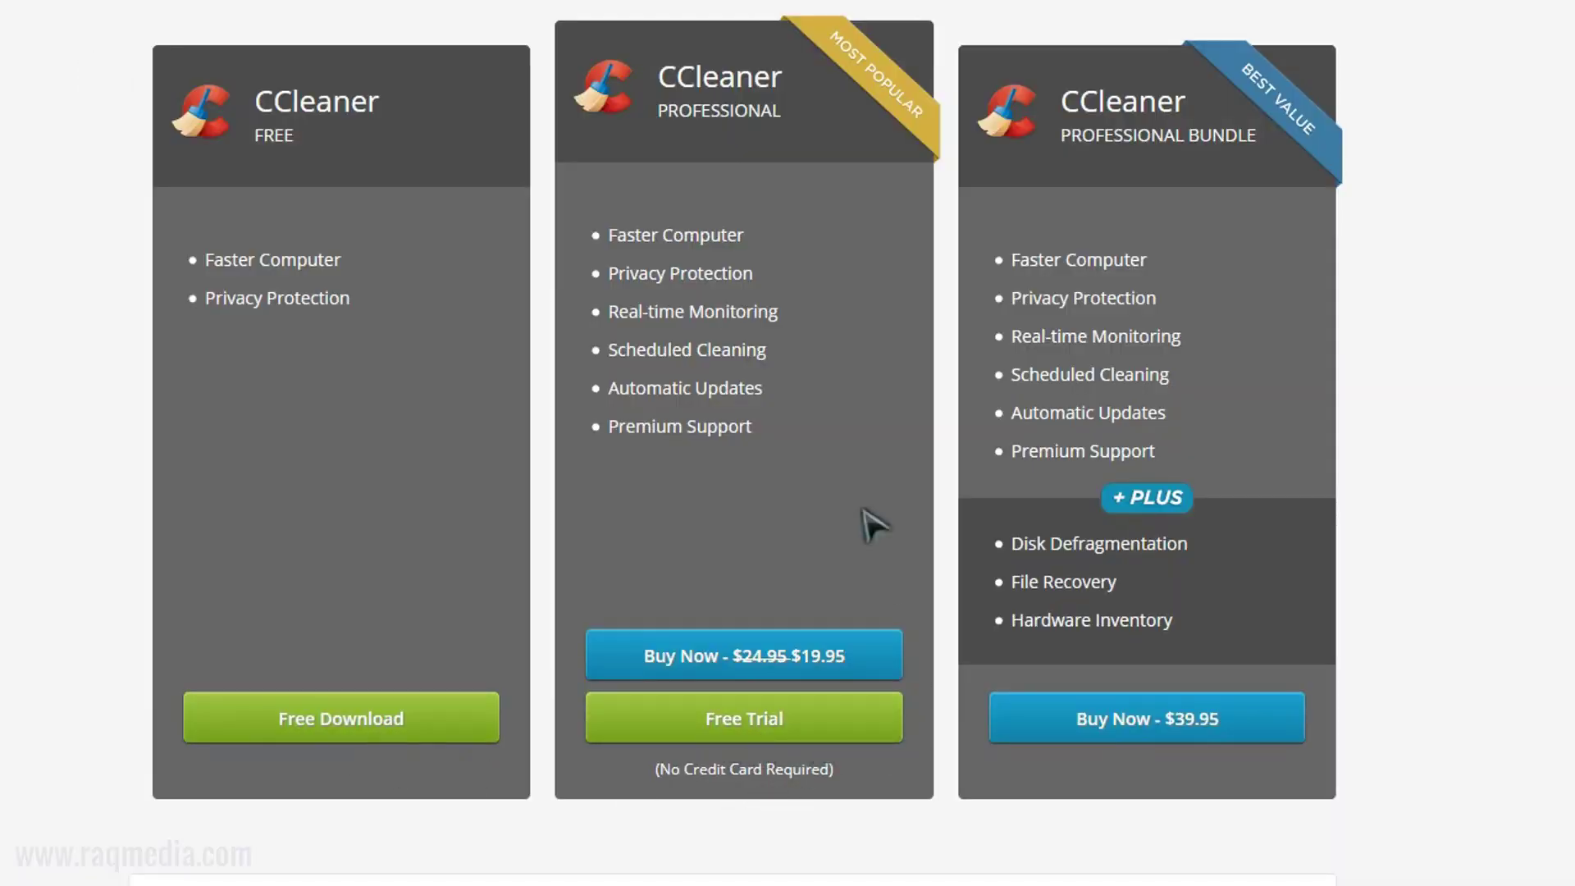
{"action": "mouse_move", "coordinate": [842, 734]}
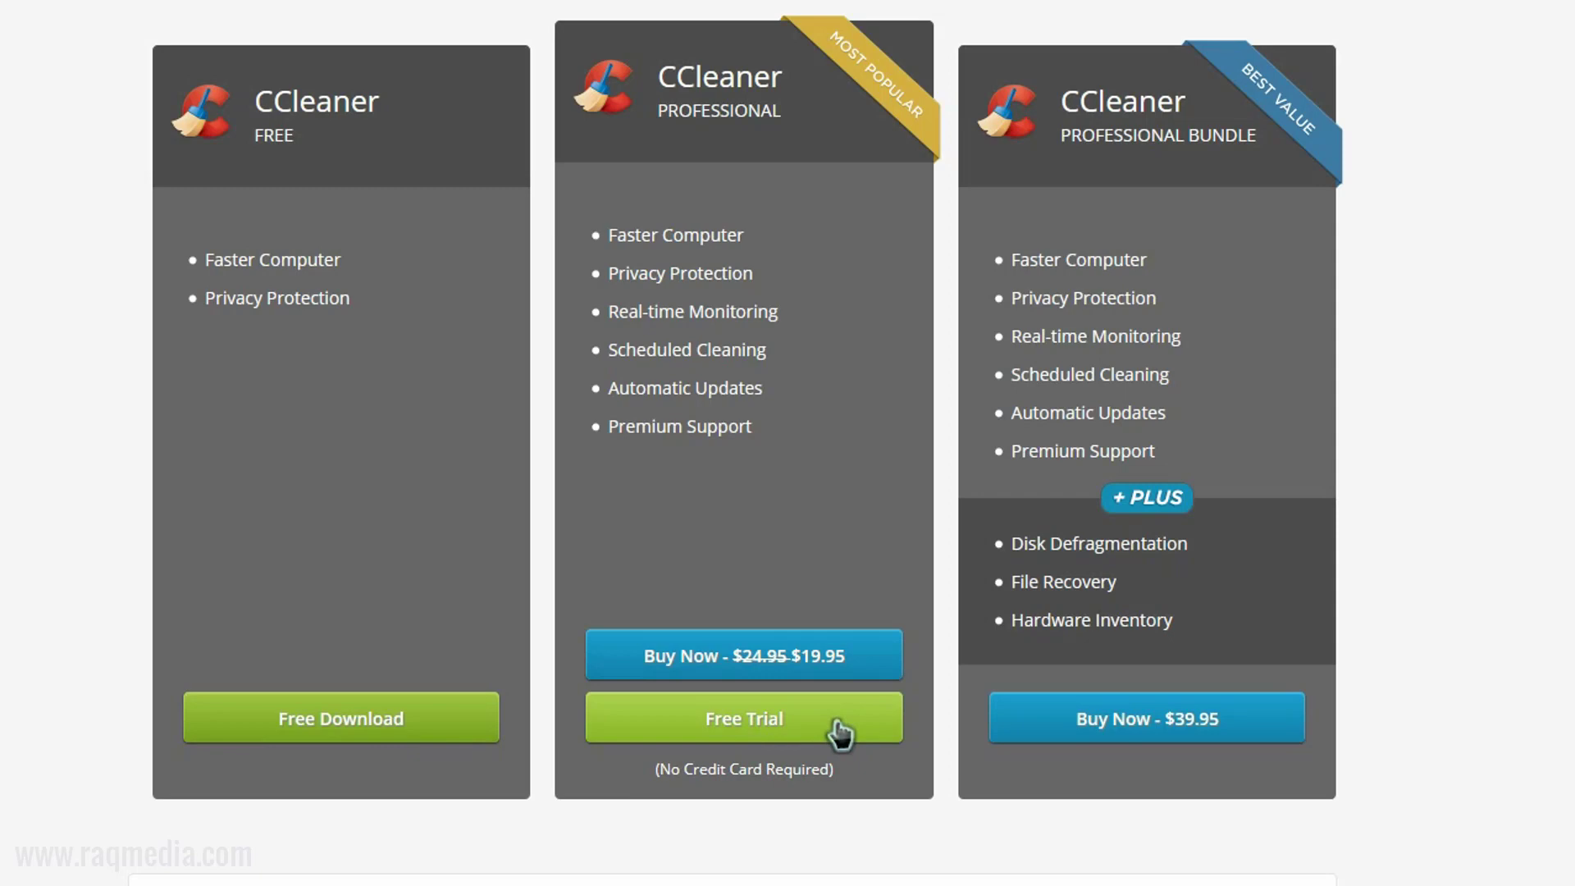
{"action": "mouse_move", "coordinate": [682, 818]}
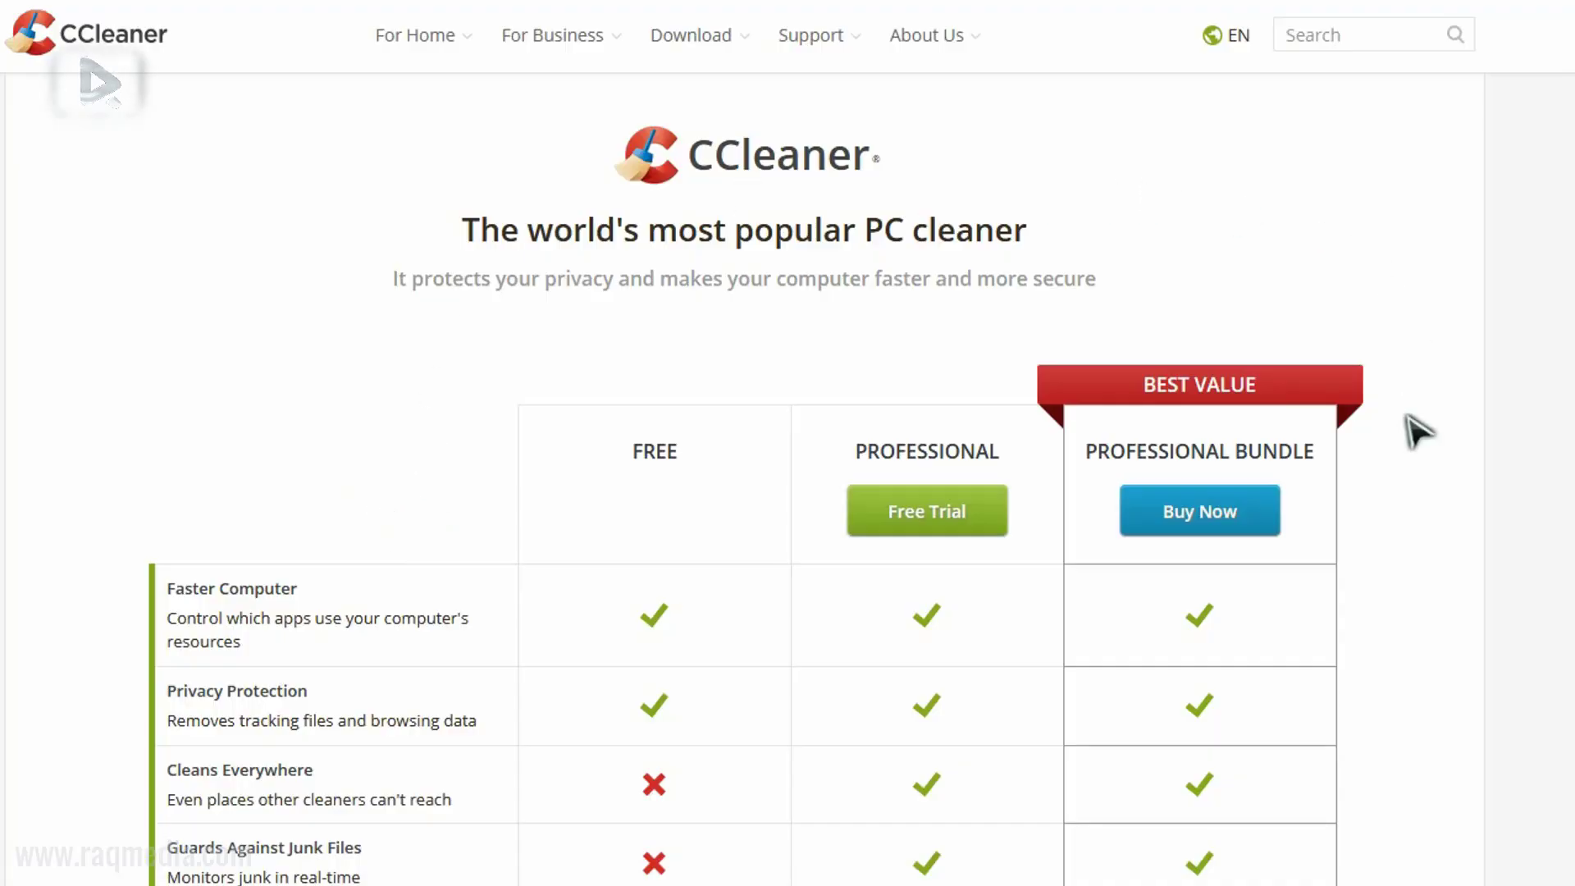
- Download CCleaner Free via the CCleaner.com link in the FREE column of the comparison table
{"action": "scroll", "scroll_direction": "down", "scroll_amount": 3}
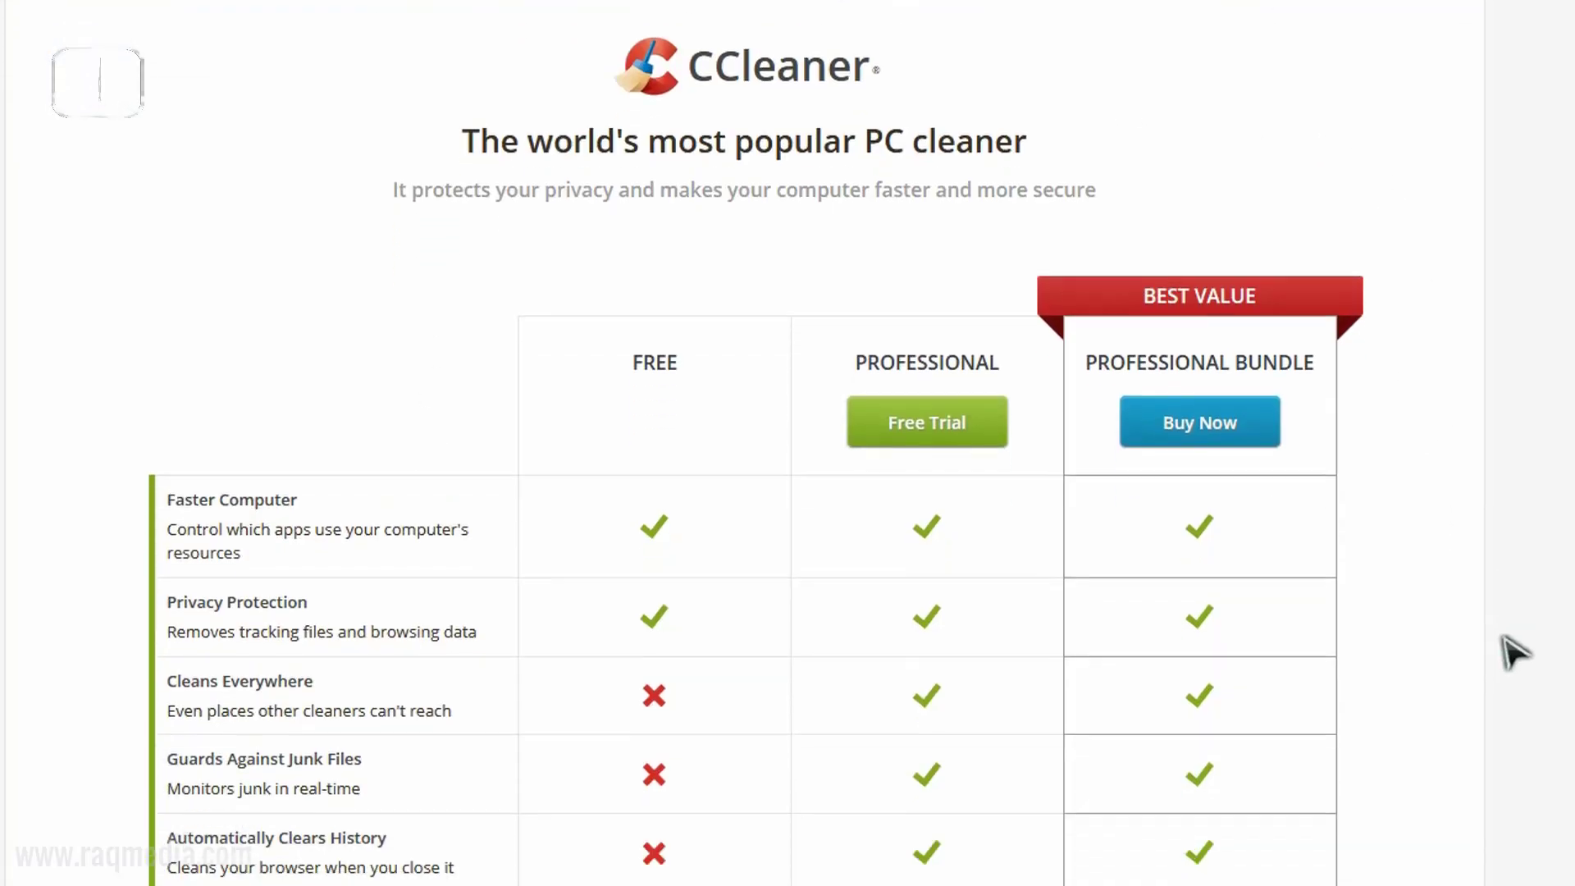
{"action": "scroll", "scroll_direction": "down", "scroll_amount": 3}
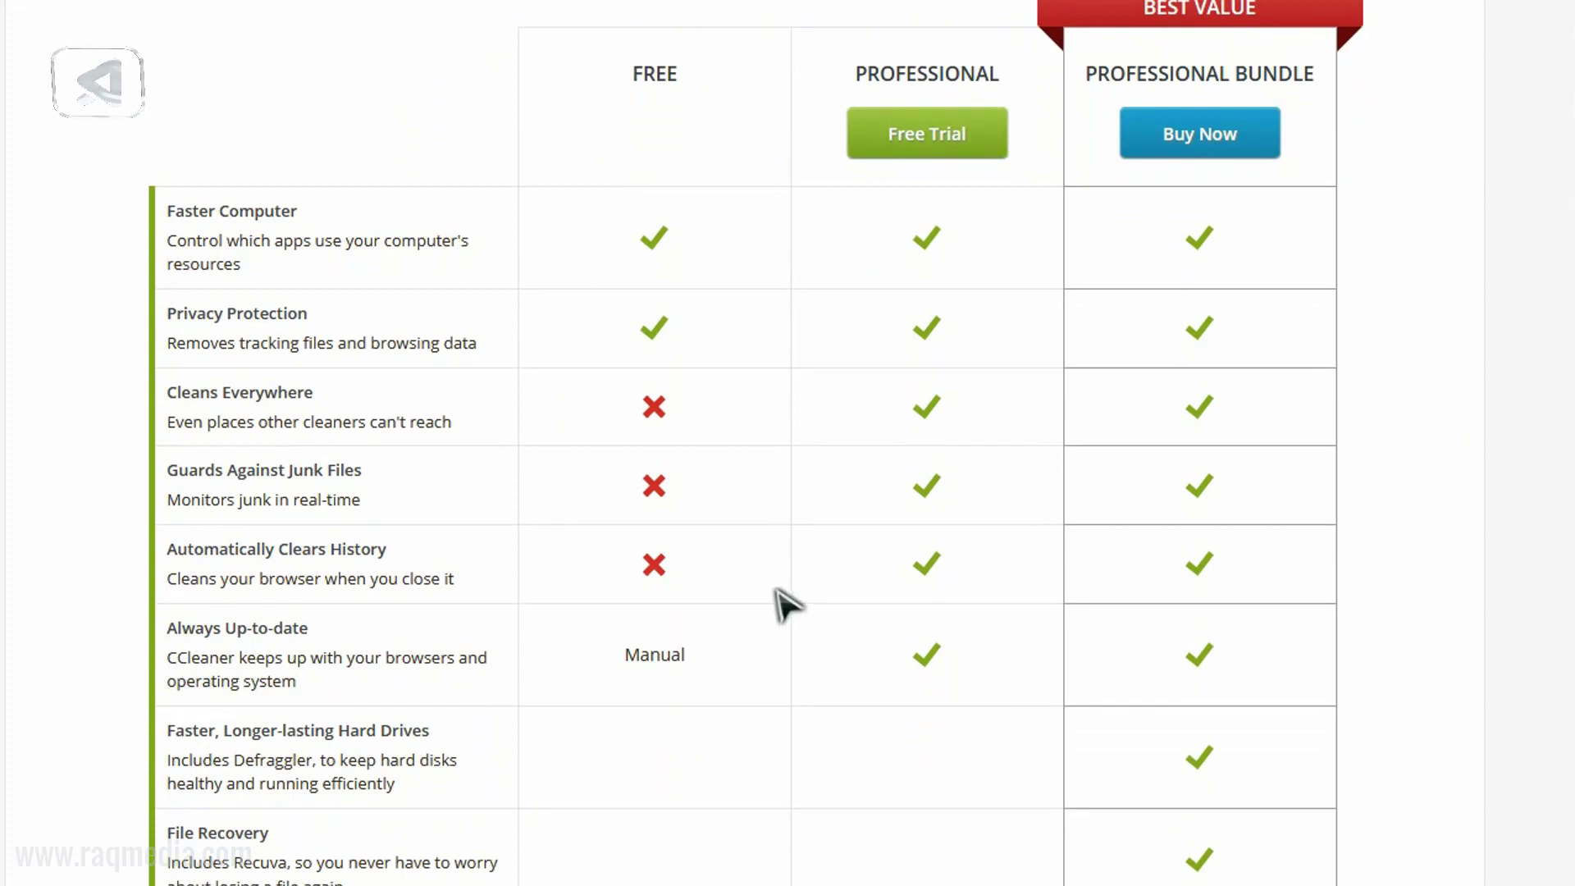
{"action": "scroll", "scroll_direction": "down", "scroll_amount": 3}
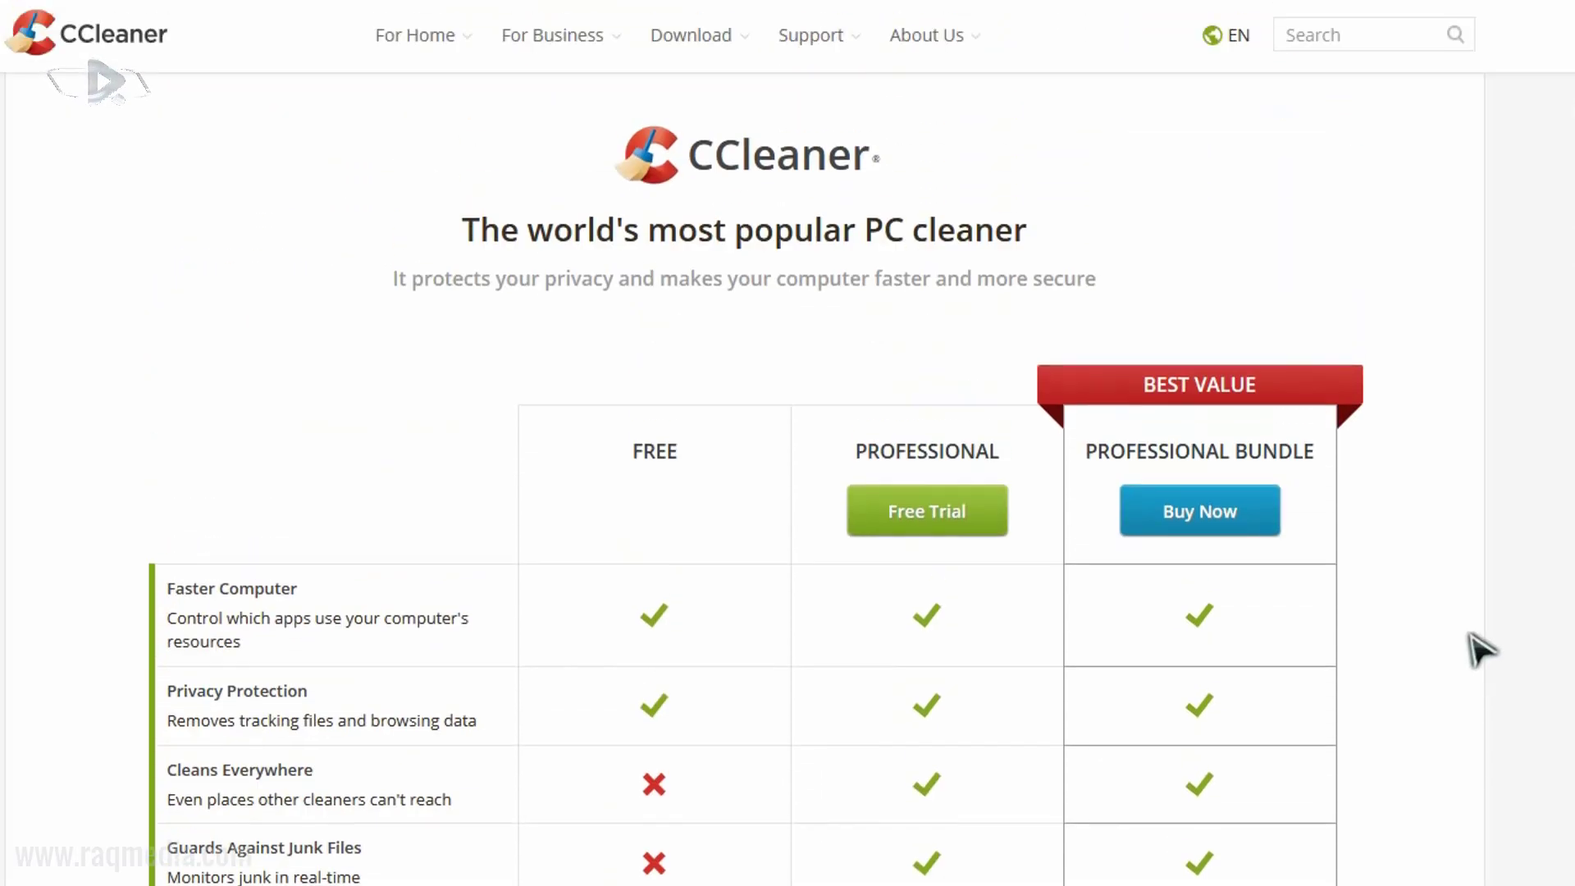
{"action": "scroll", "scroll_direction": "down", "scroll_amount": 3}
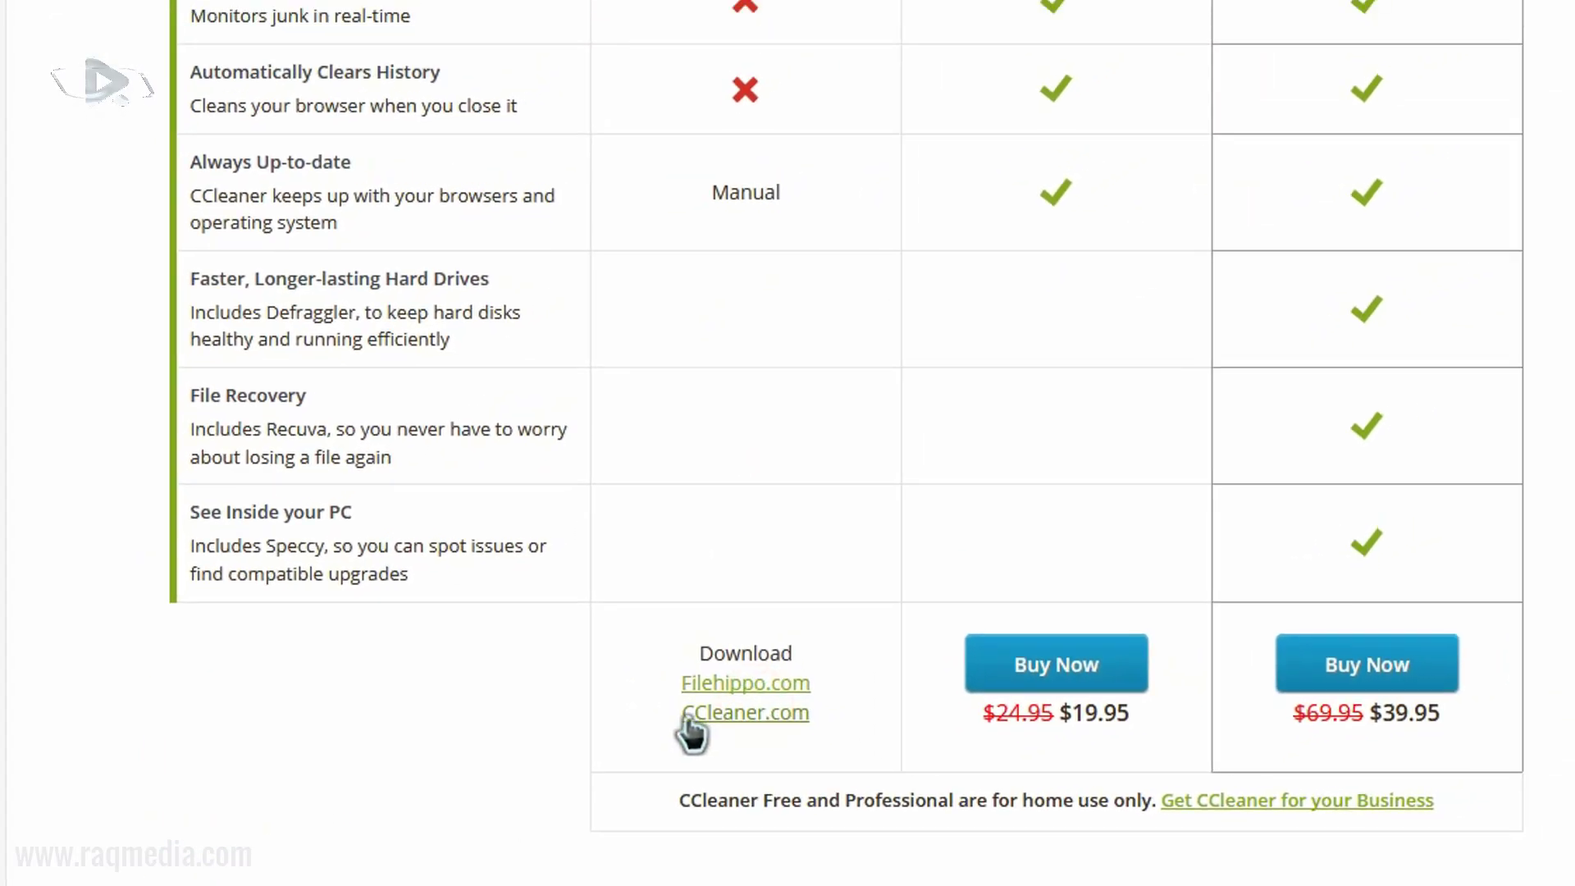
{"action": "left_click", "coordinate": [745, 712]}
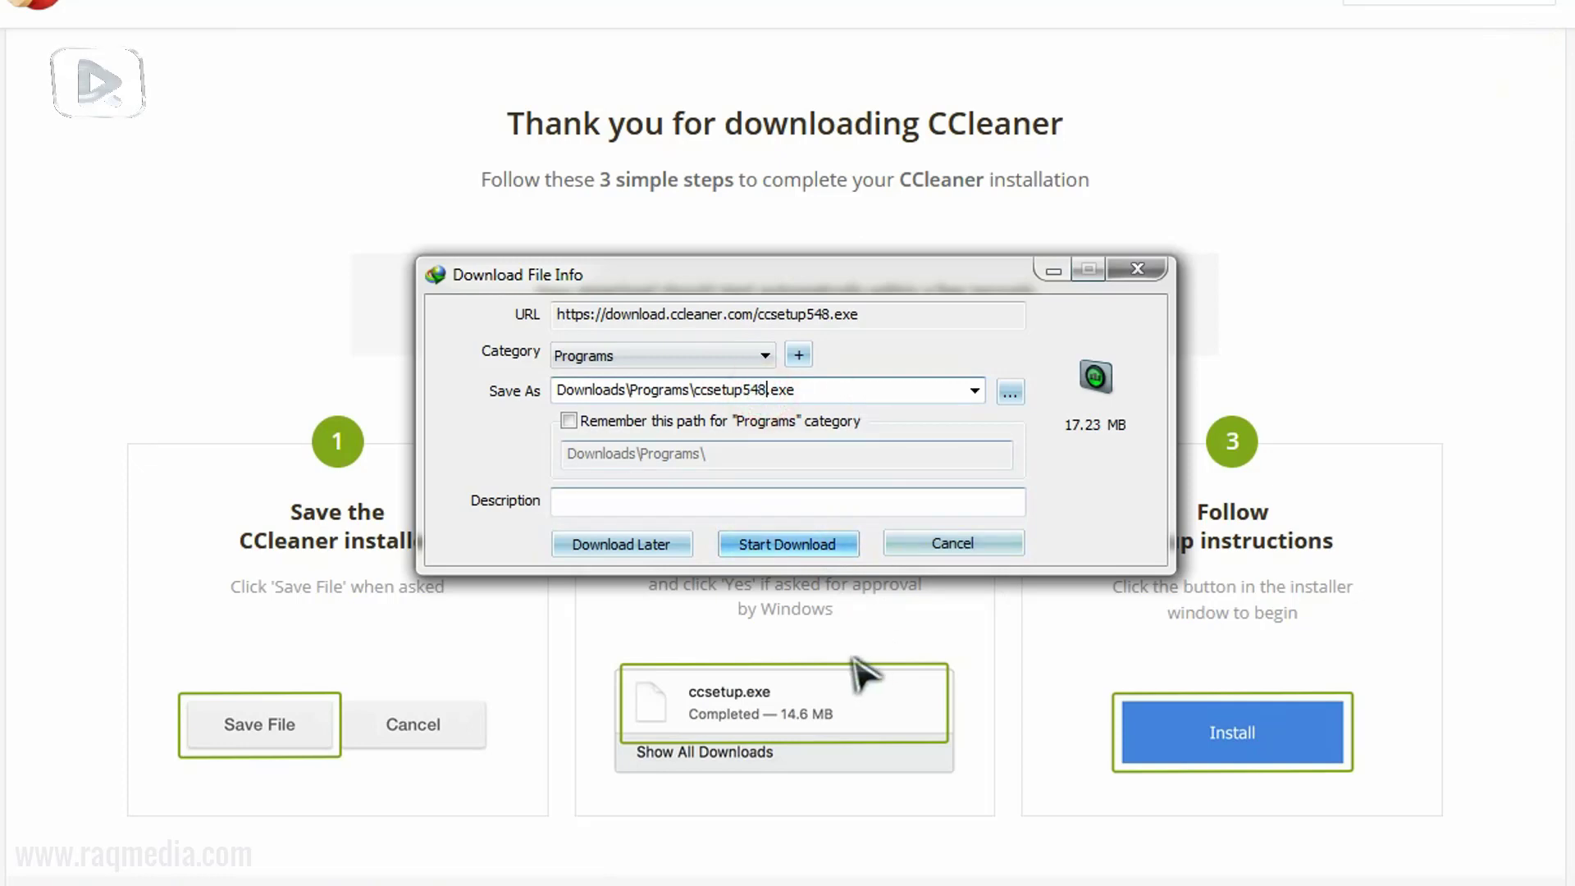
- Start the ccsetup548.exe download into Downloads\Programs from the Download File Info dialog
{"action": "left_click", "coordinate": [787, 543]}
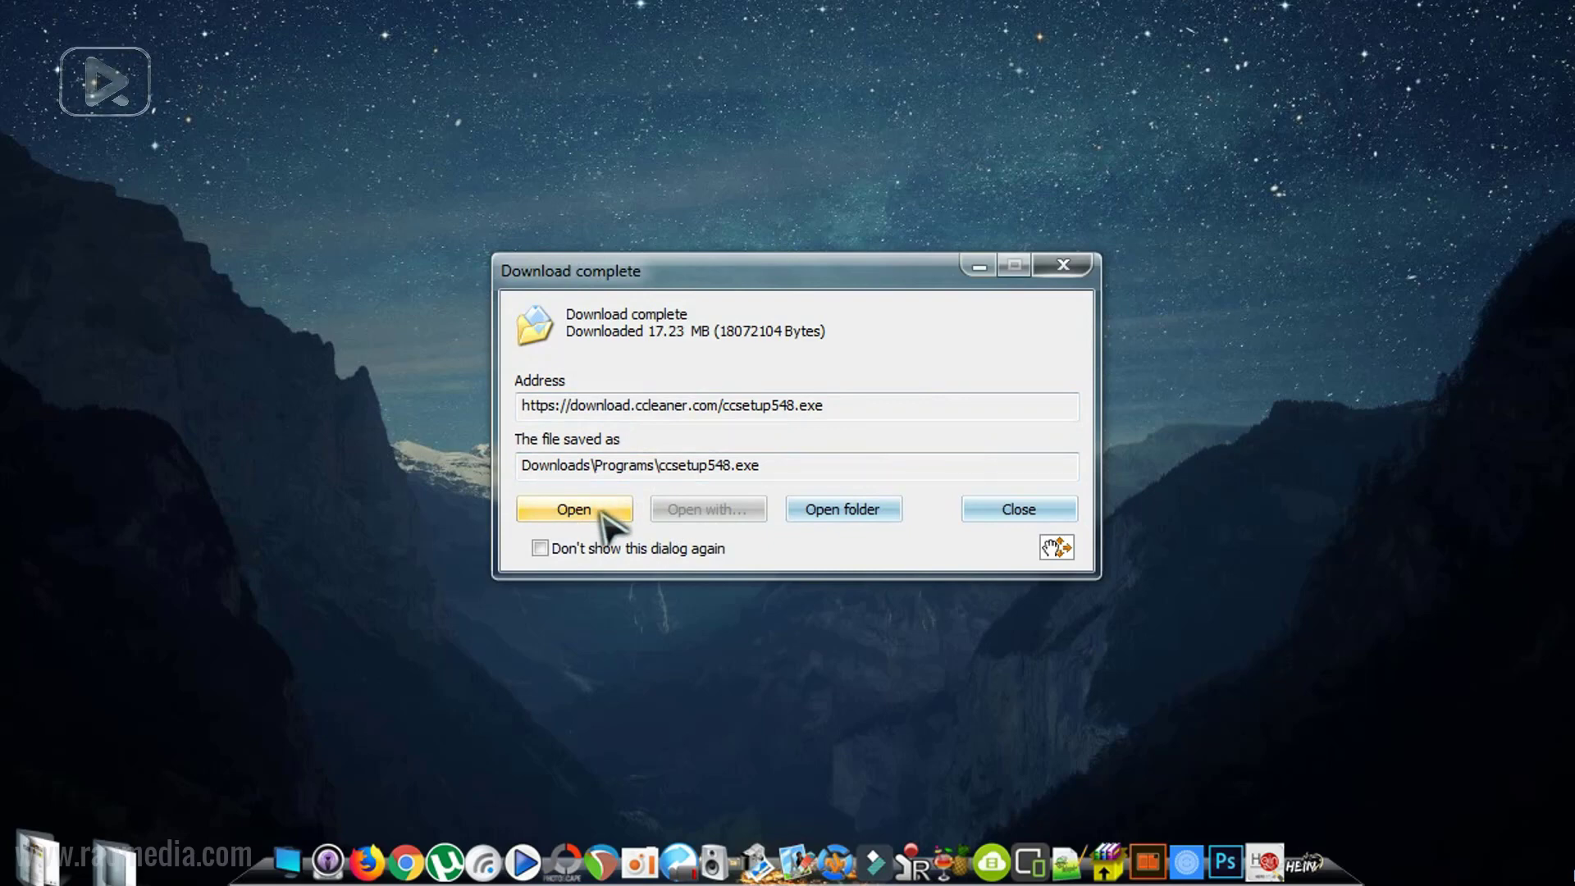
- Run the finished ccsetup548.exe download so the CCleaner v5.48 installer starts
{"action": "left_click", "coordinate": [575, 508]}
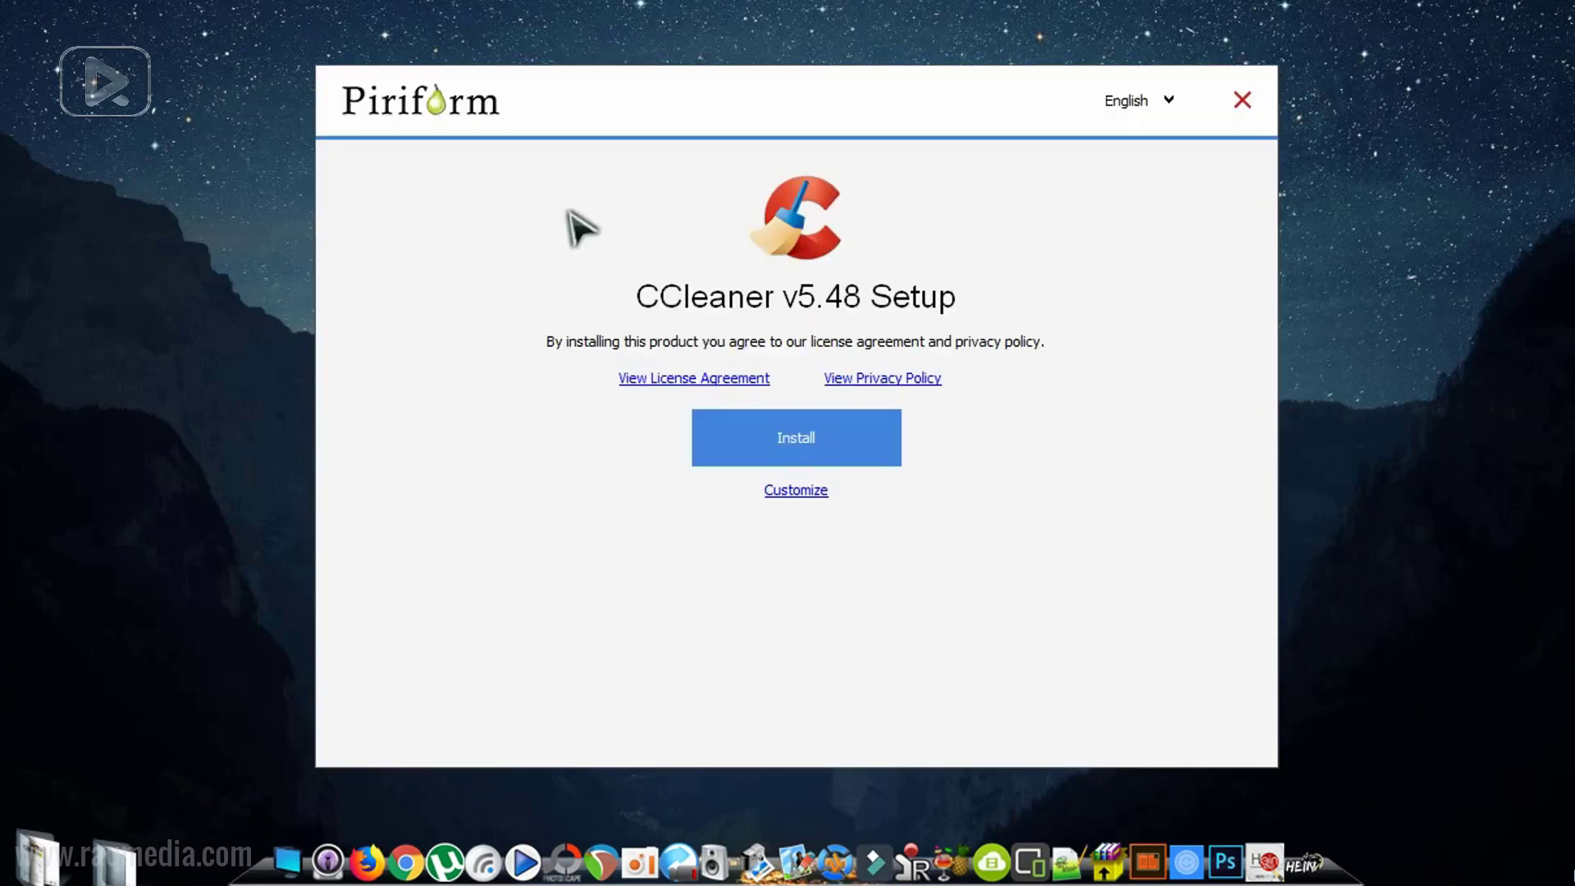
{"action": "mouse_move", "coordinate": [768, 322]}
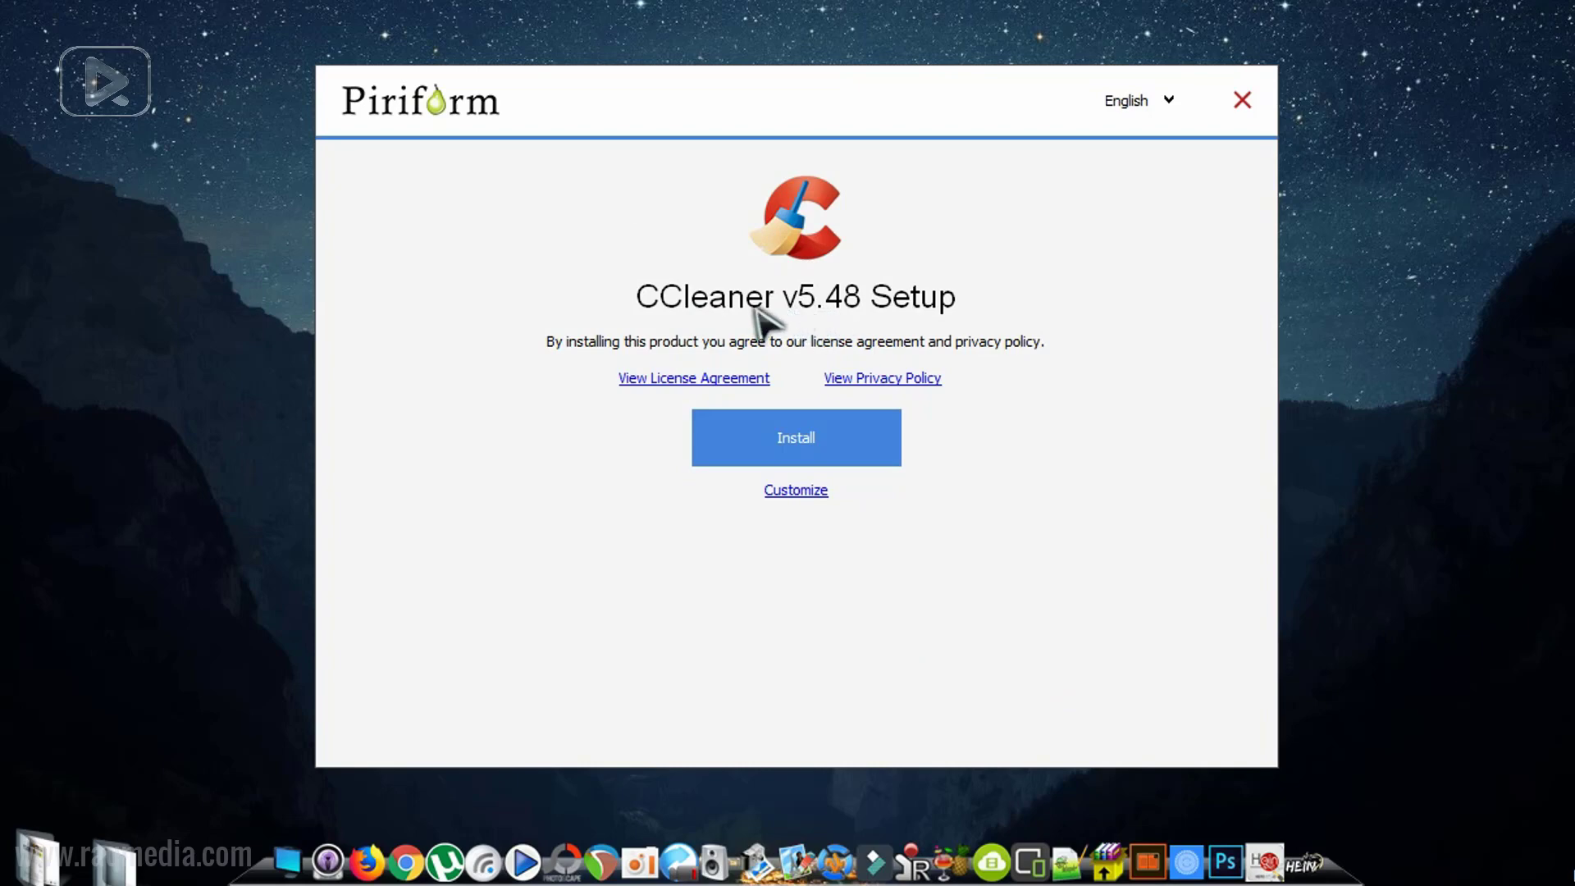
{"action": "mouse_move", "coordinate": [919, 327]}
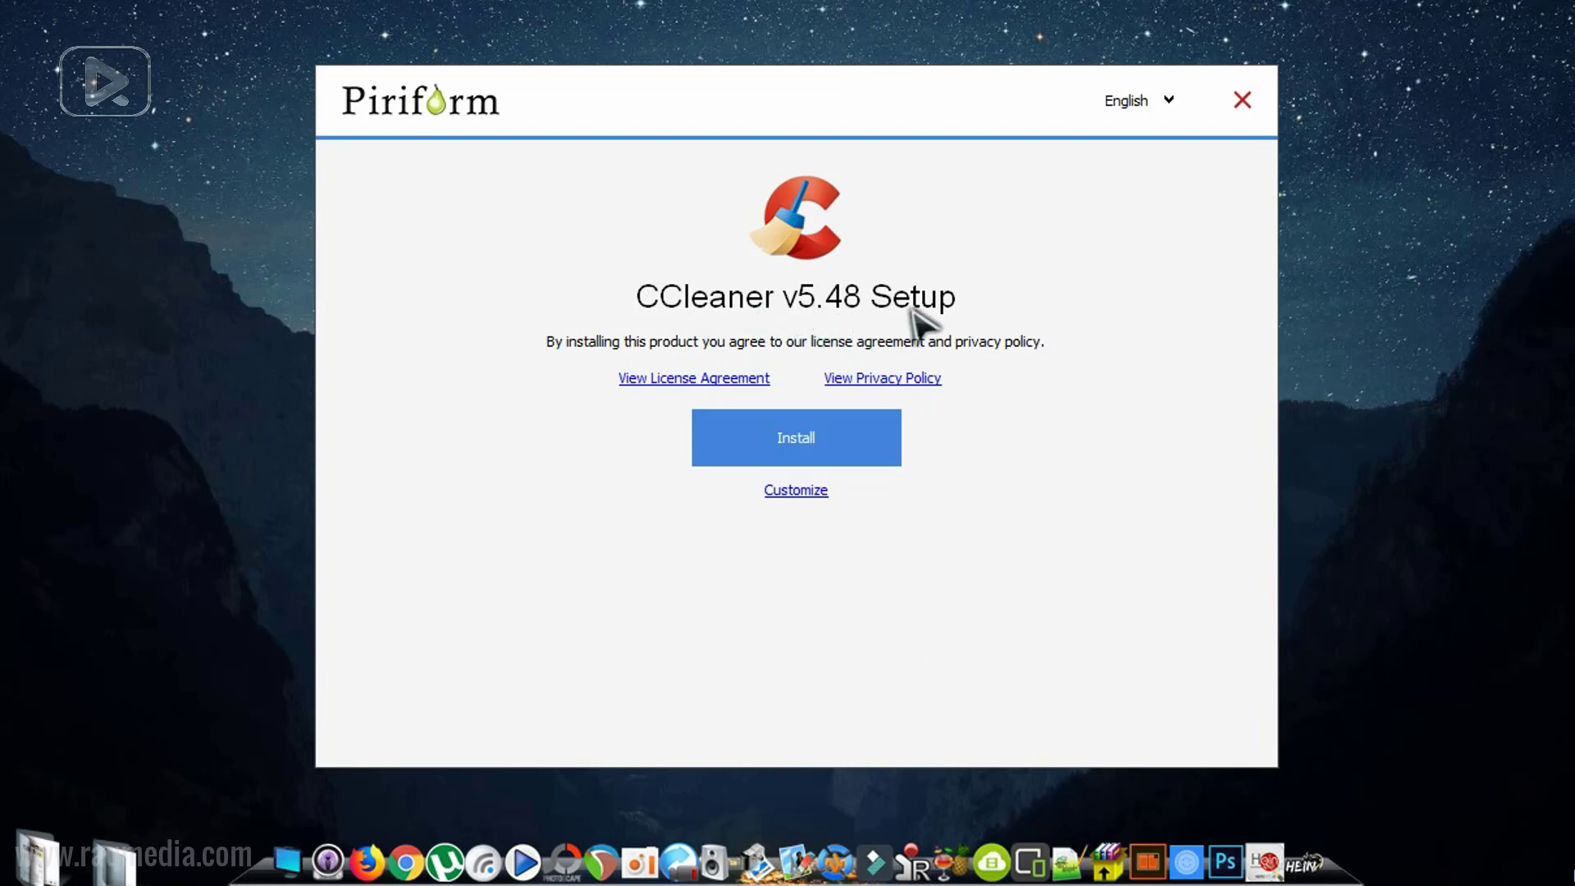
{"action": "left_click", "coordinate": [1138, 100]}
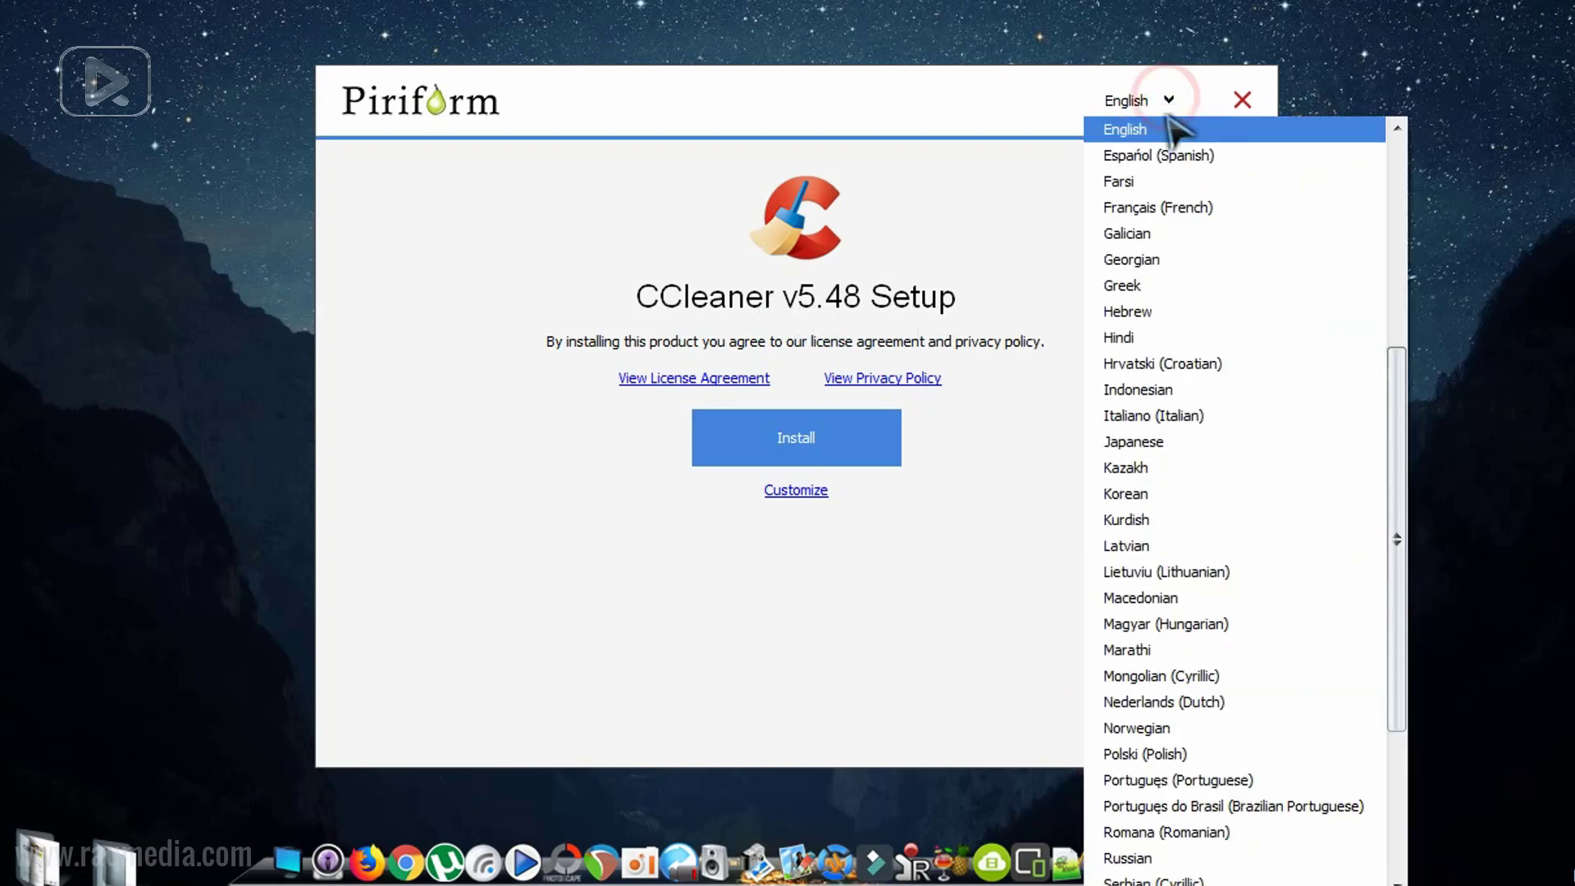
{"action": "scroll", "scroll_direction": "down", "scroll_amount": 3}
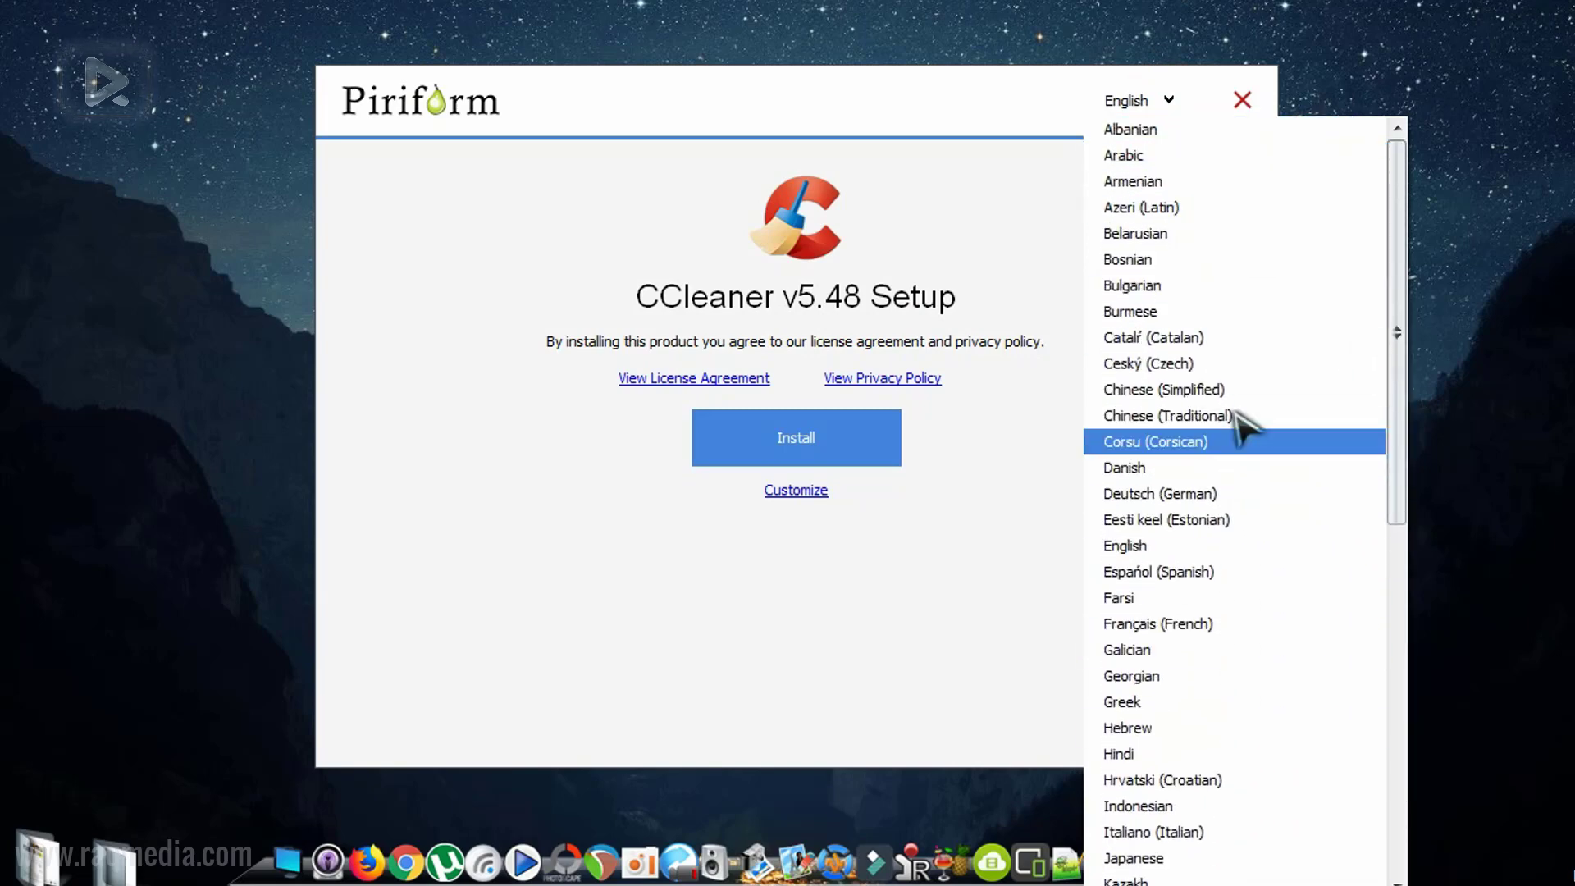
{"action": "scroll", "scroll_direction": "down", "scroll_amount": 3}
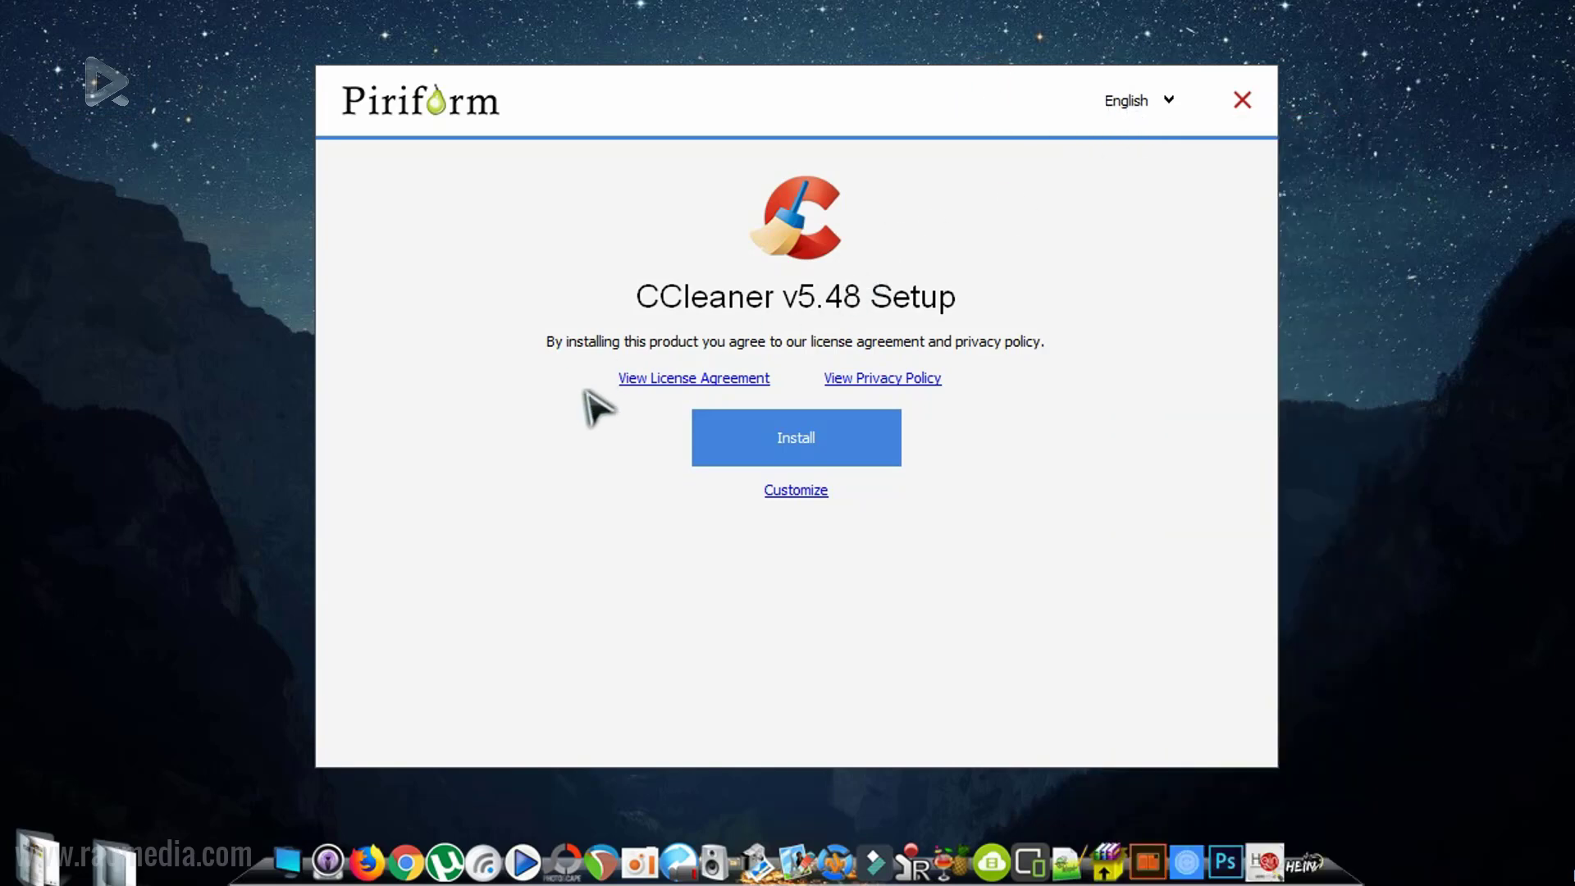
{"action": "mouse_move", "coordinate": [688, 397]}
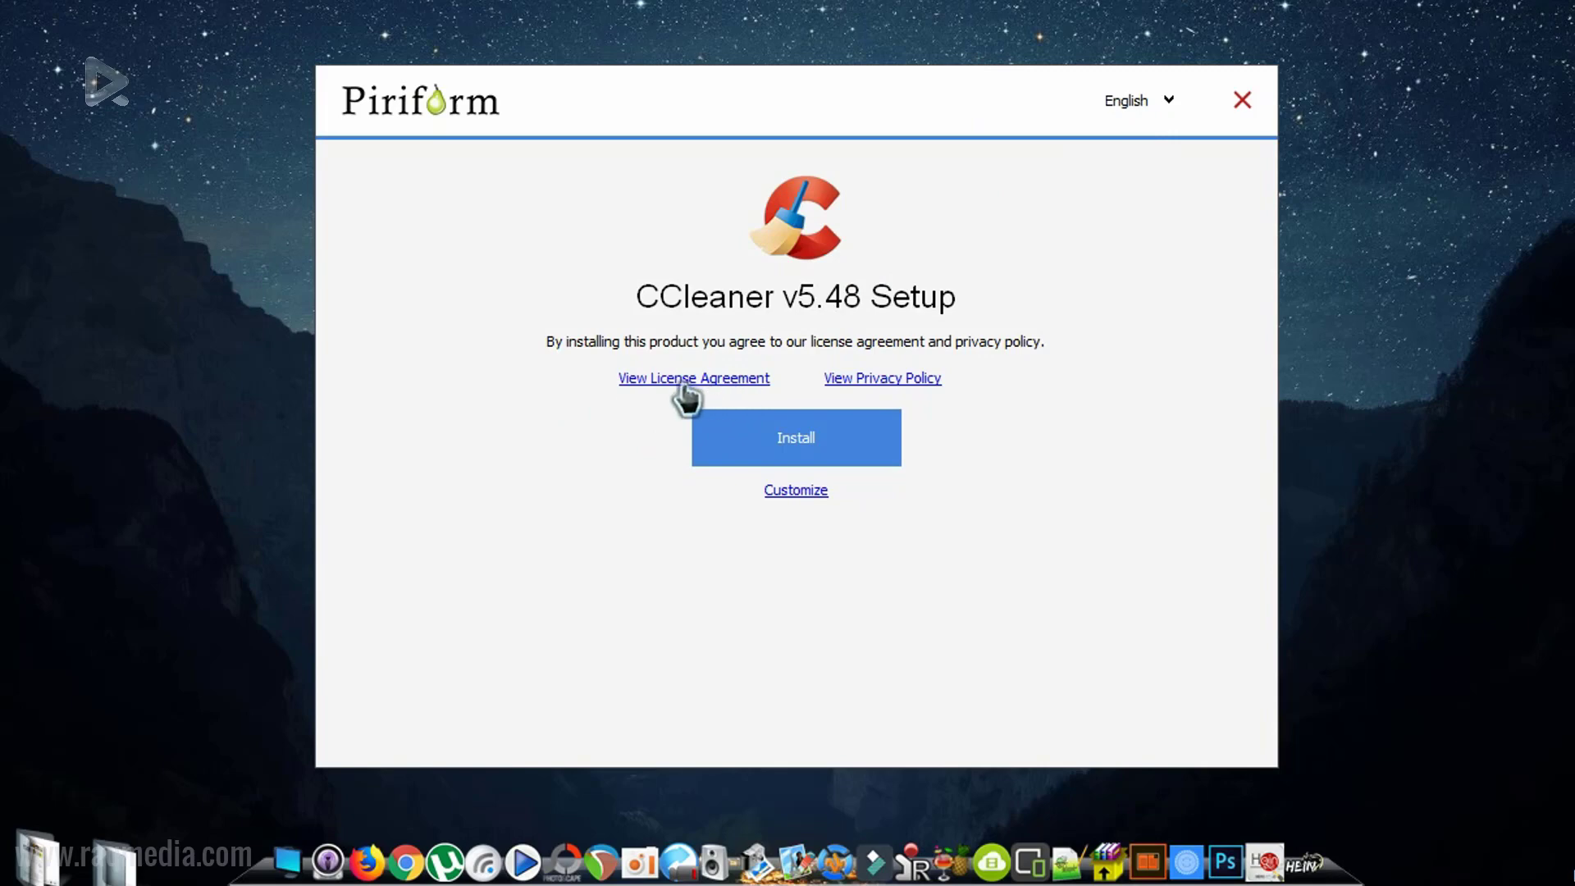
{"action": "mouse_move", "coordinate": [979, 515]}
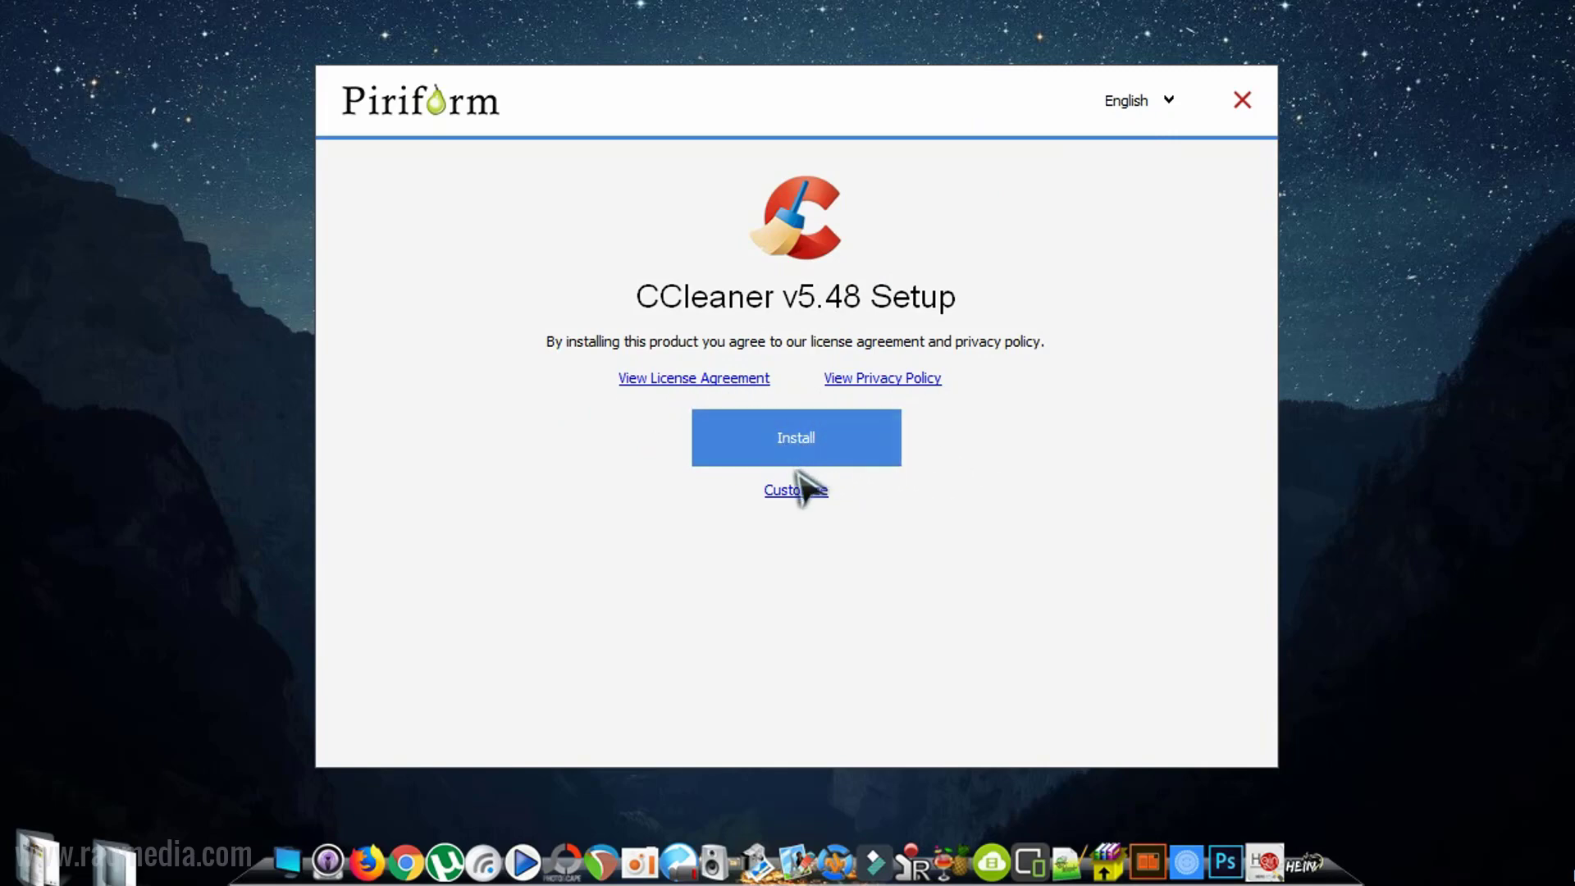
- In Customize options, uncheck 'Inform me of updates to CCleaner' and return to the main setup screen
{"action": "left_click", "coordinate": [796, 491]}
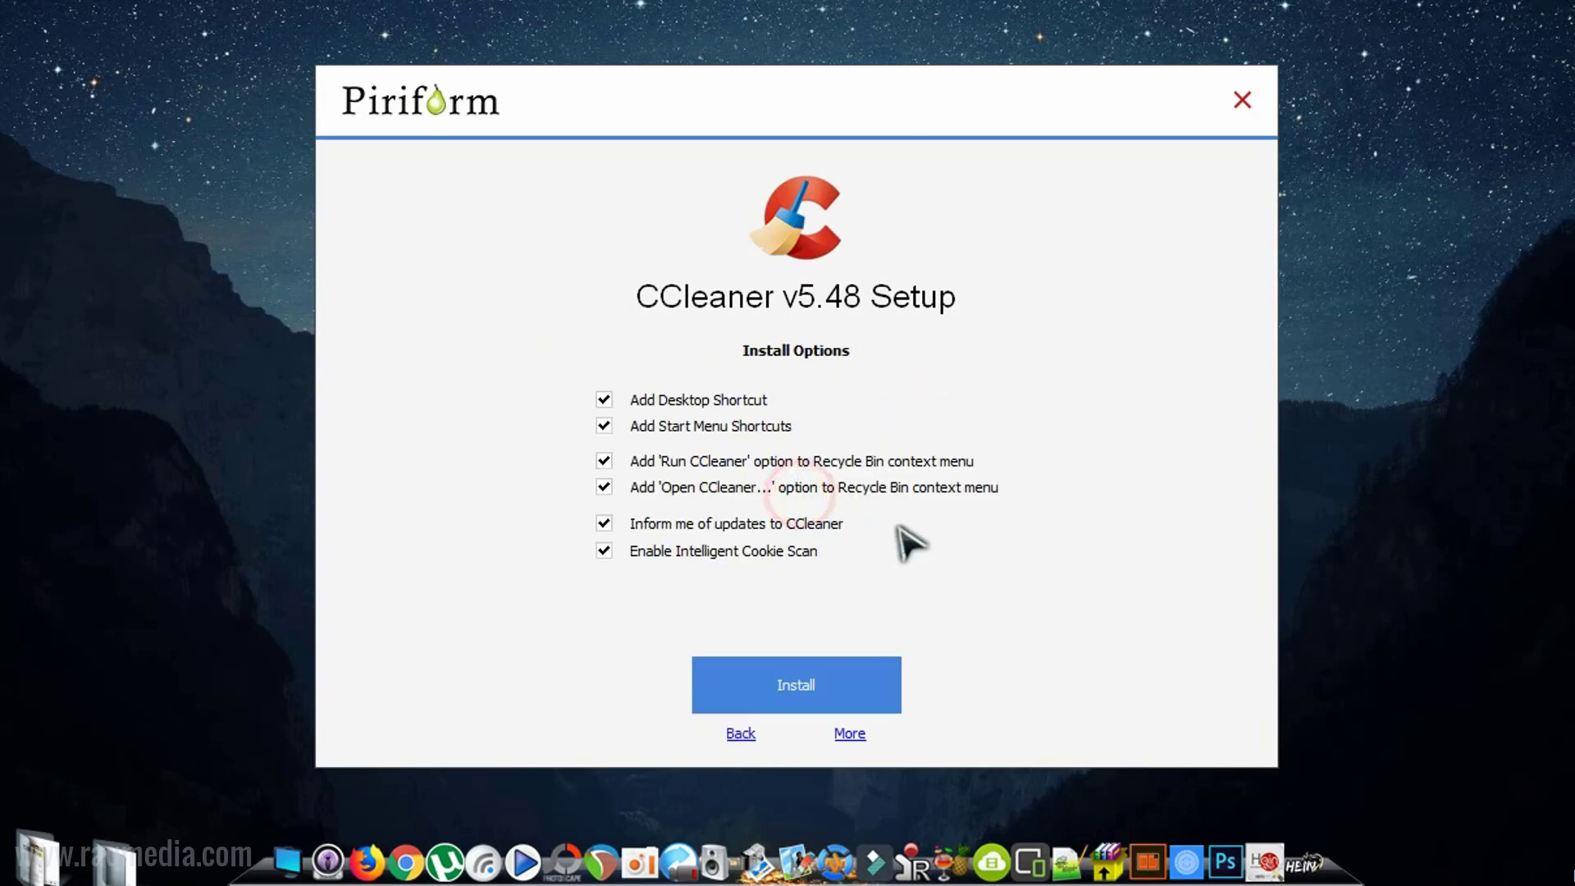
{"action": "mouse_move", "coordinate": [882, 496]}
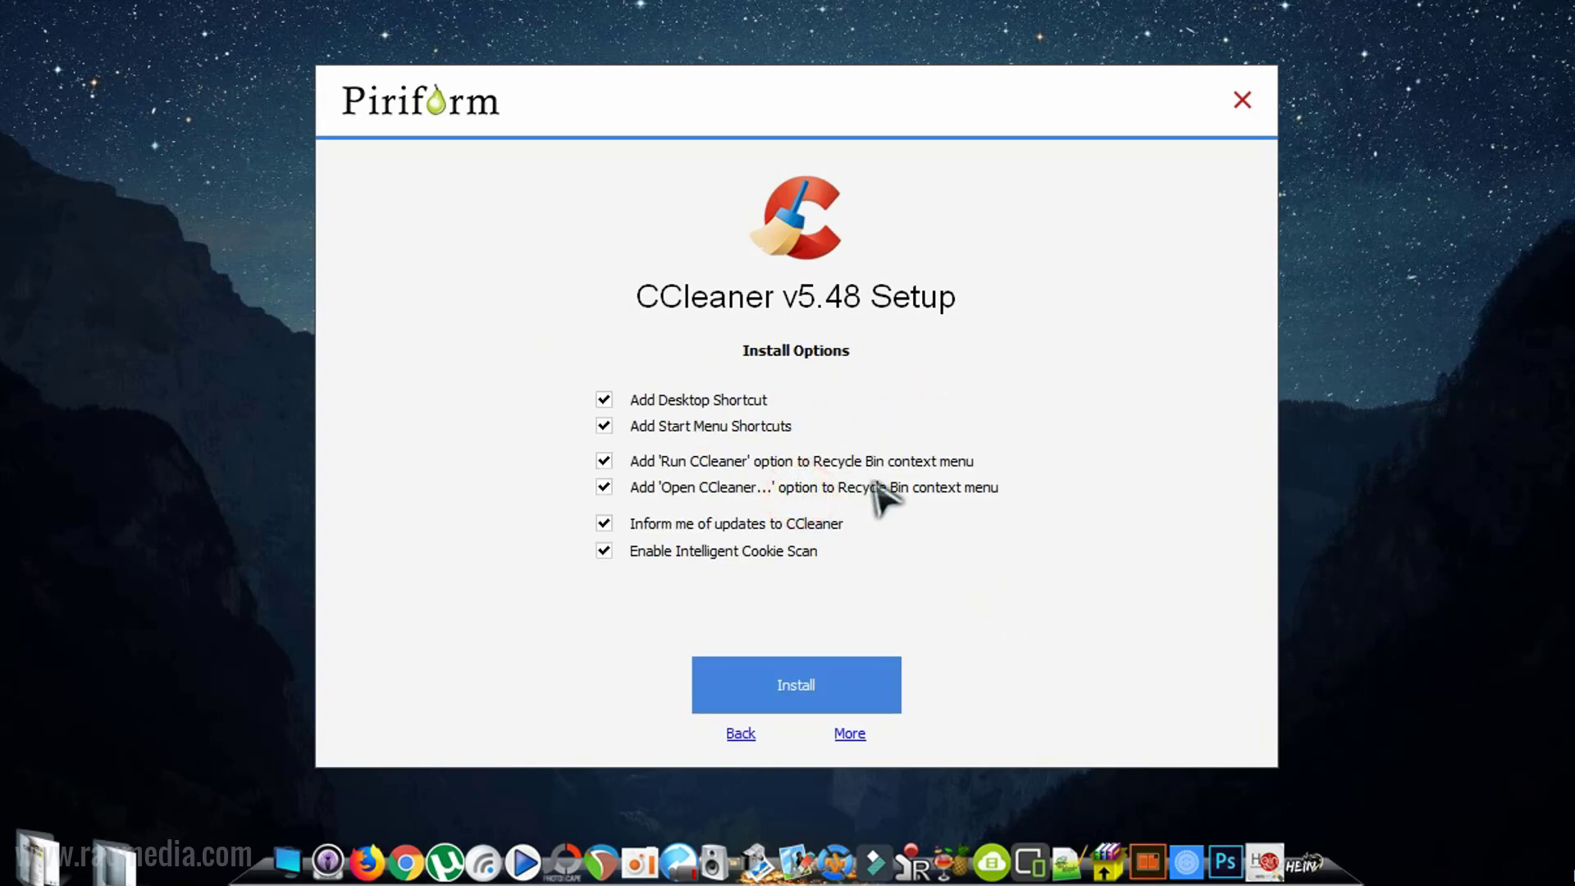
{"action": "mouse_move", "coordinate": [848, 372]}
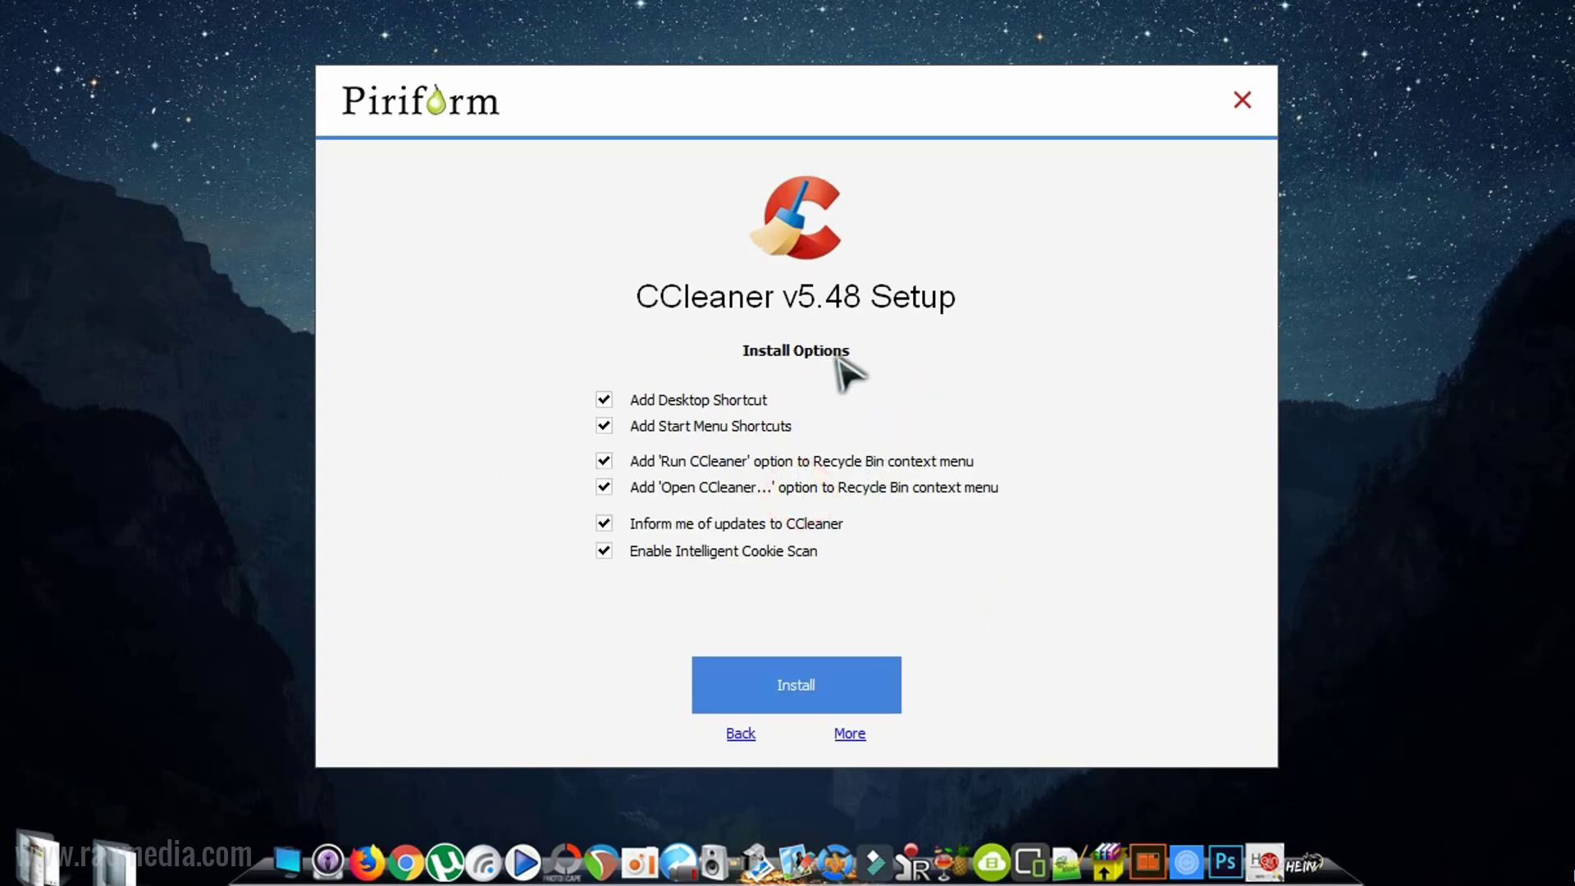
{"action": "mouse_move", "coordinate": [602, 417]}
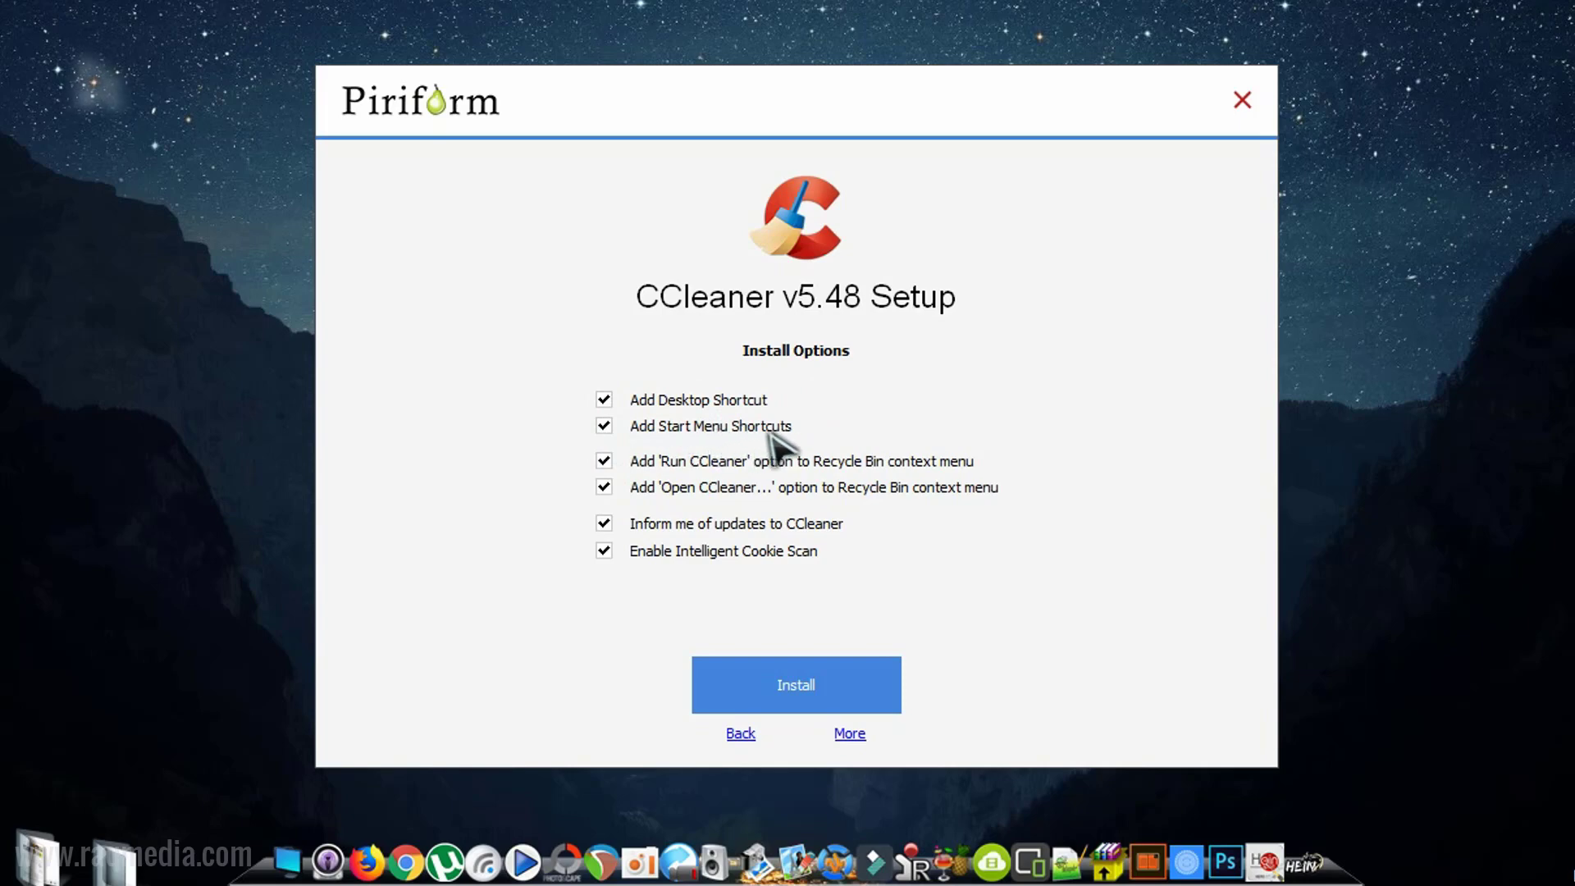
{"action": "left_click", "coordinate": [604, 425]}
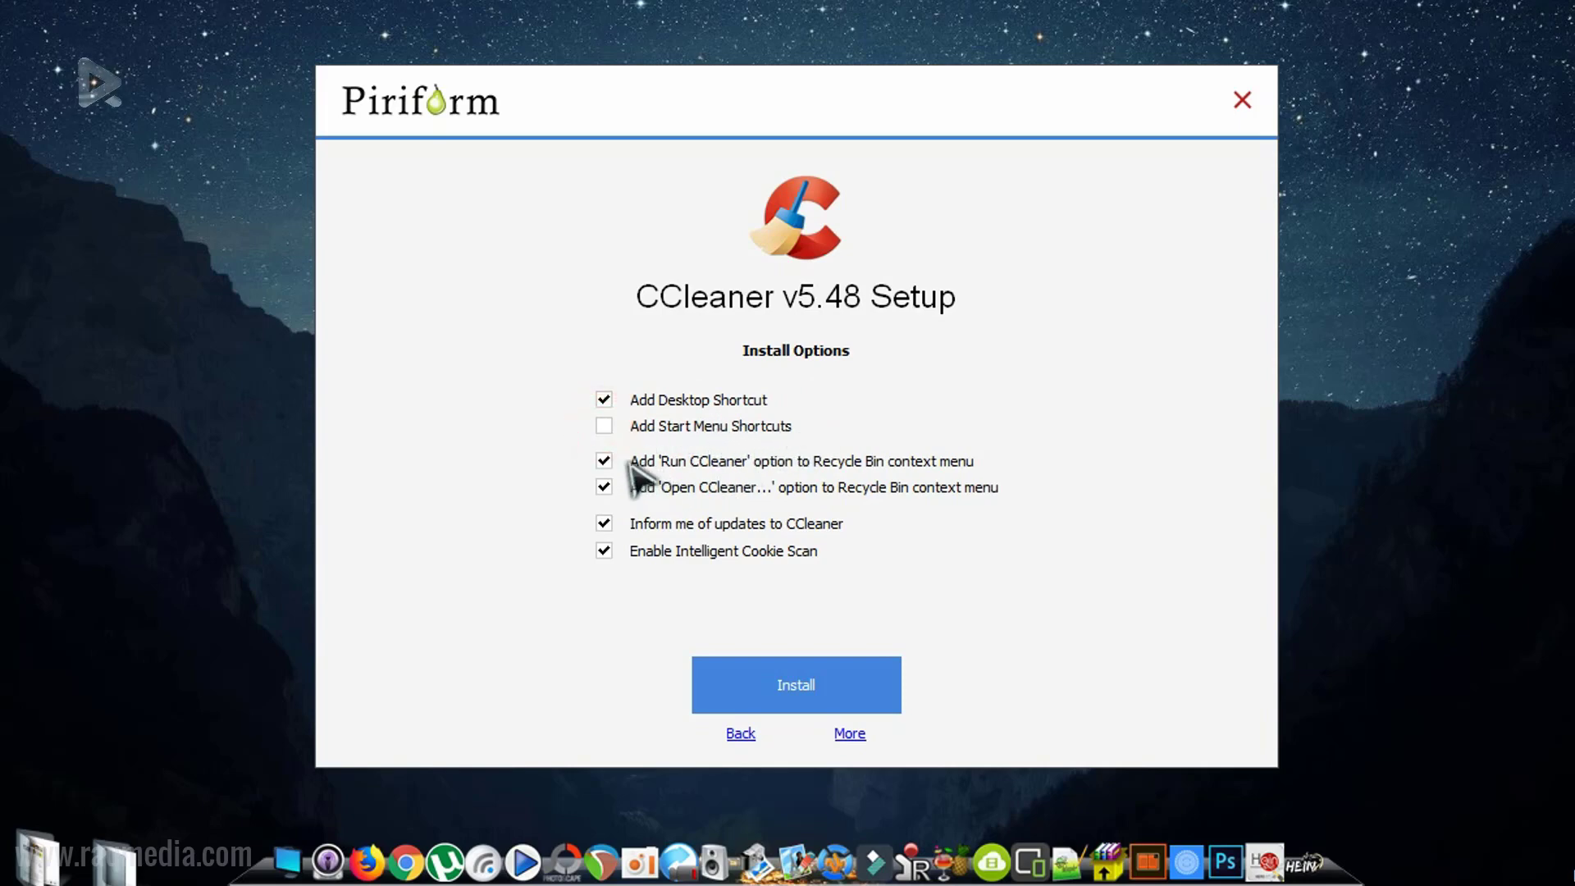
{"action": "mouse_move", "coordinate": [794, 490]}
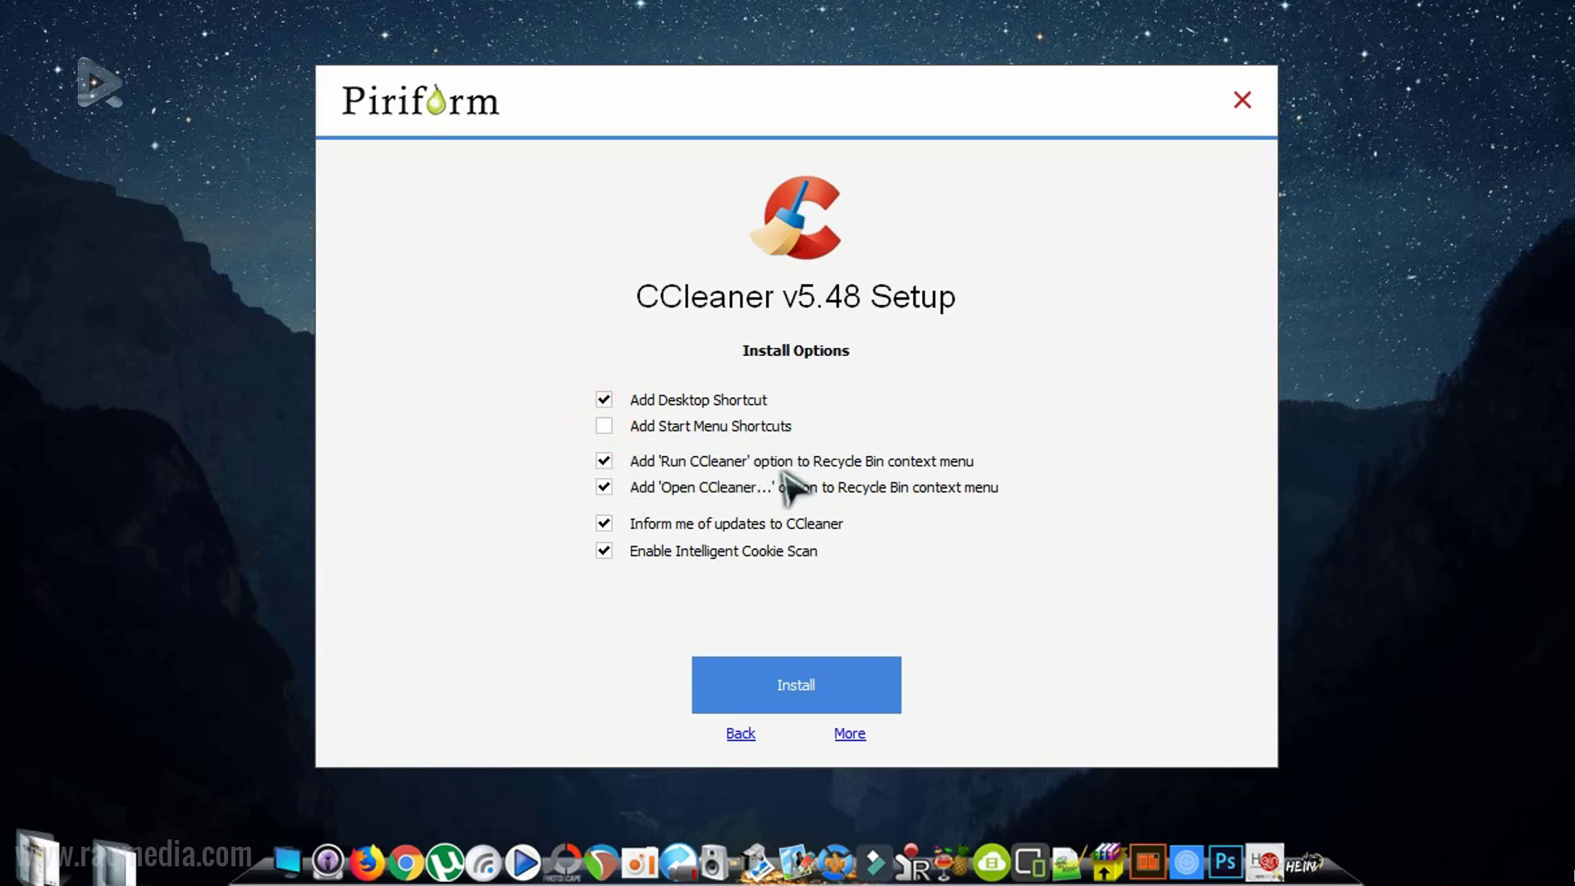
{"action": "mouse_move", "coordinate": [929, 487]}
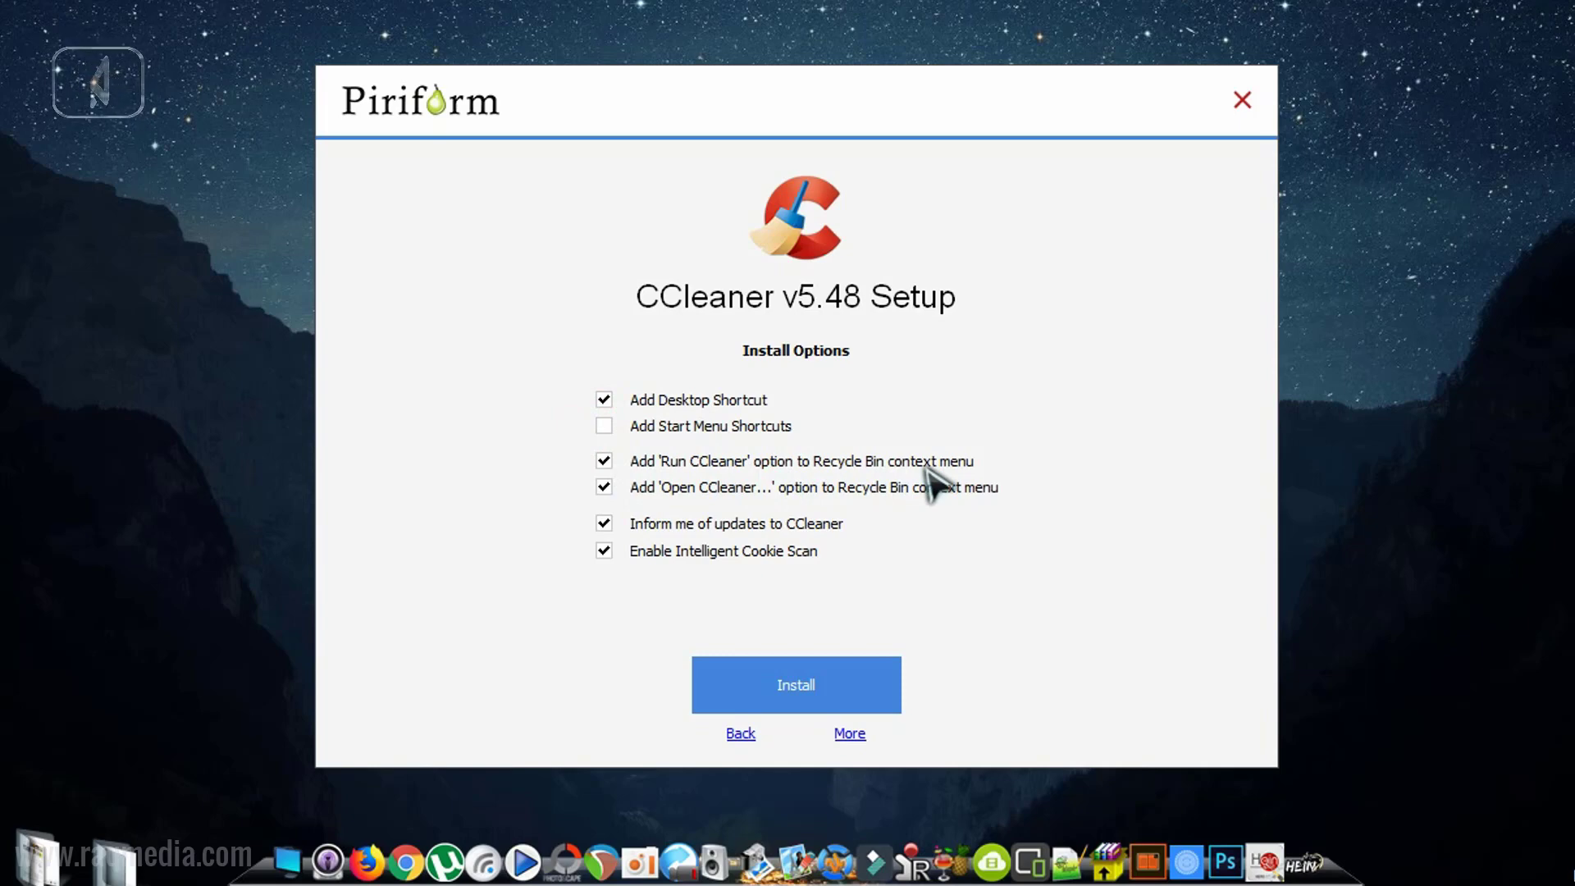
{"action": "mouse_move", "coordinate": [758, 487]}
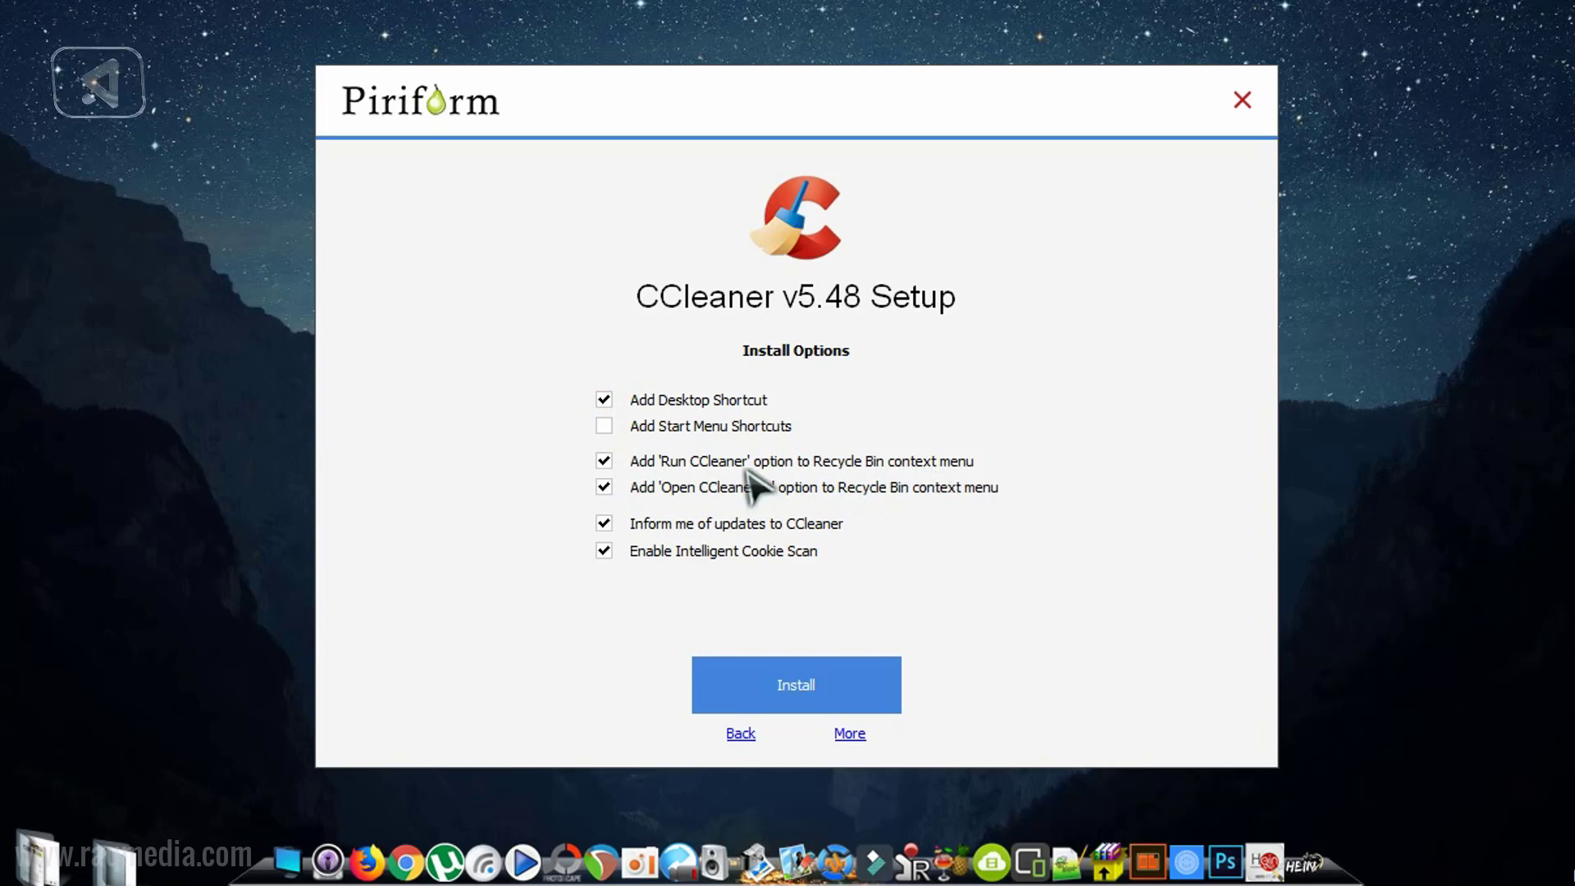
{"action": "mouse_move", "coordinate": [673, 515]}
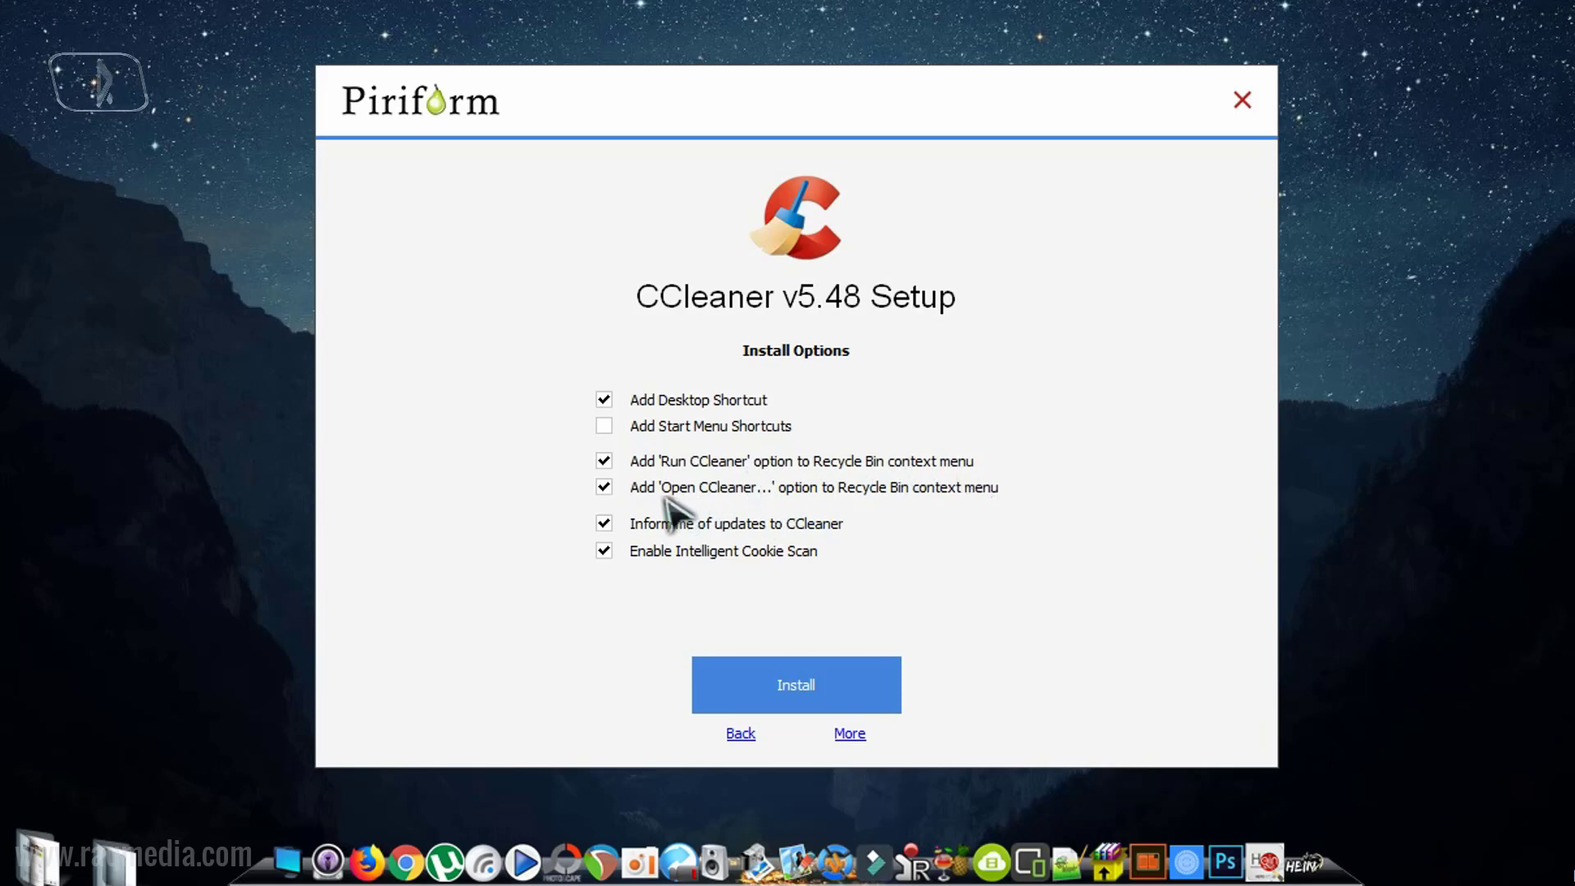
{"action": "mouse_move", "coordinate": [868, 493]}
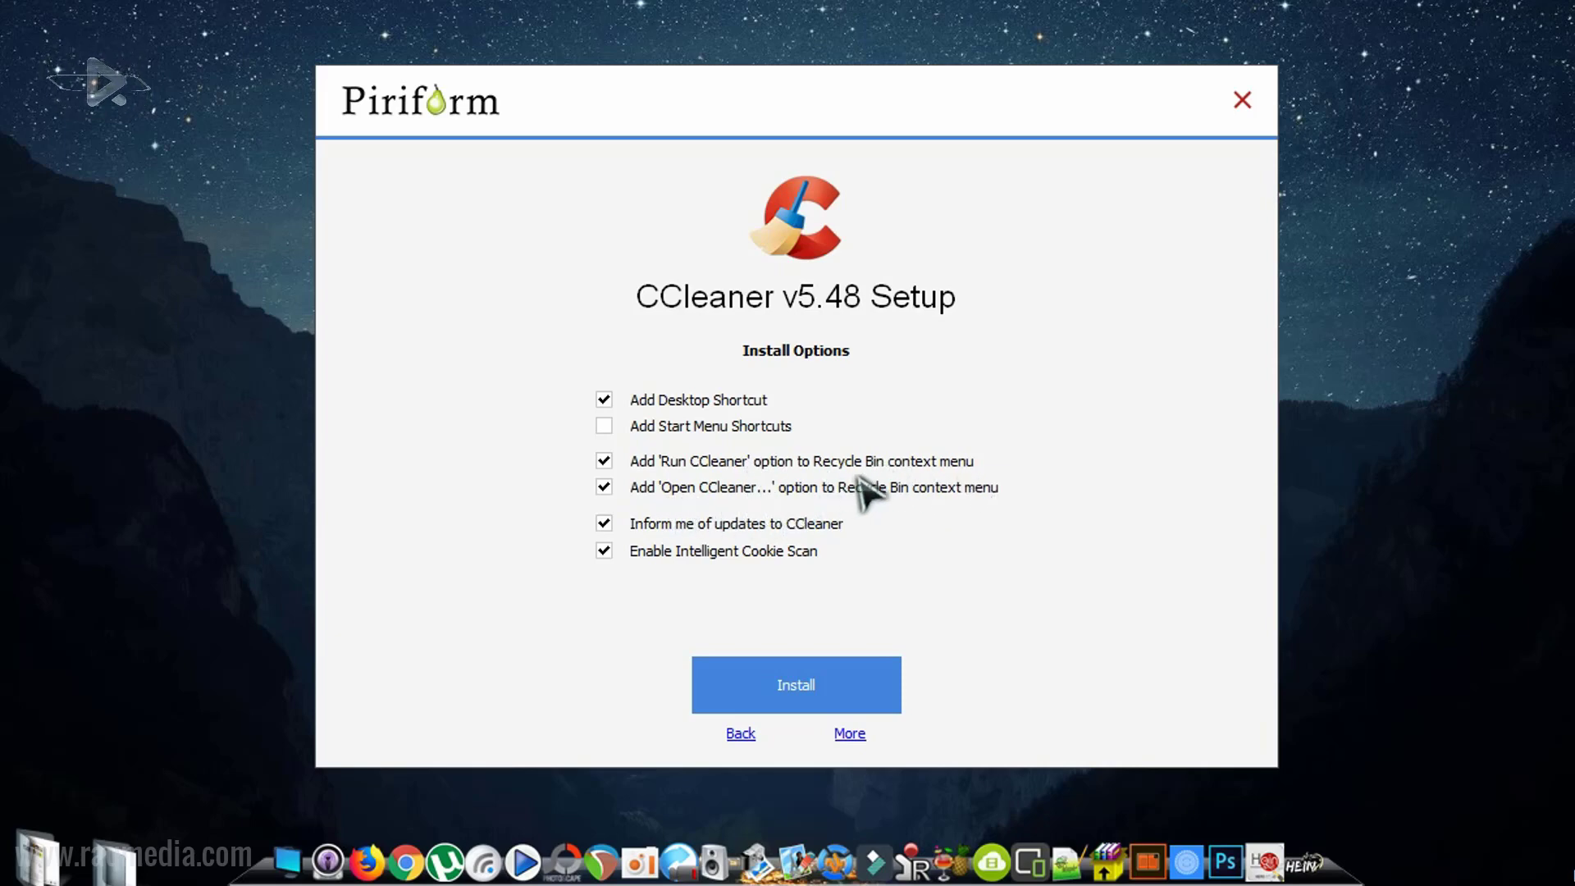
{"action": "mouse_move", "coordinate": [923, 507]}
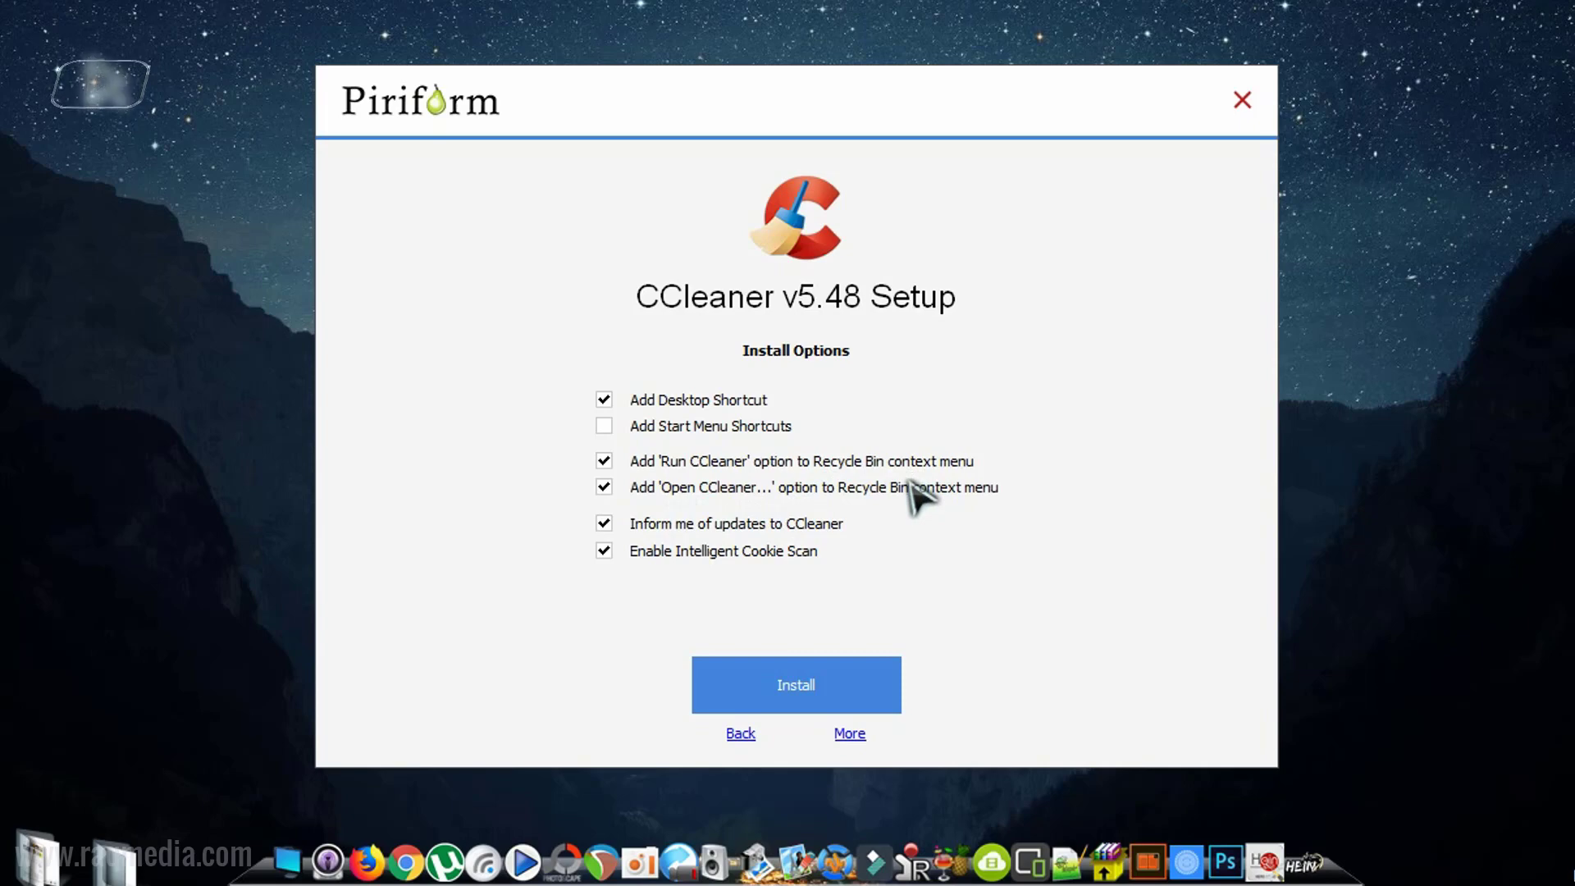
{"action": "mouse_move", "coordinate": [618, 543]}
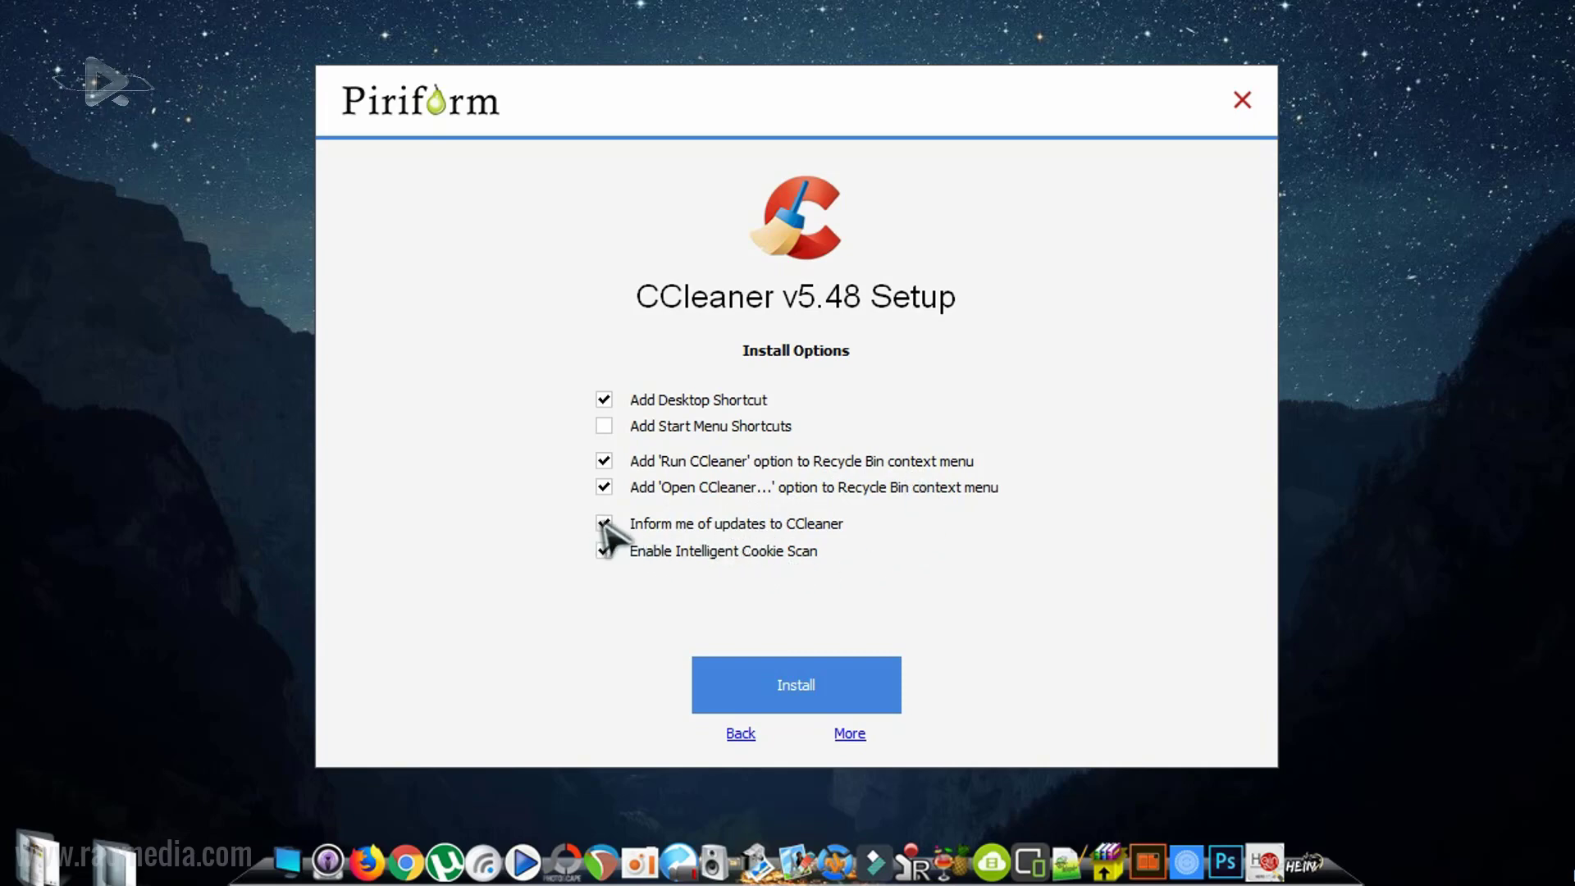
{"action": "left_click", "coordinate": [603, 523]}
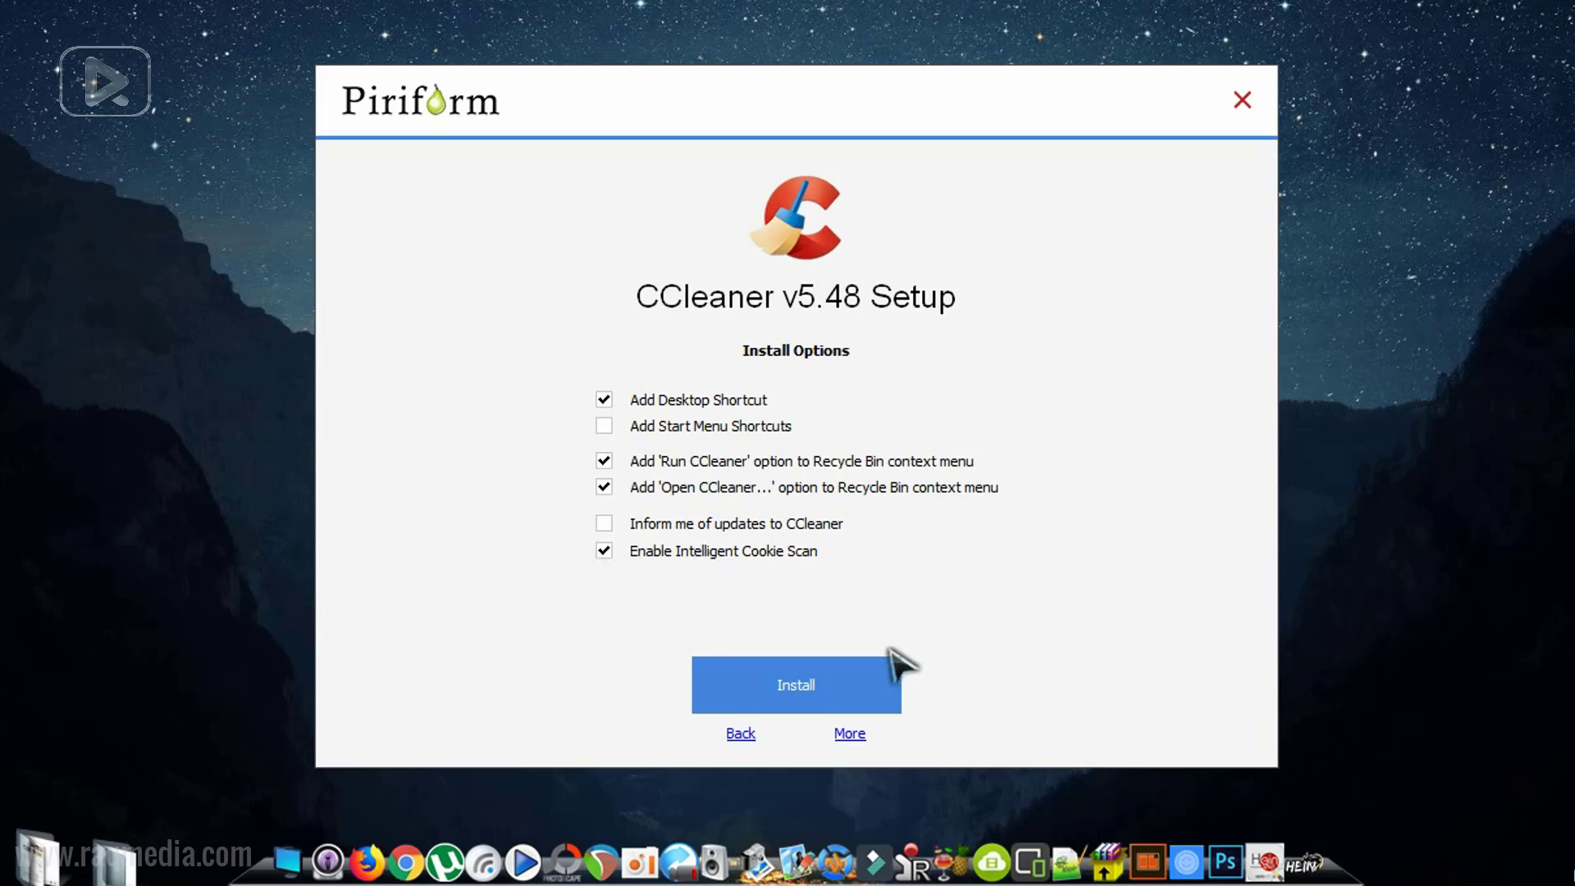
{"action": "left_click", "coordinate": [740, 732]}
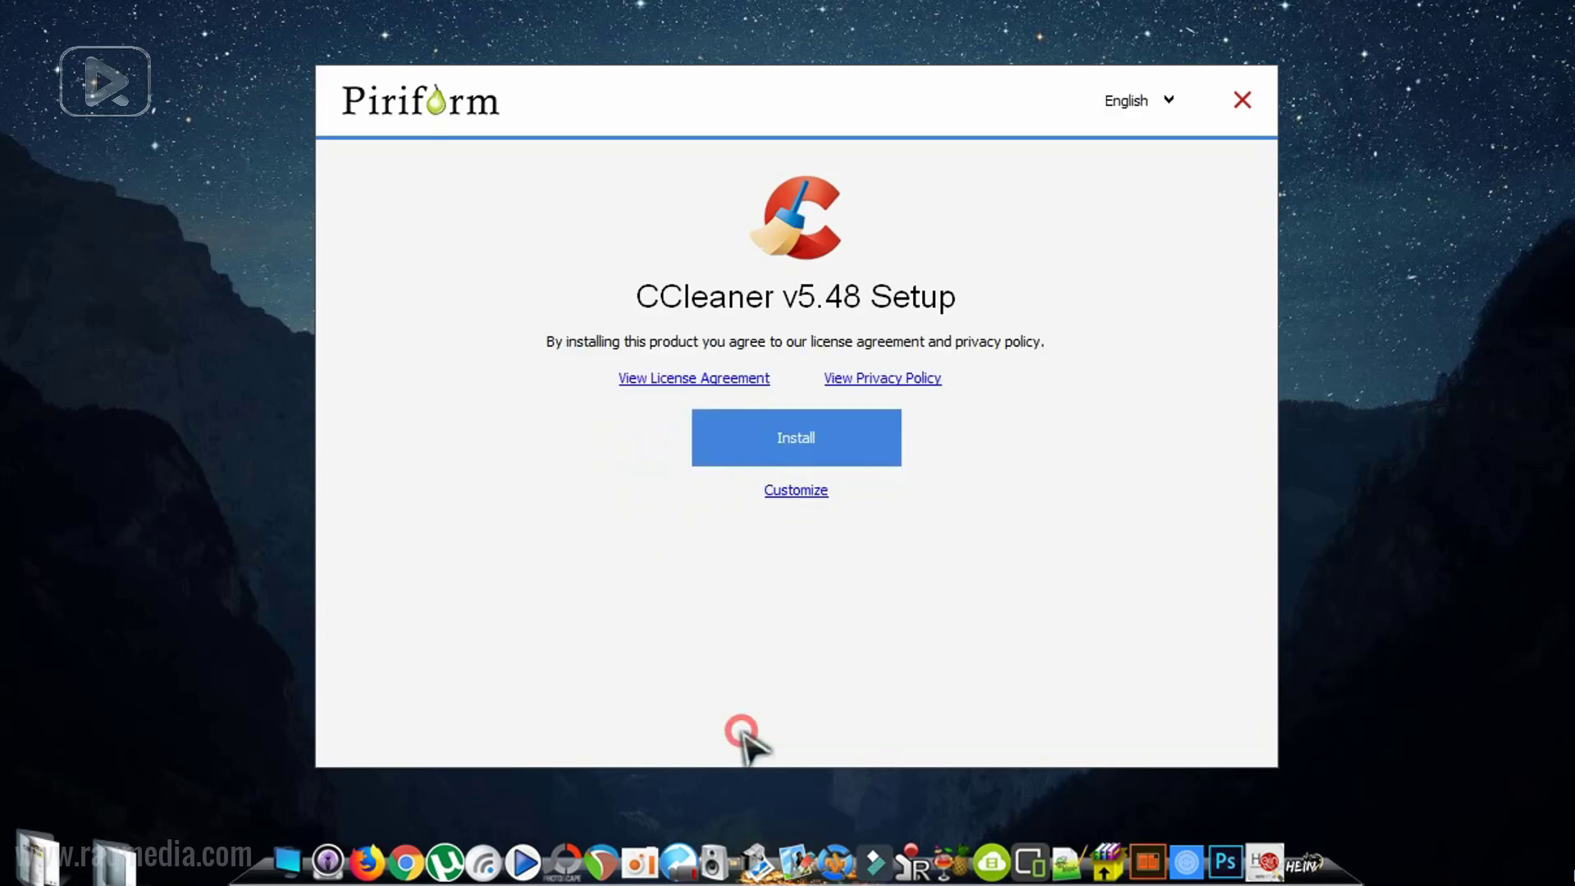
{"action": "left_click", "coordinate": [794, 491]}
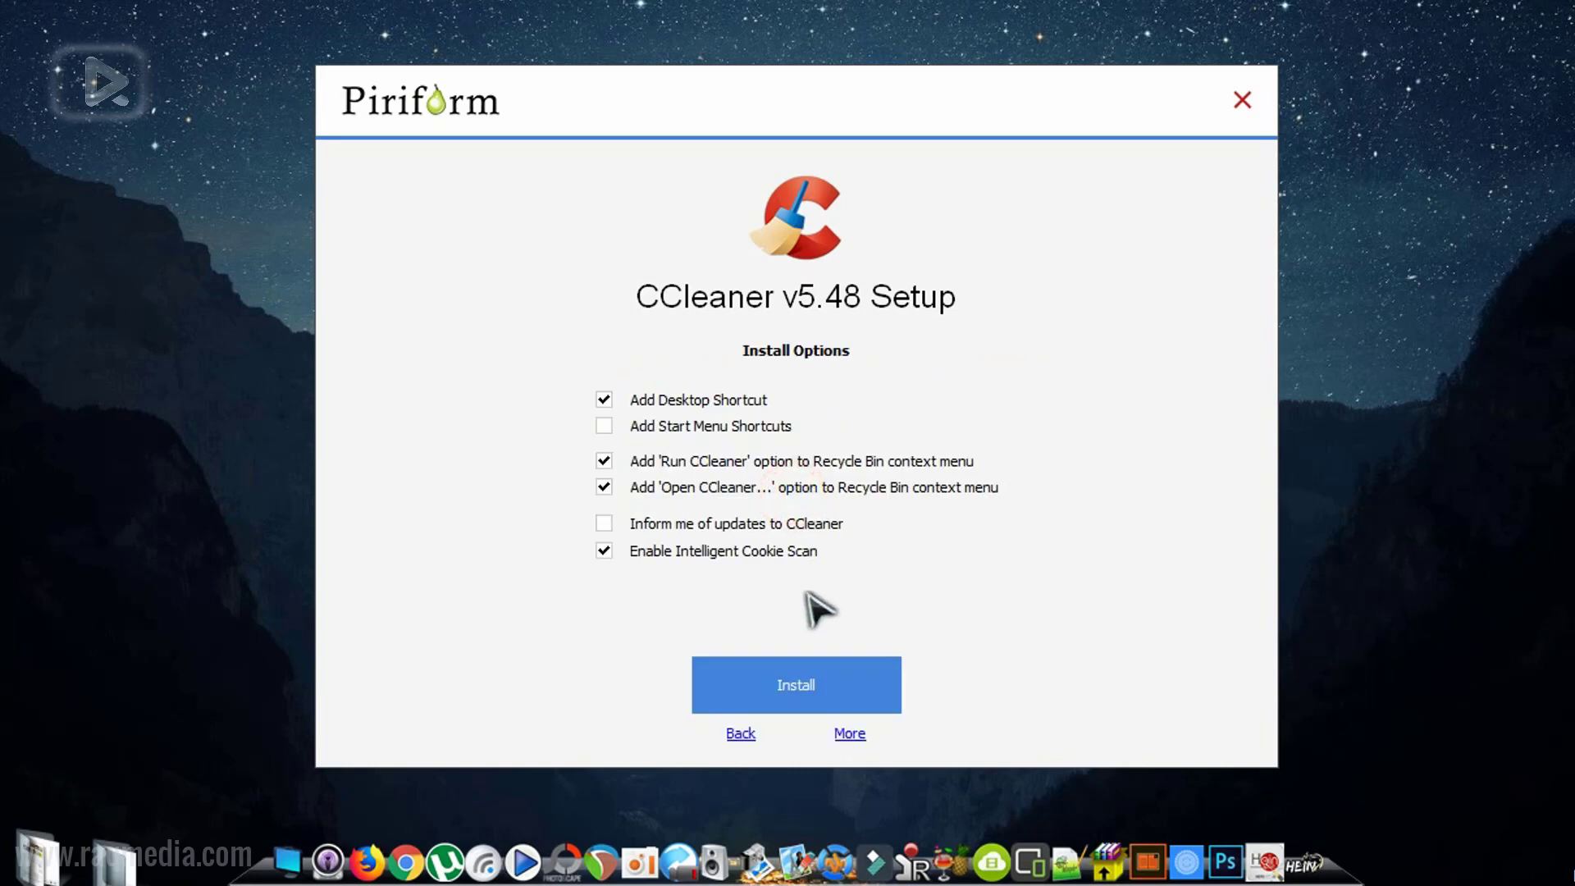
{"action": "left_click", "coordinate": [740, 734]}
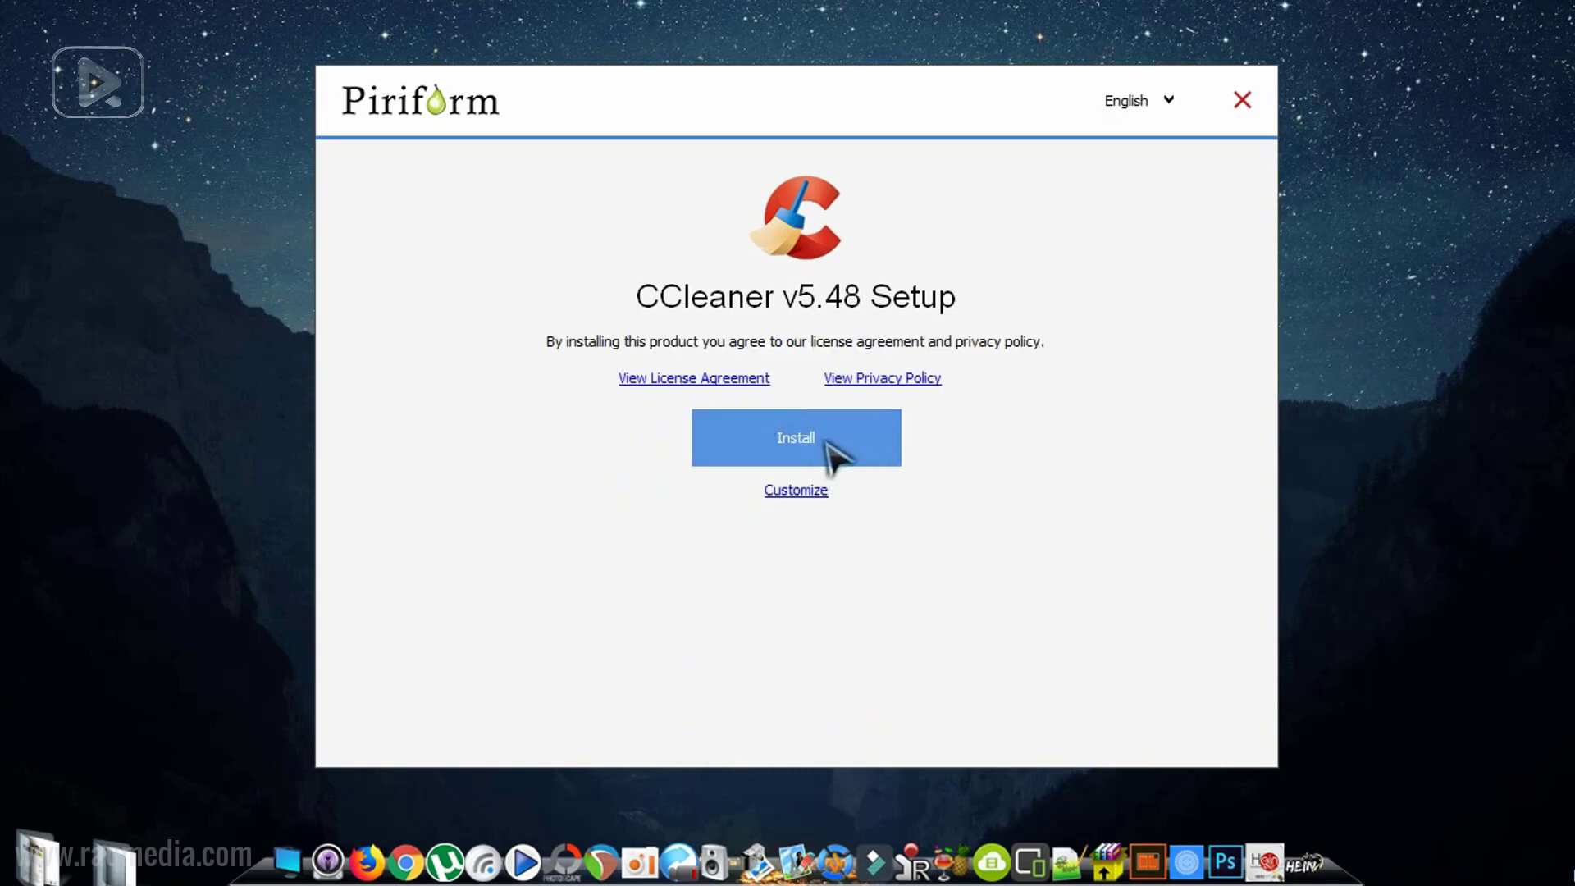
- Install CCleaner v5.48 and uncheck 'View release notes' on the Setup Completed screen
{"action": "left_click", "coordinate": [795, 437]}
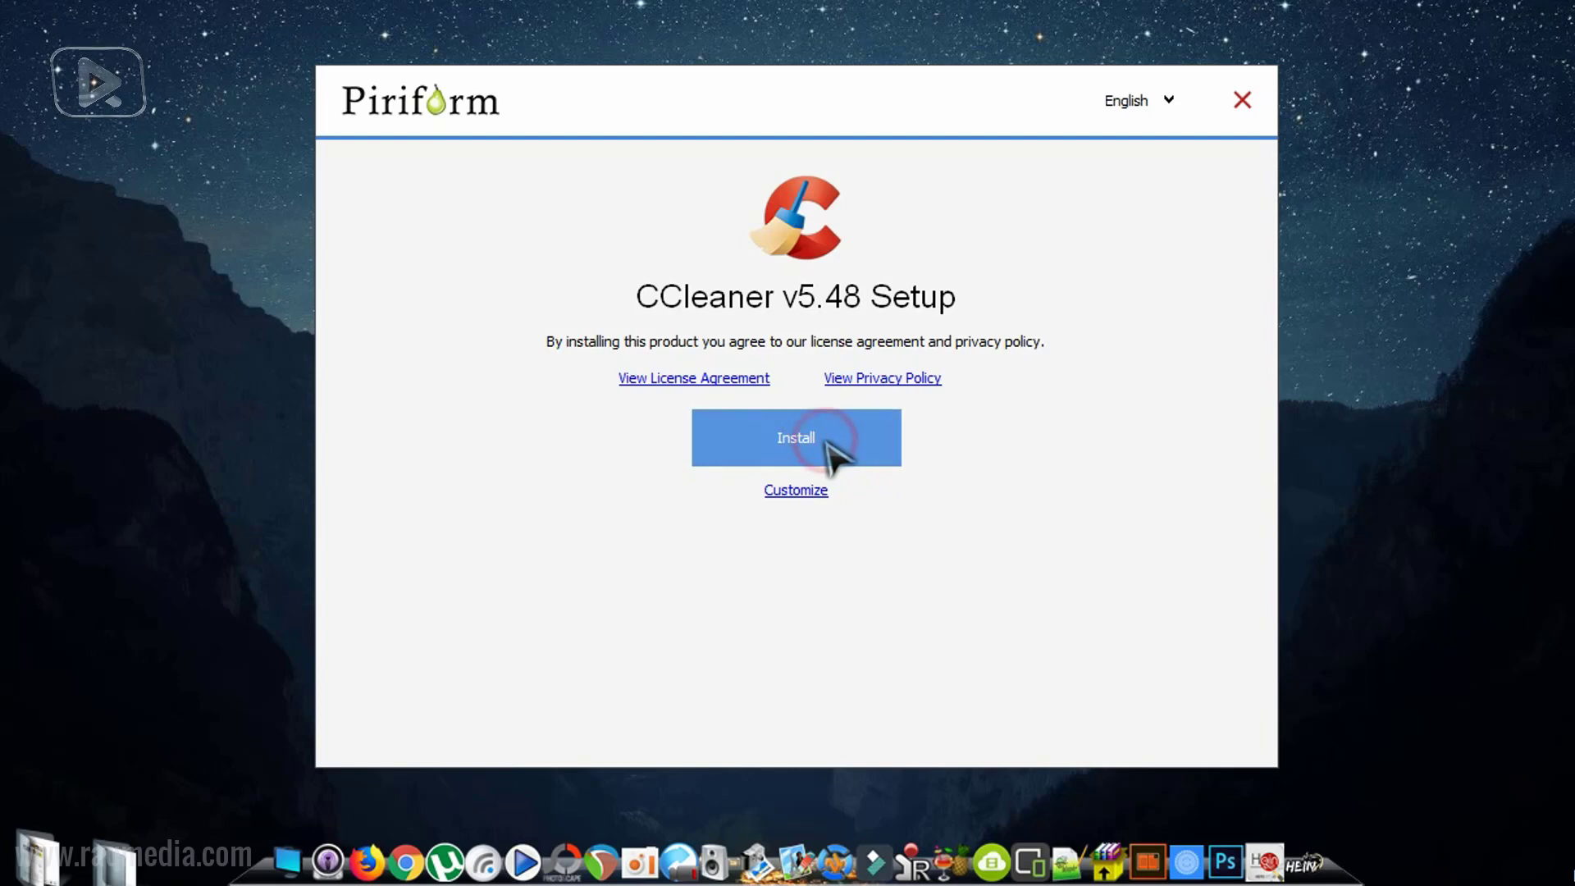
{"action": "left_click", "coordinate": [794, 436]}
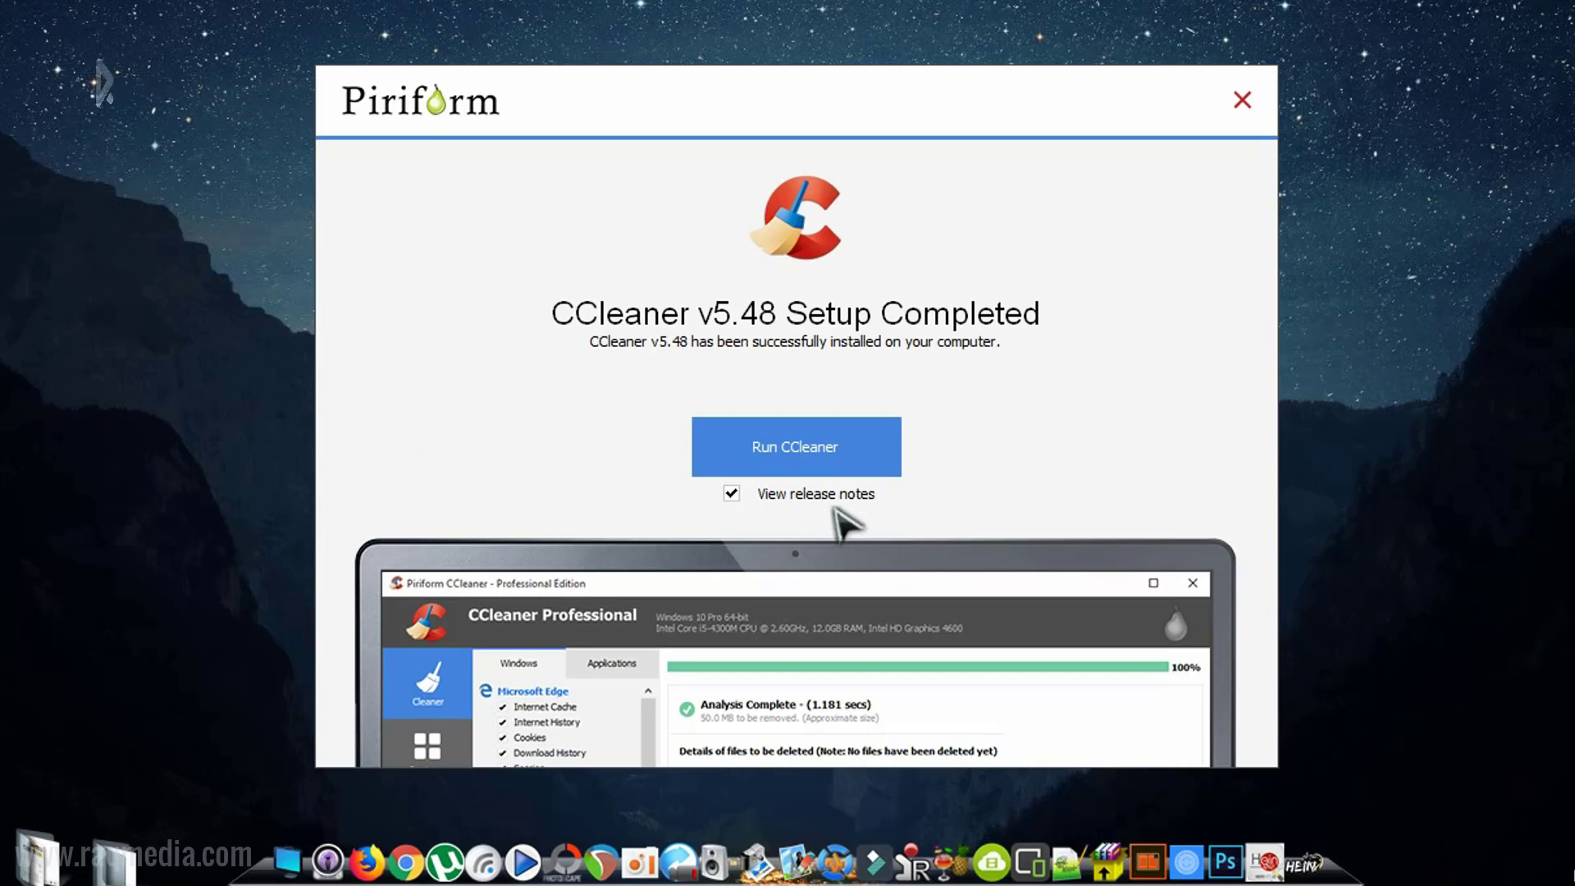
{"action": "left_click", "coordinate": [730, 494]}
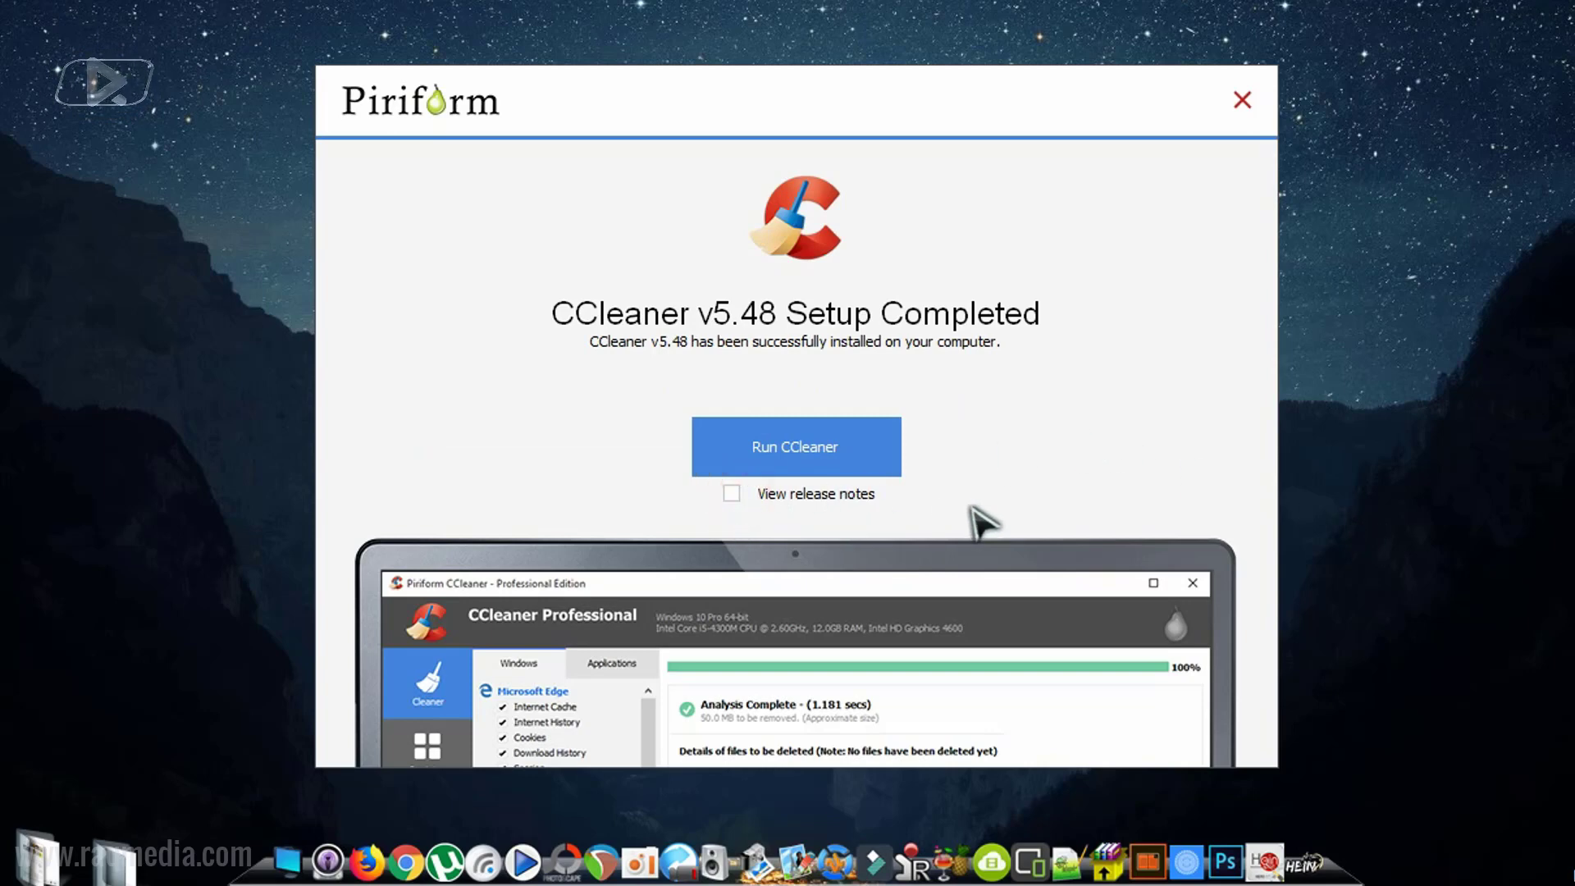
{"action": "mouse_move", "coordinate": [880, 479]}
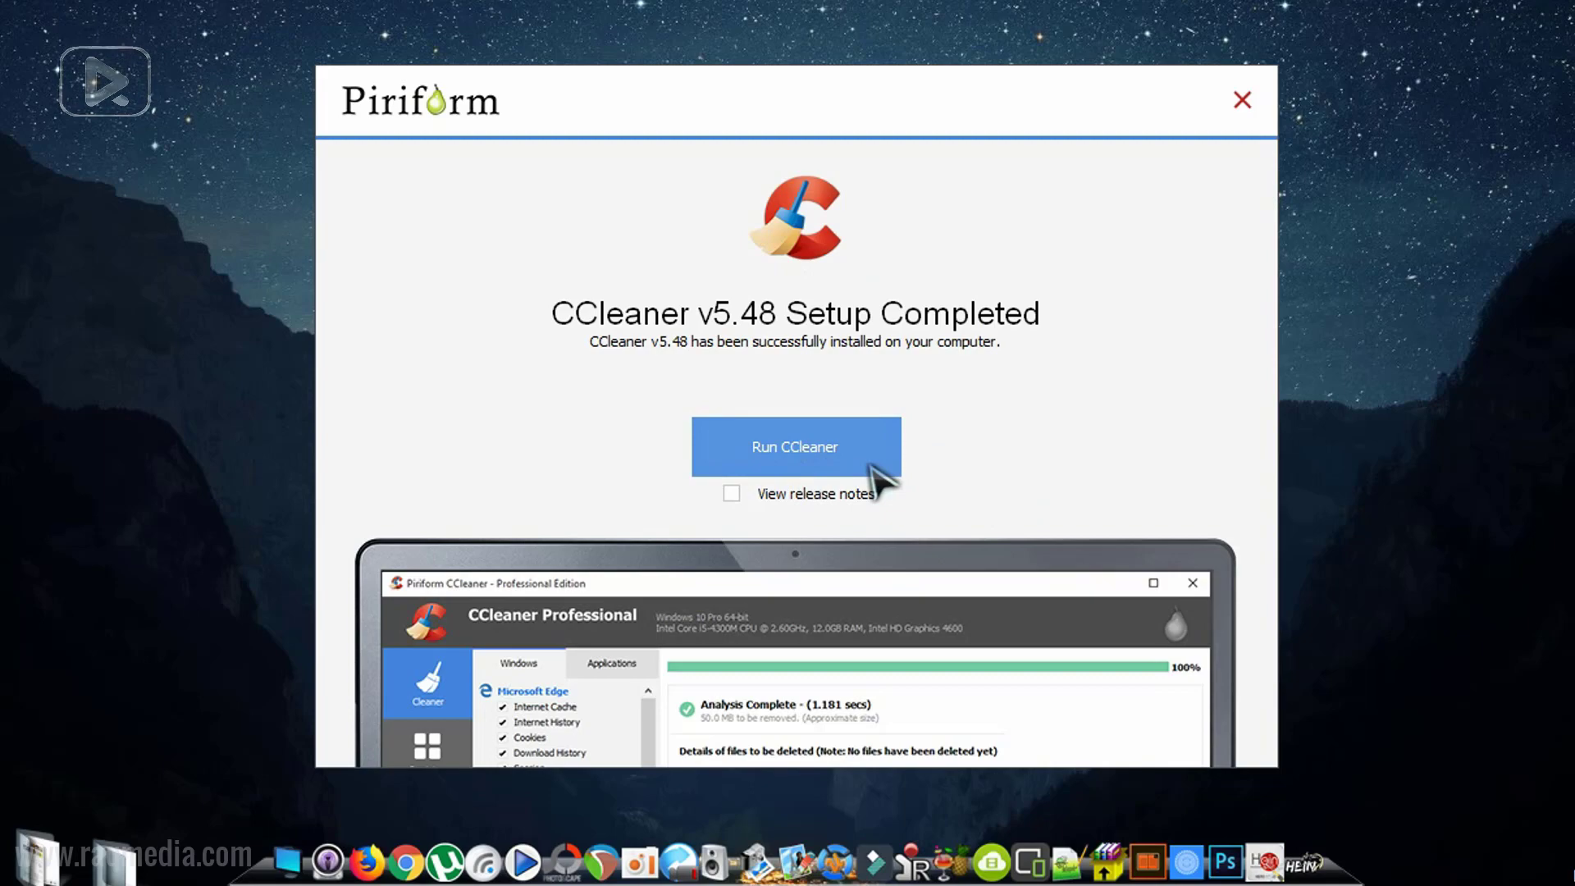
- Run CCleaner Free, view Options > About and the Upgrade comparison, then return to the Cleaner checklist
{"action": "left_click", "coordinate": [794, 446]}
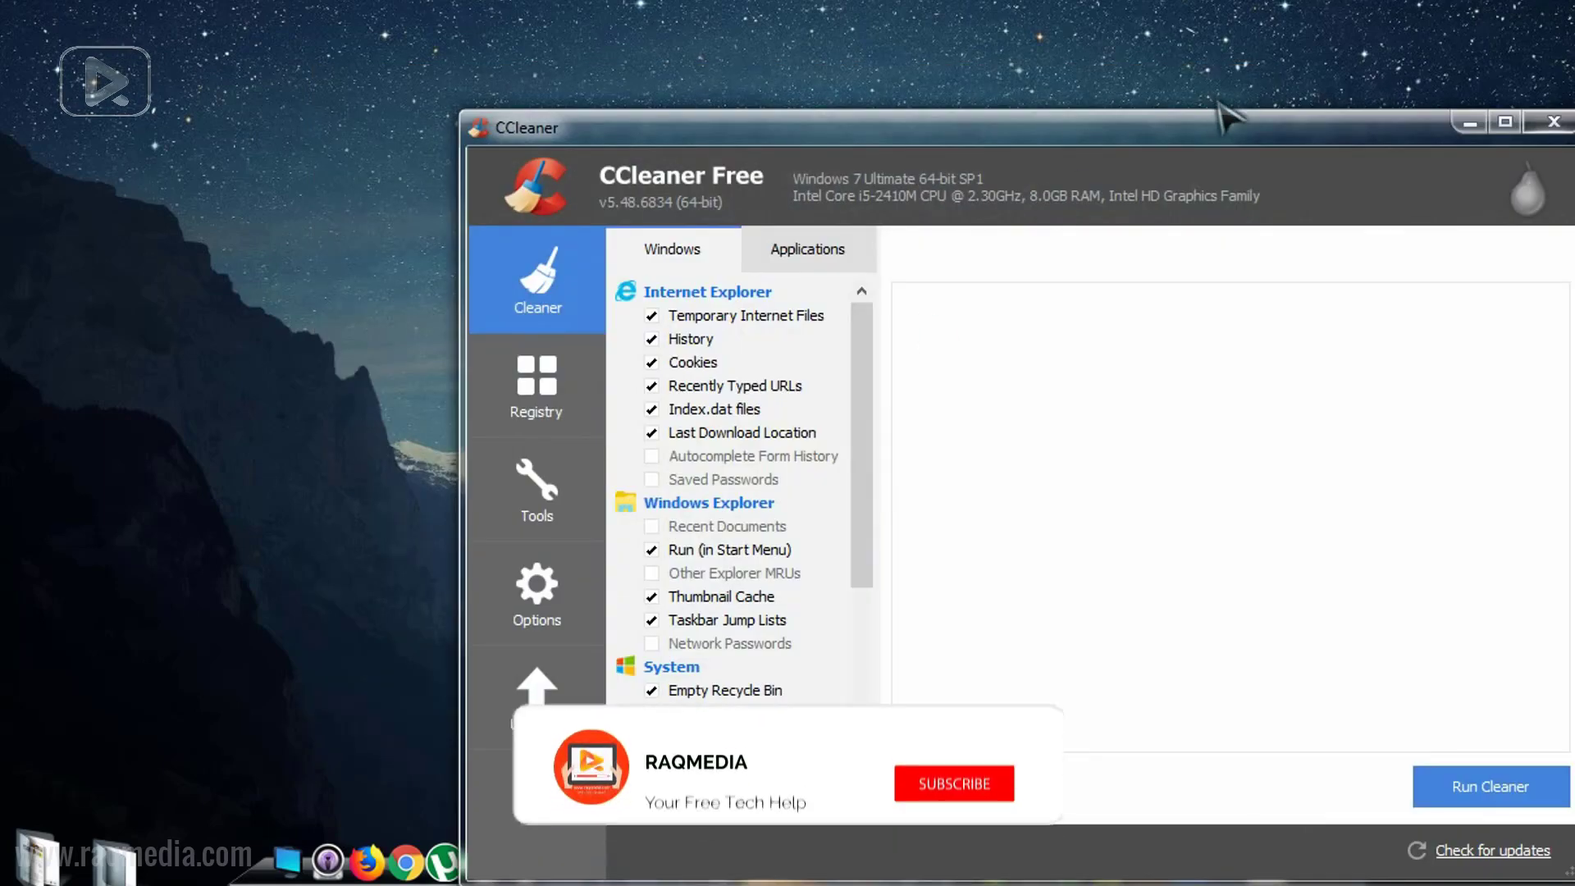
{"action": "left_click", "coordinate": [951, 783]}
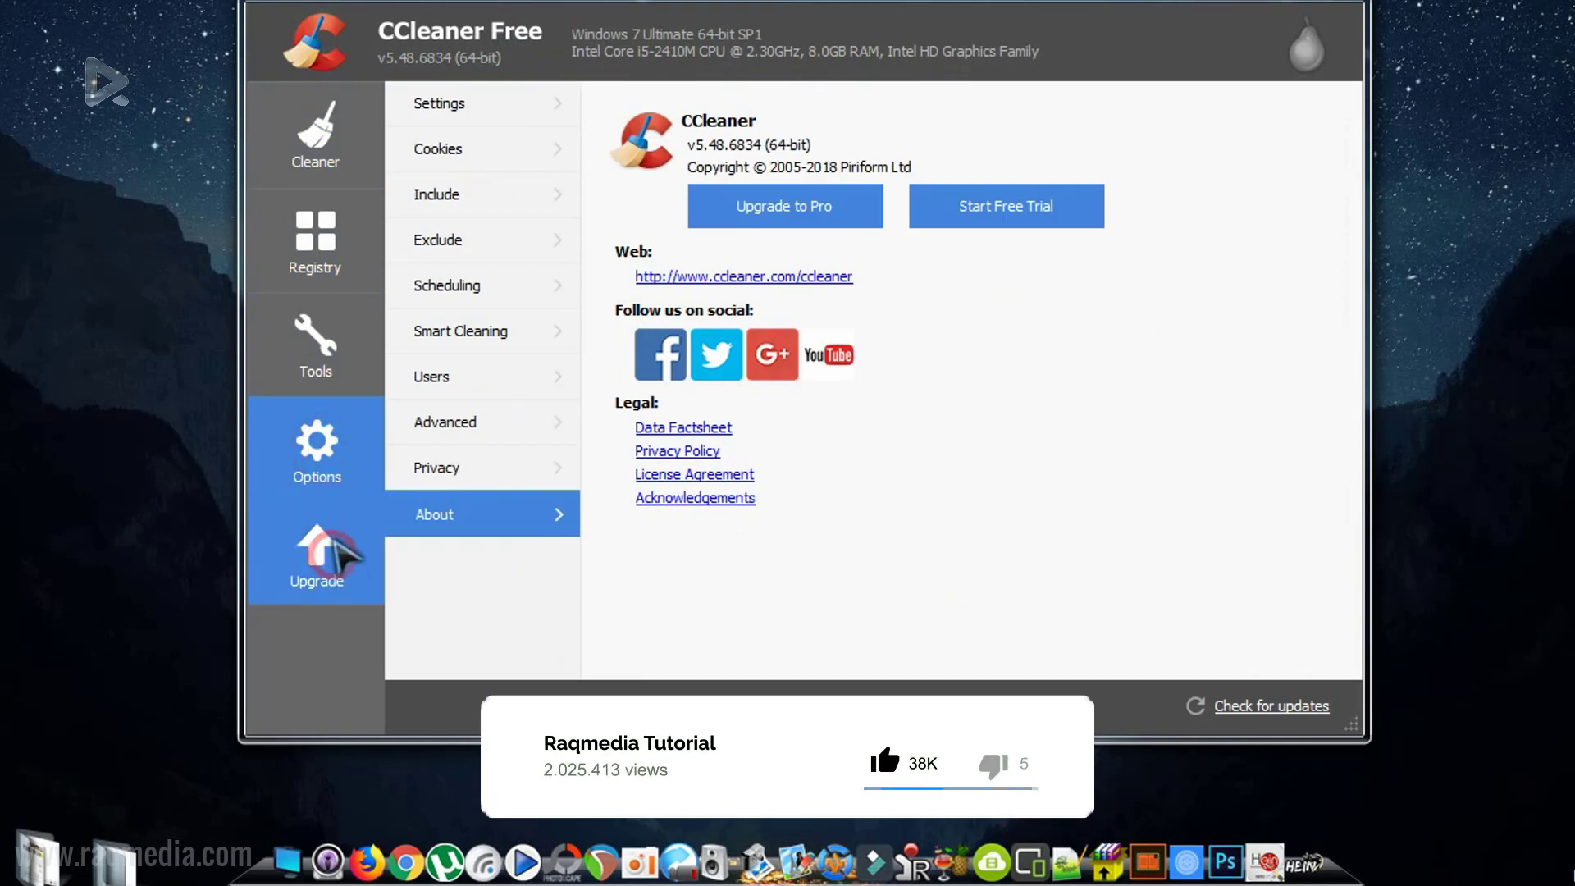
{"action": "left_click", "coordinate": [315, 554]}
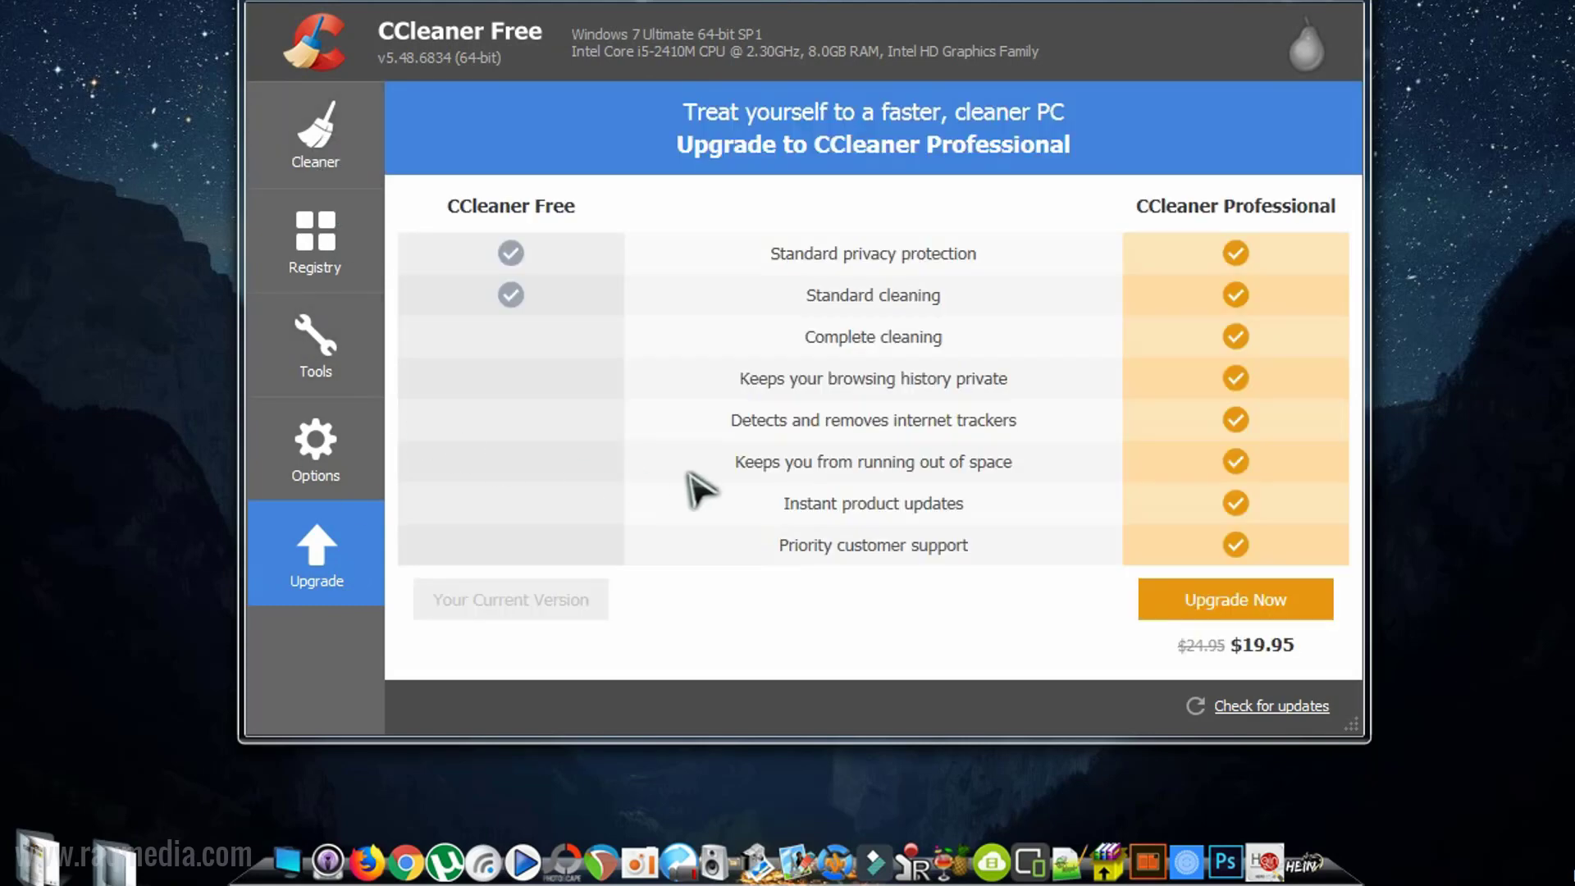
{"action": "left_click", "coordinate": [315, 136]}
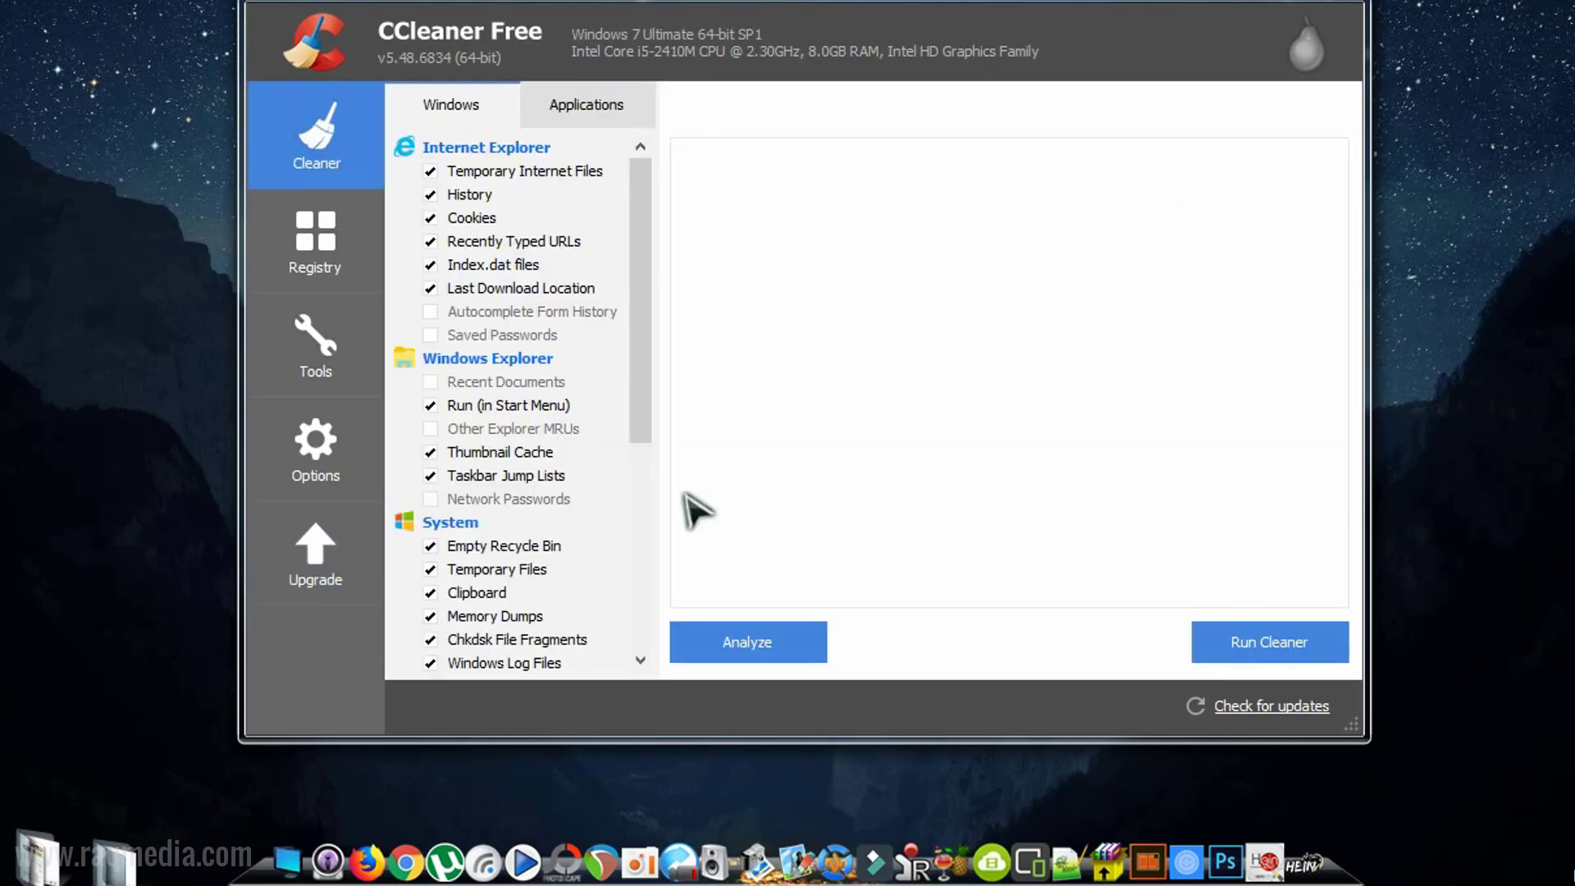
{"action": "scroll", "scroll_direction": "down", "scroll_amount": 3}
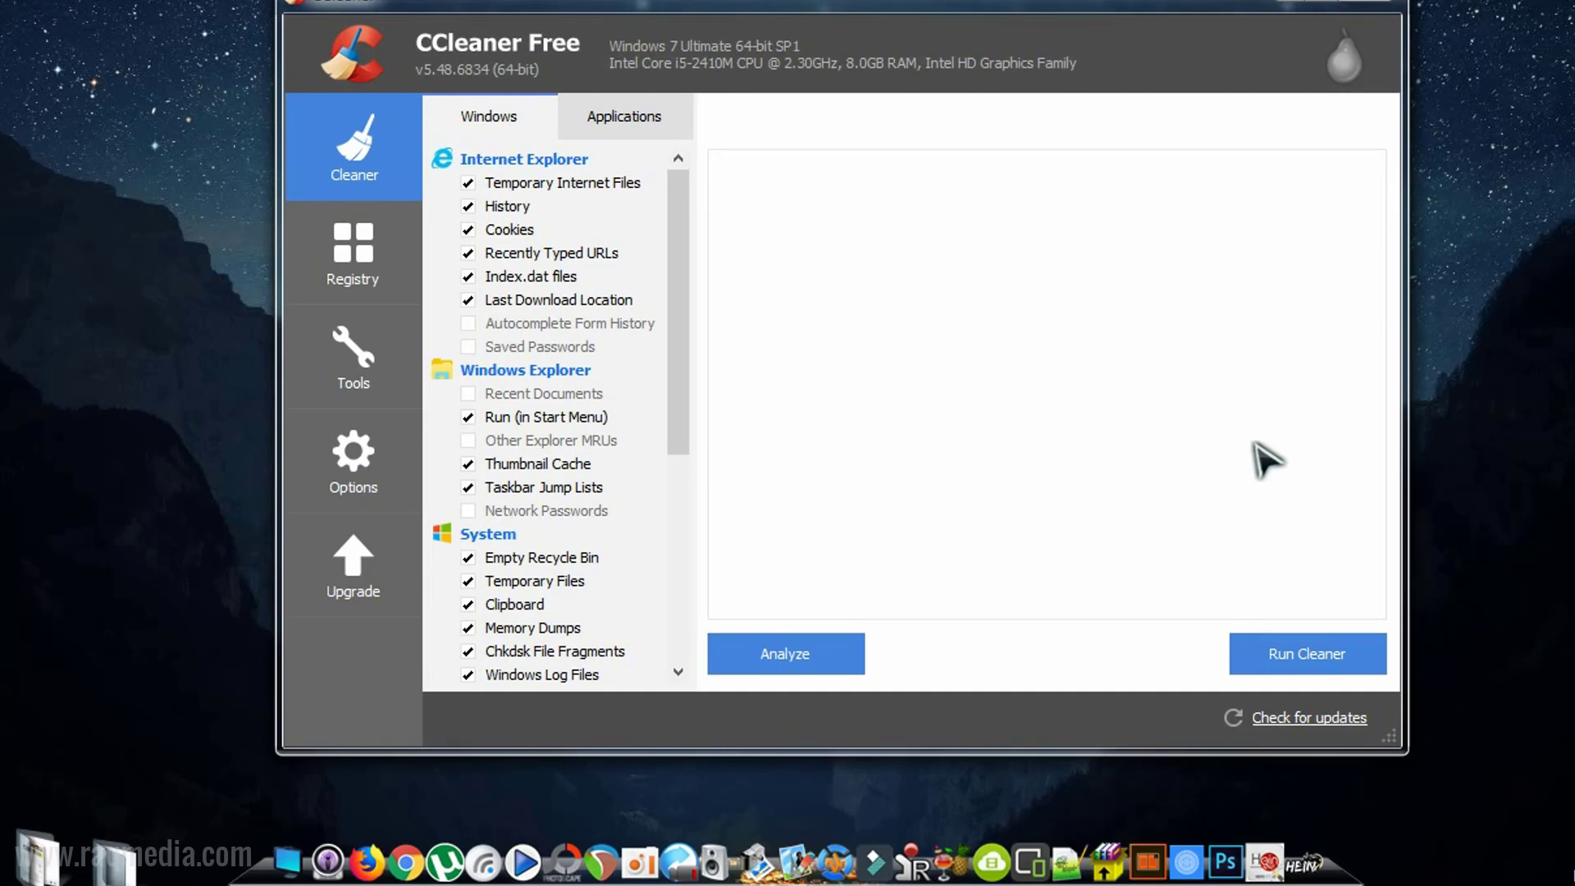
{"action": "mouse_move", "coordinate": [1296, 487]}
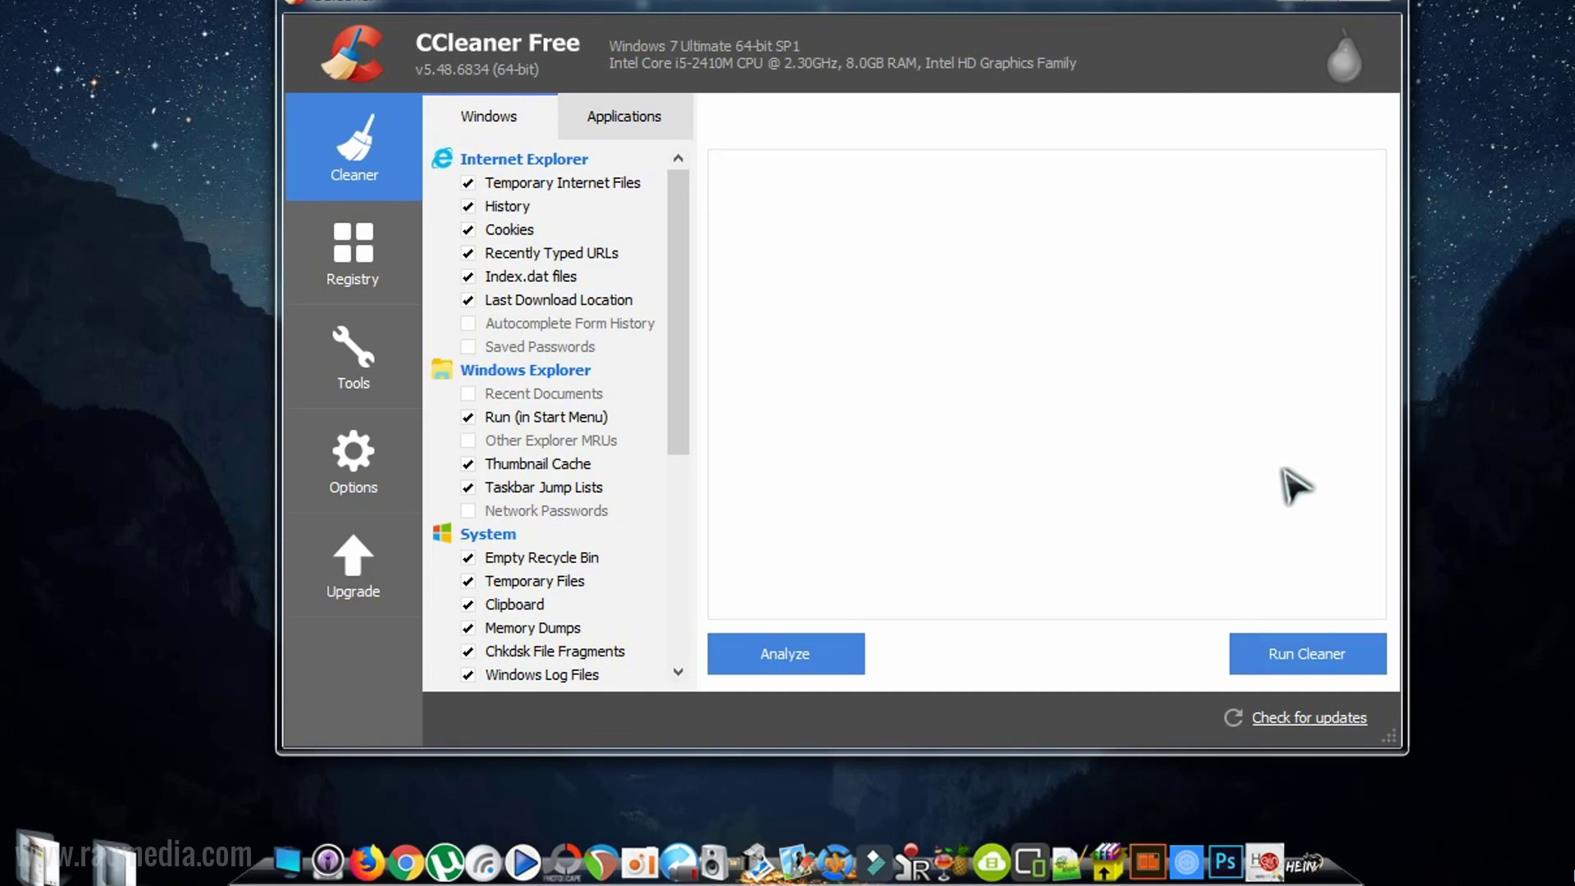